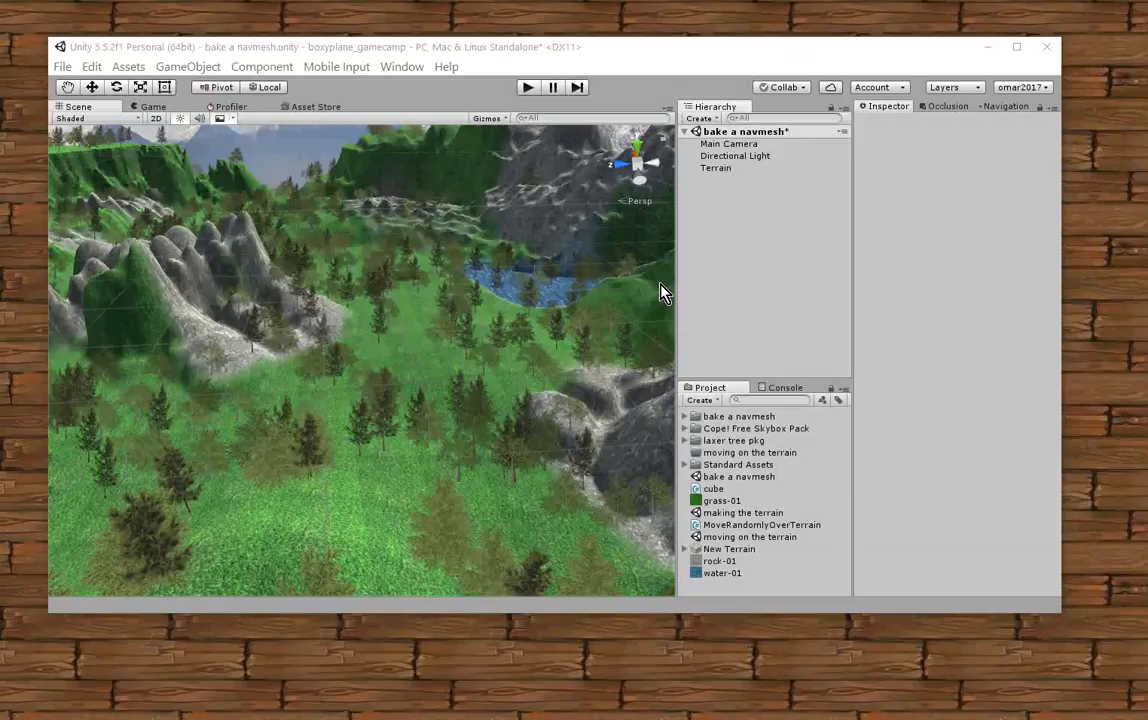
mouse_move(748, 148)
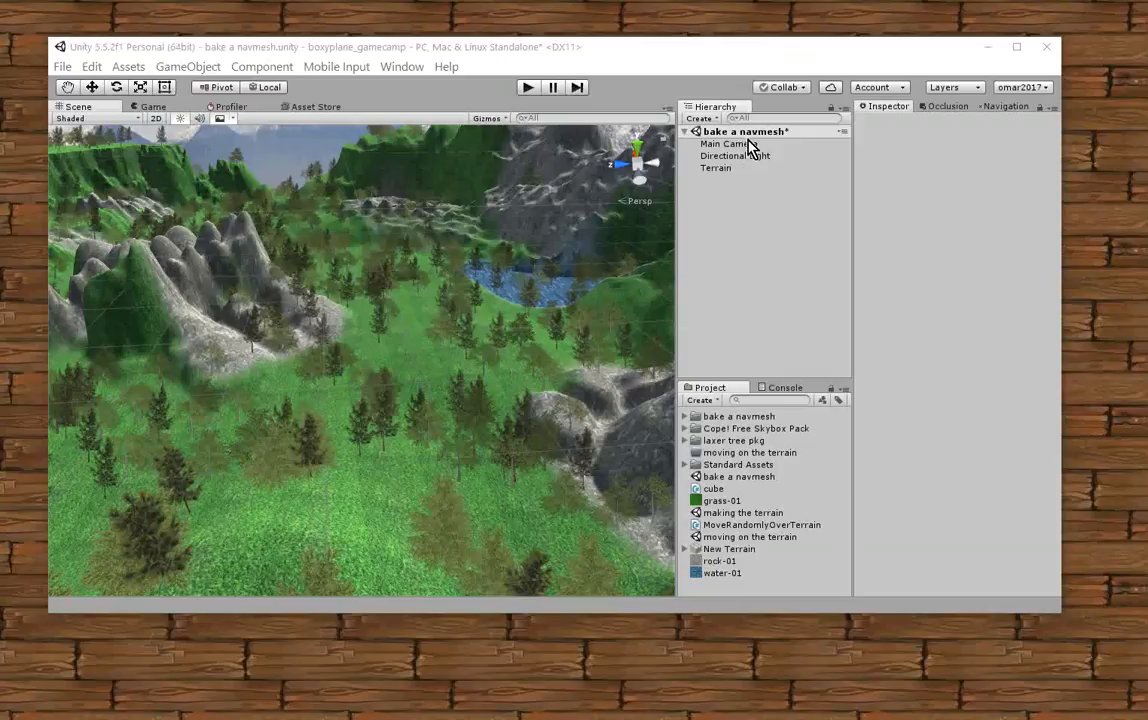
Add a new Cube 3D object to the 'bake a navmesh' scene
click(746, 132)
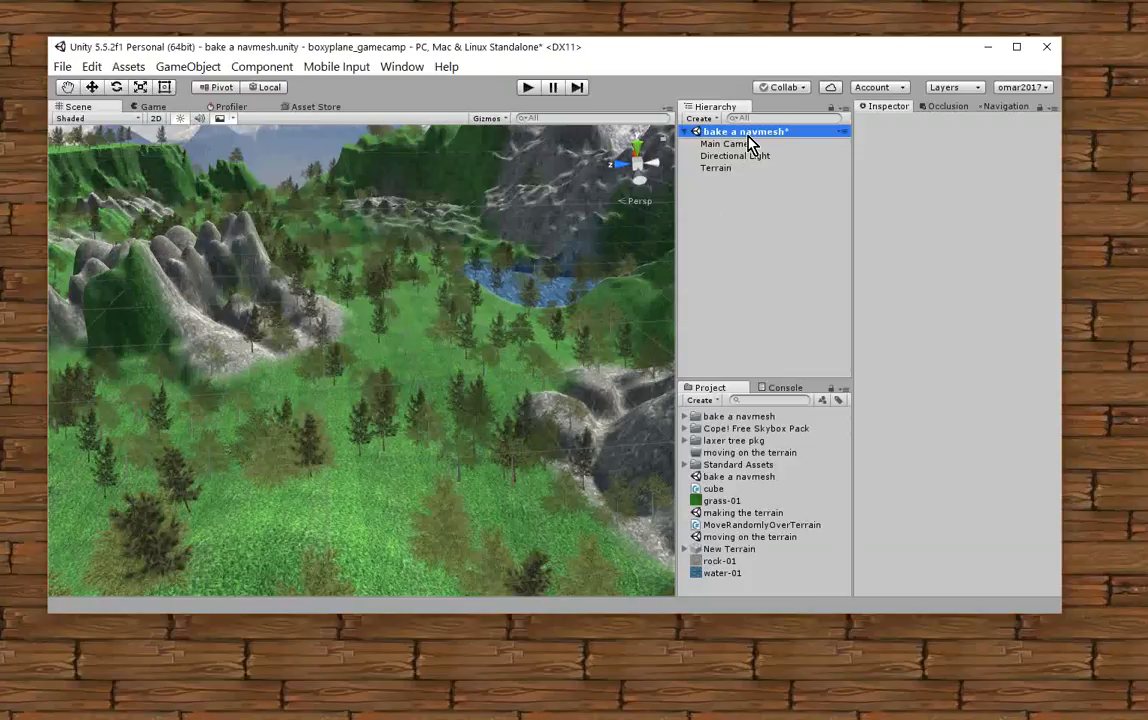
right_click(746, 132)
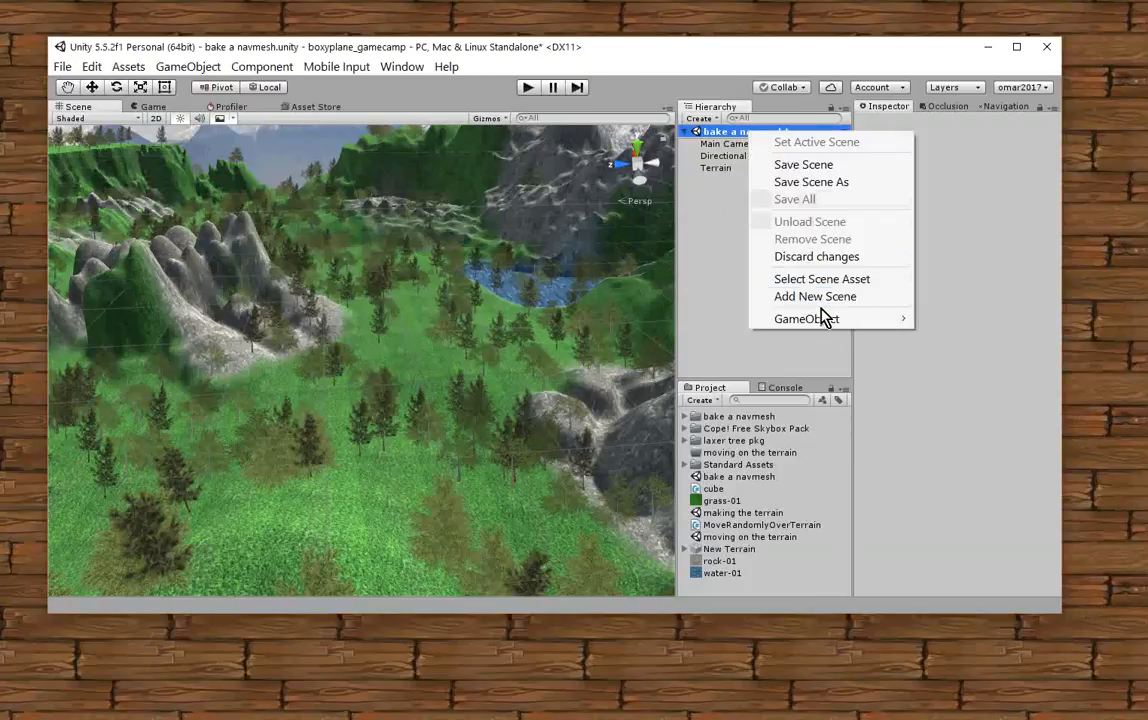
mouse_move(806, 318)
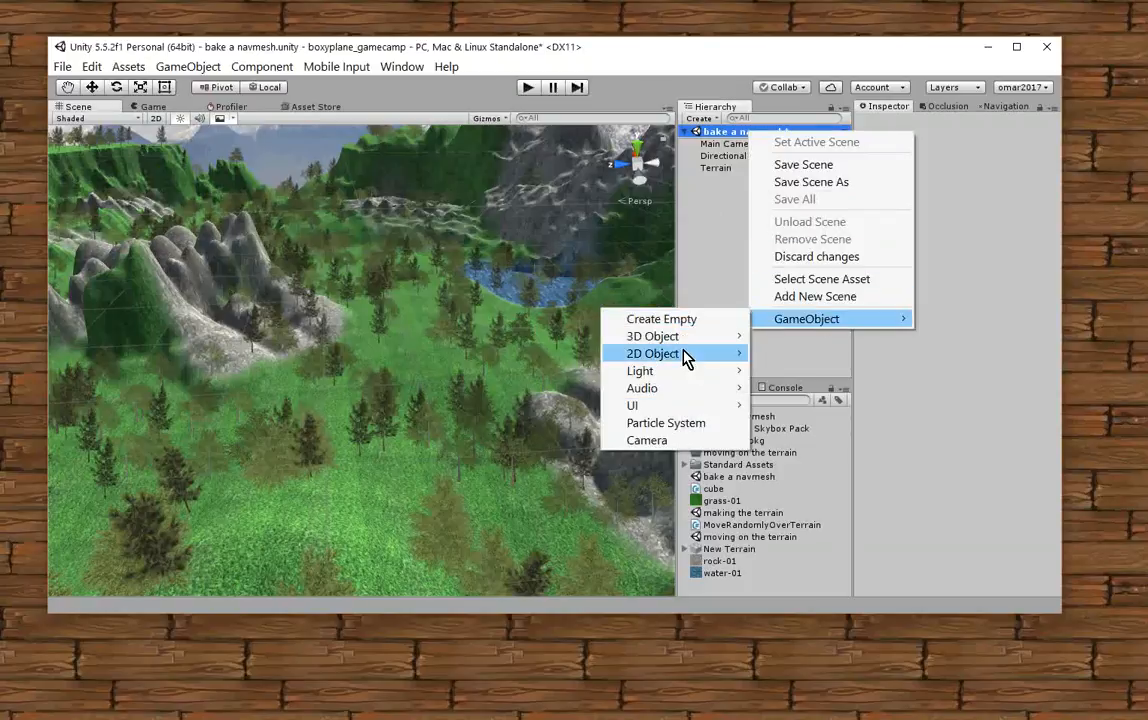
mouse_move(652, 336)
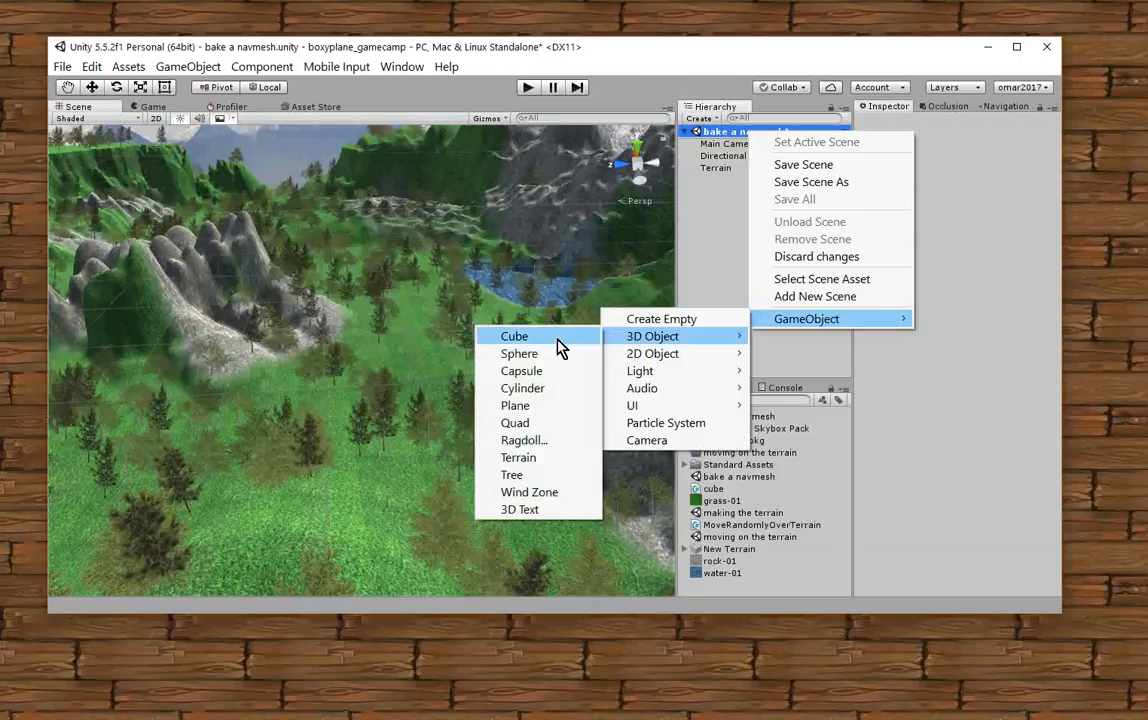
click(514, 336)
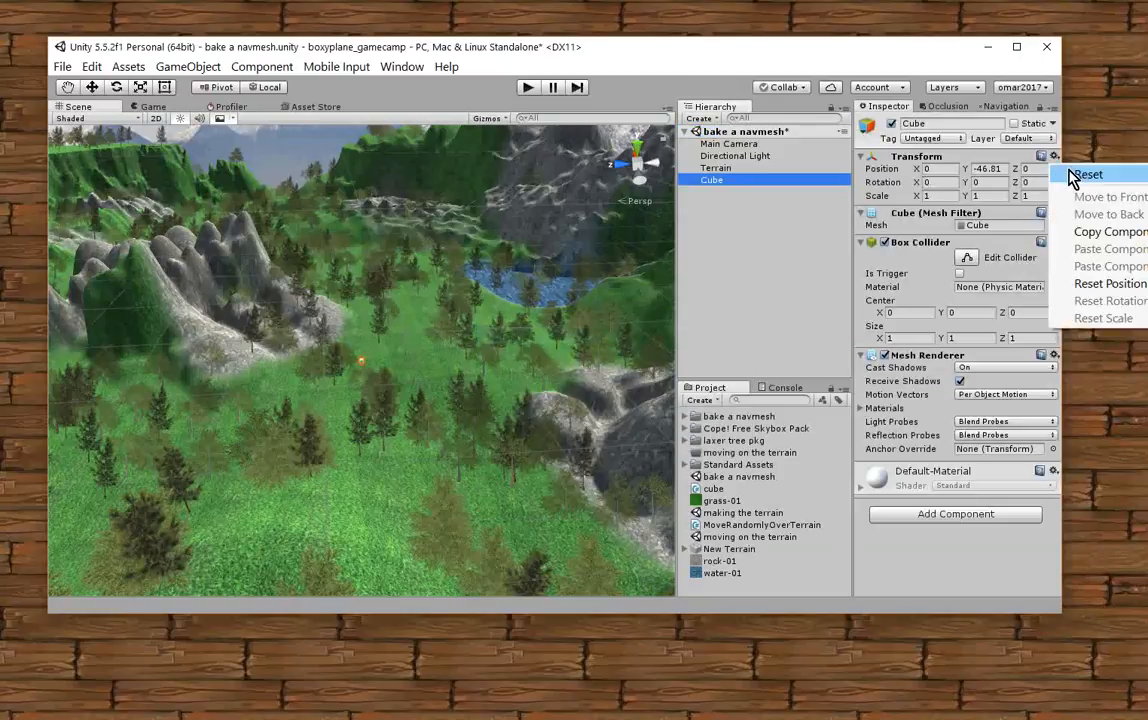
Reset the cube's transform, enlarge it to scale 5 and lower it to -6.79 onto the terrain
click(1088, 174)
text(5)
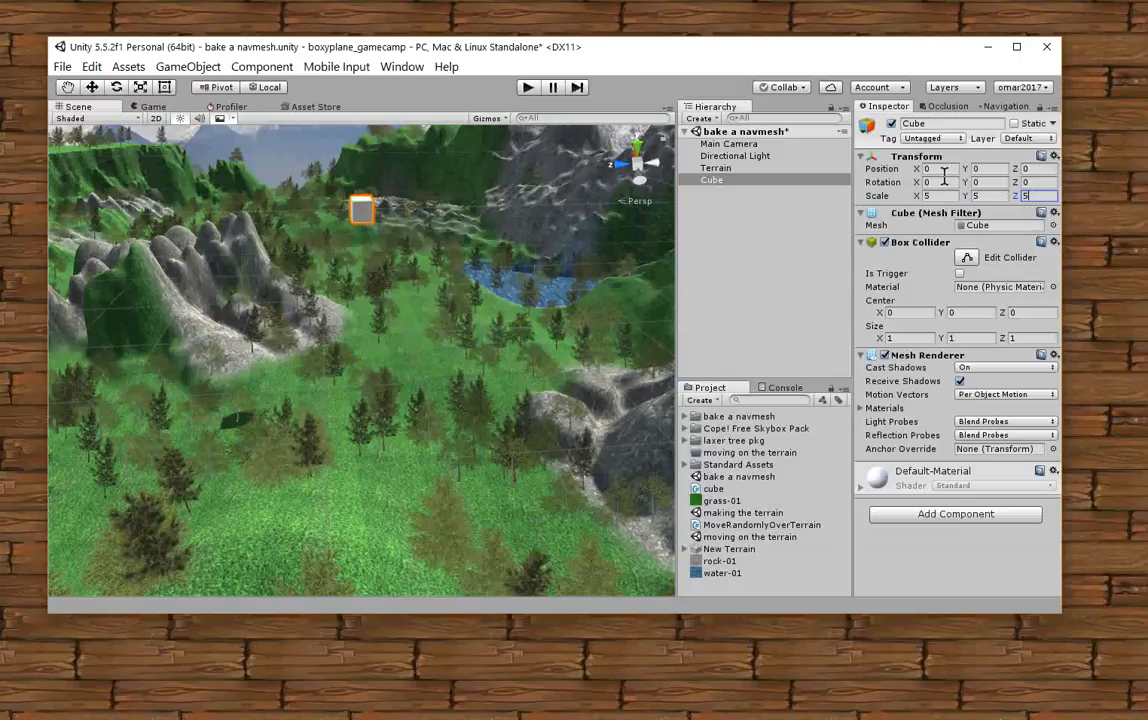
mouse_move(316, 328)
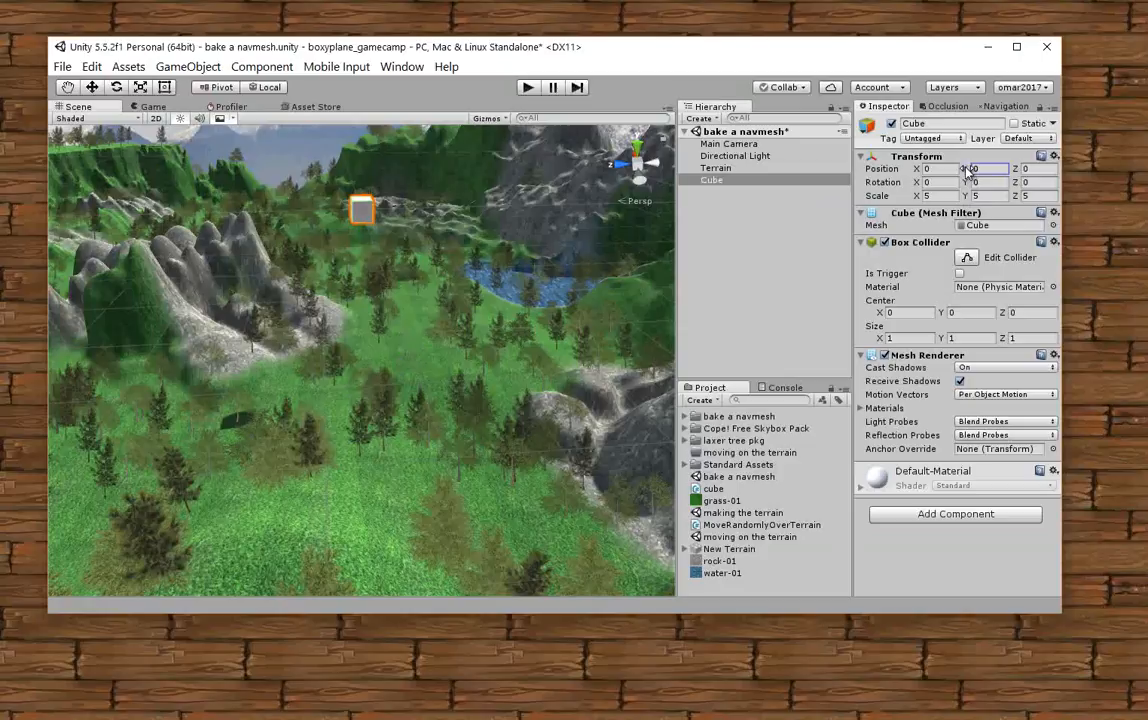
text(-6.79)
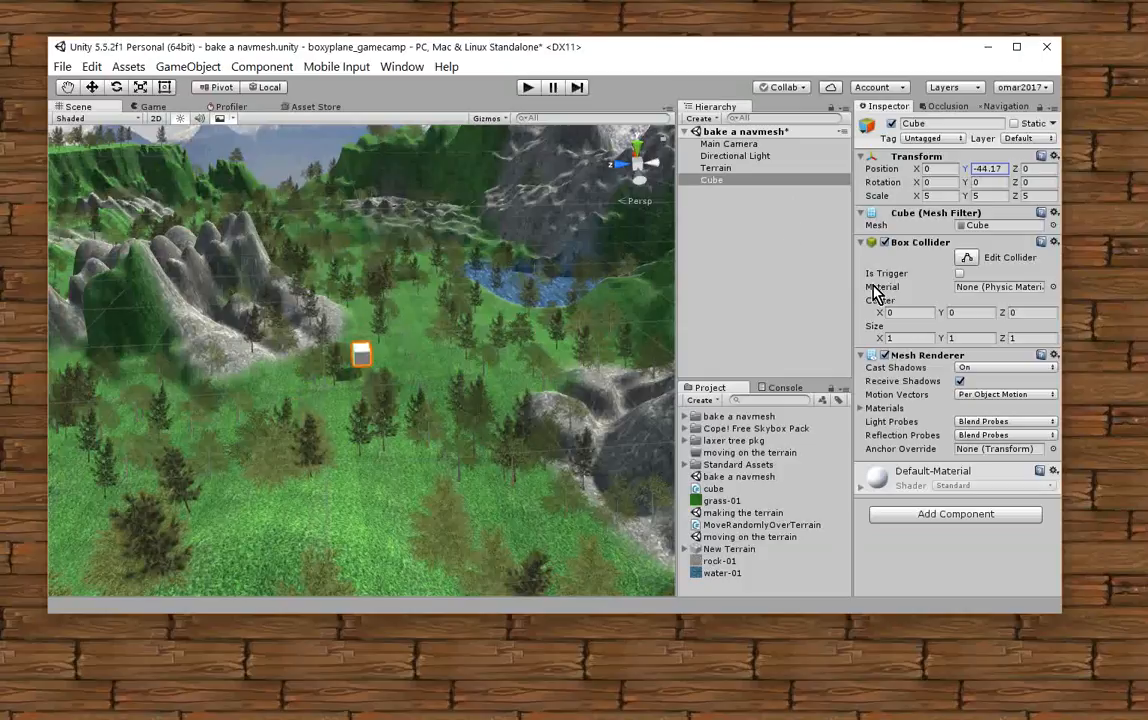
mouse_move(918, 268)
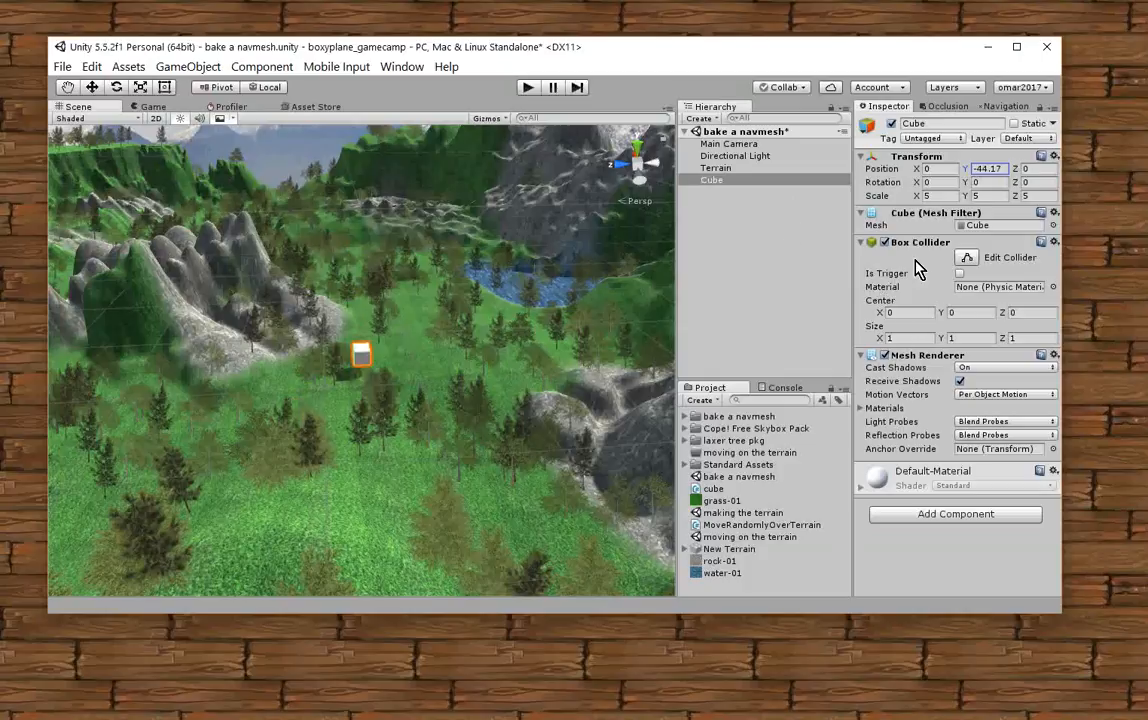
Give the cube a Nav Mesh Agent component from the Navigation components
click(956, 512)
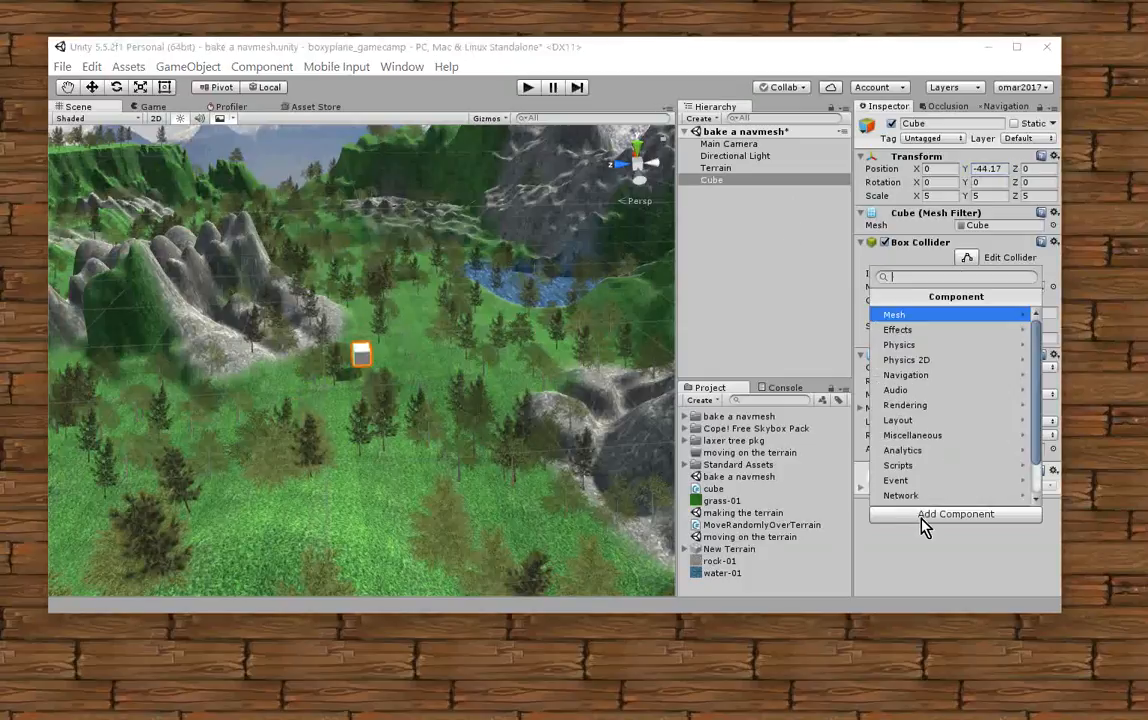
click(906, 374)
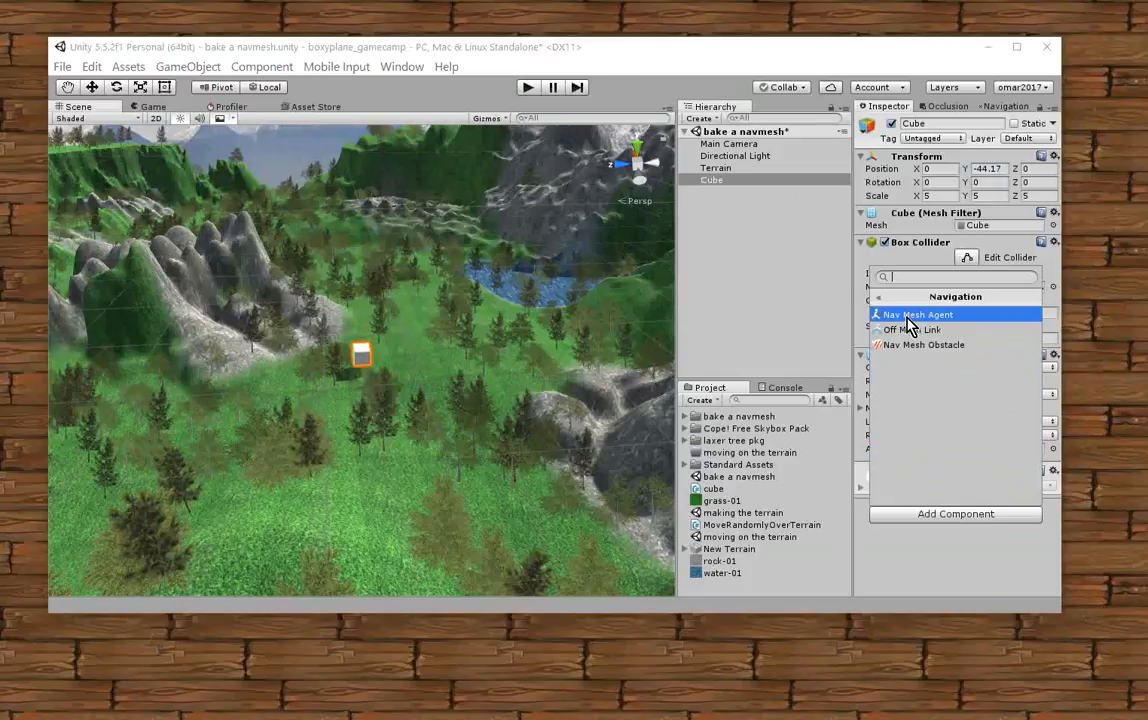
click(920, 314)
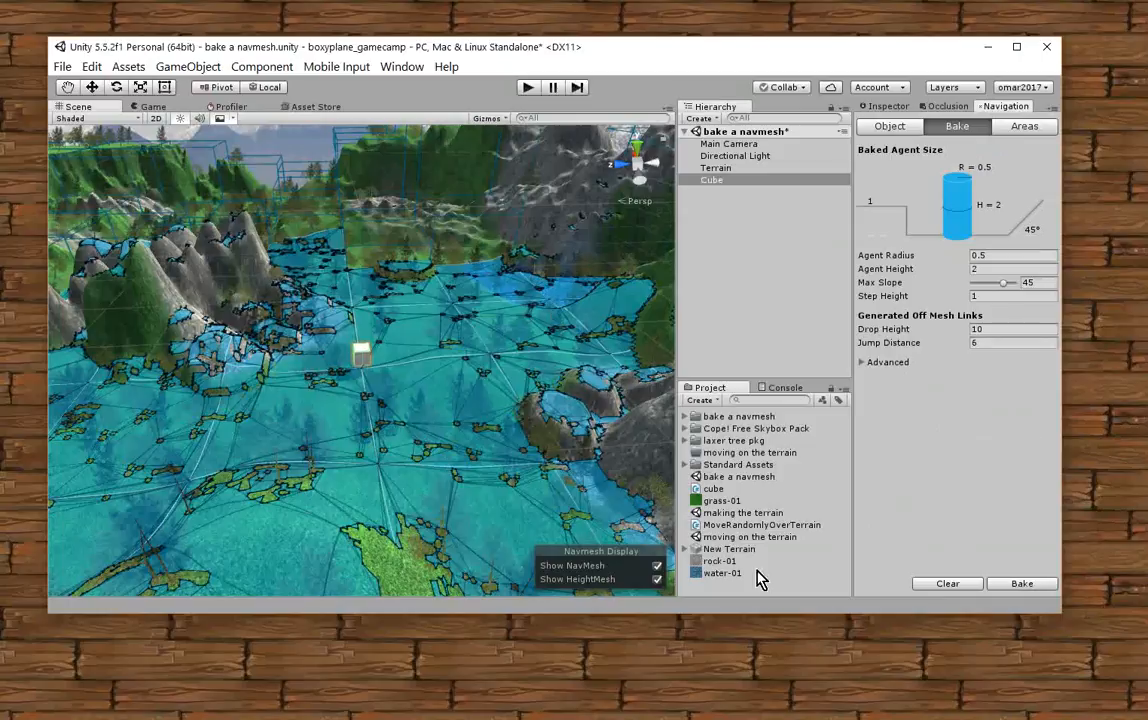
mouse_move(356, 304)
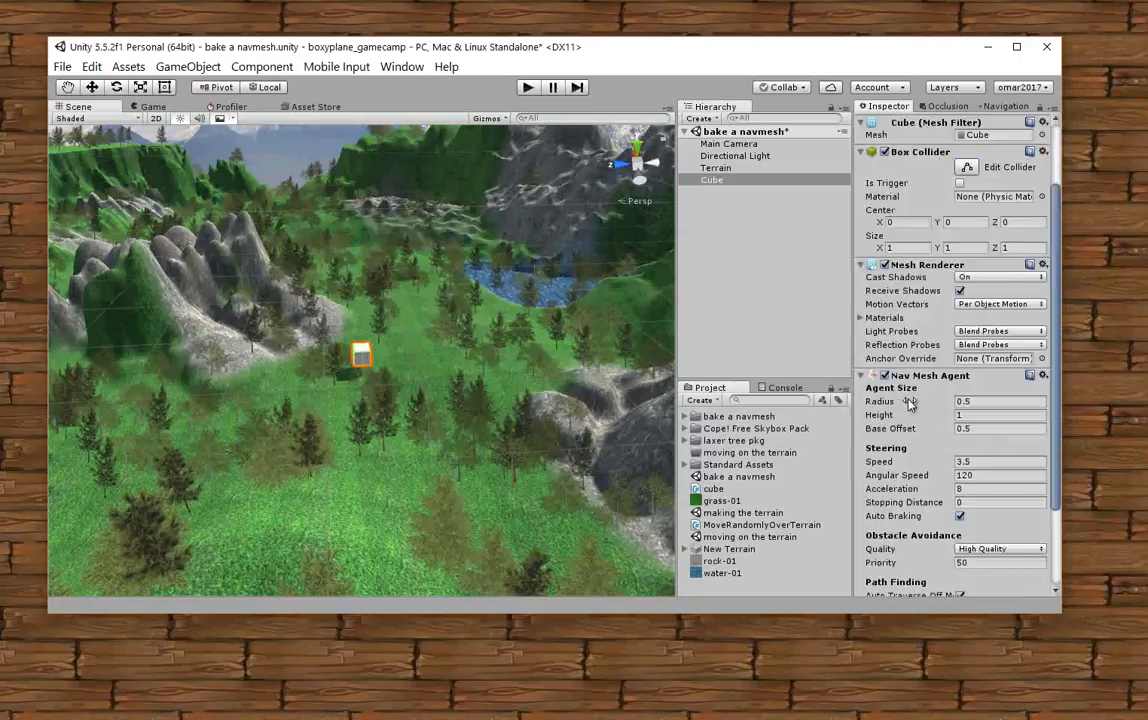
Rename the cube object to RandomMover in the Inspector
scroll(down, 3)
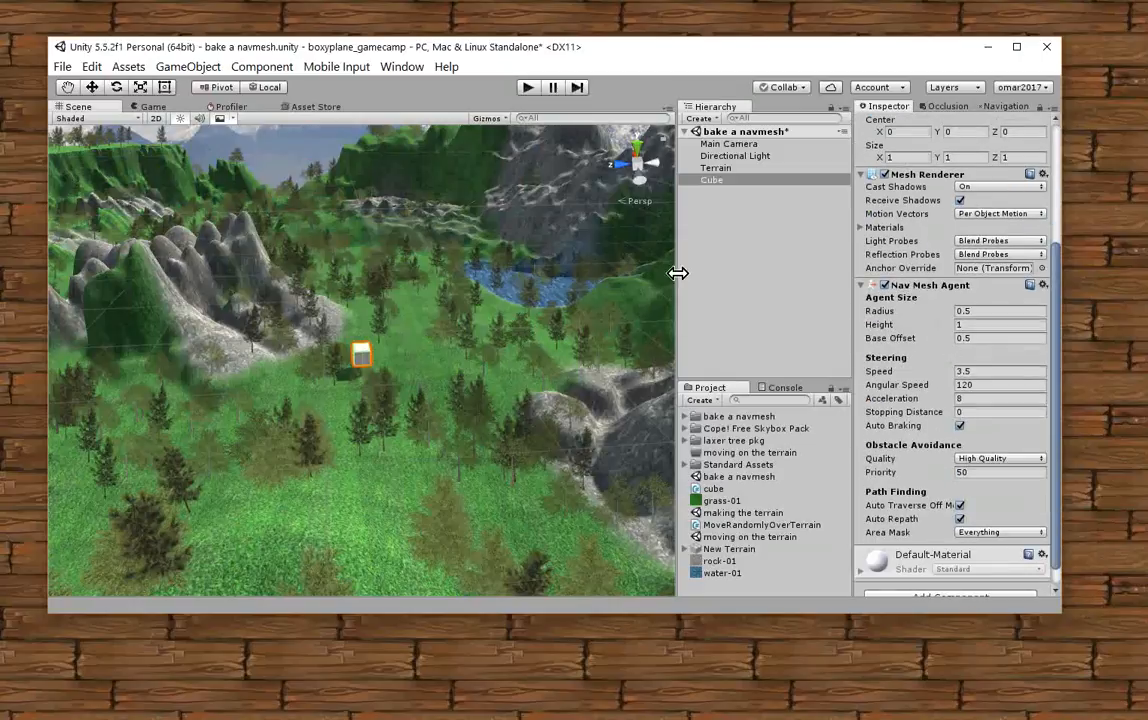
mouse_move(824, 368)
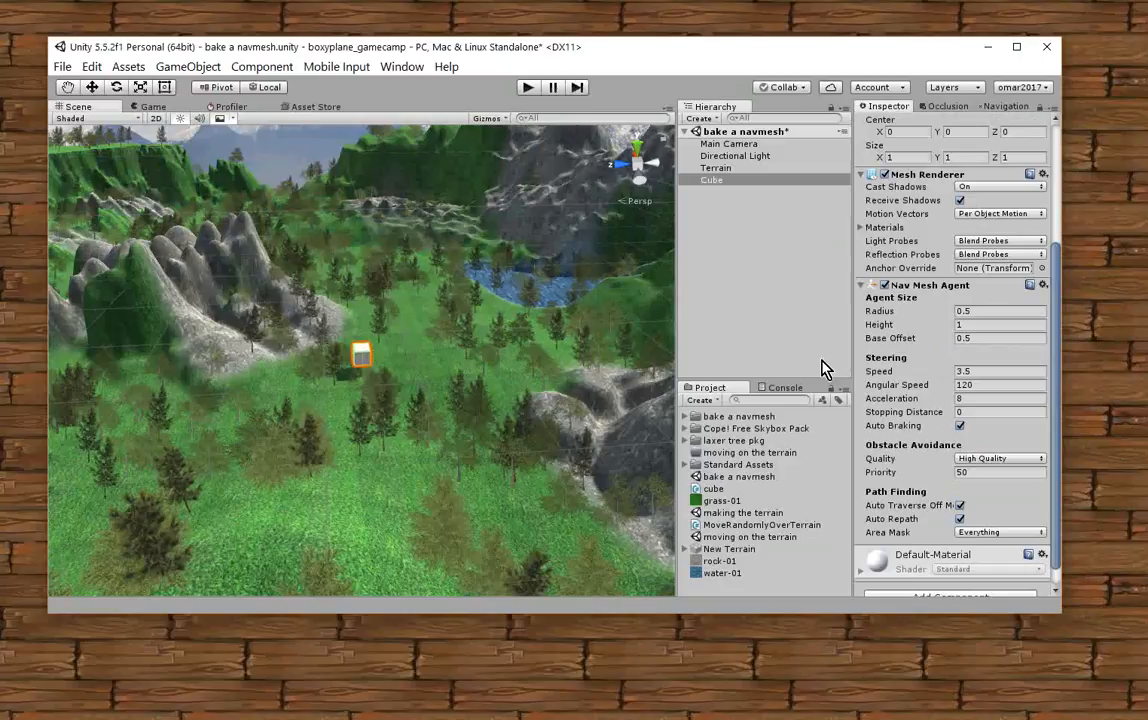
mouse_move(950, 370)
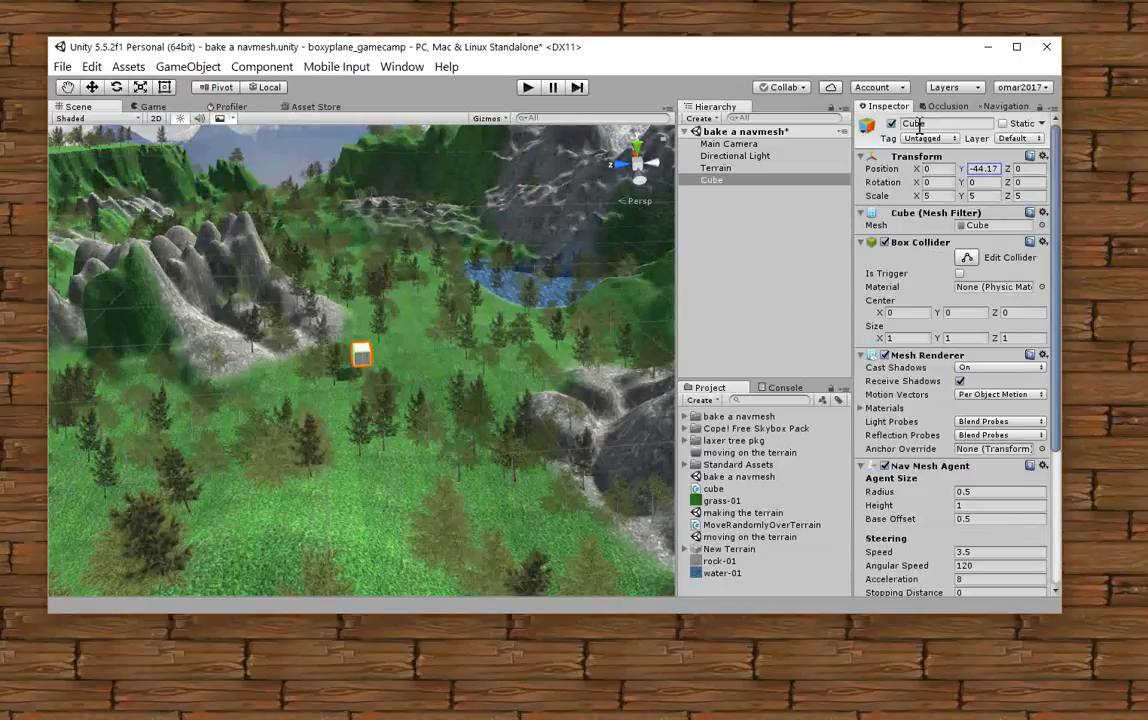
click(944, 124)
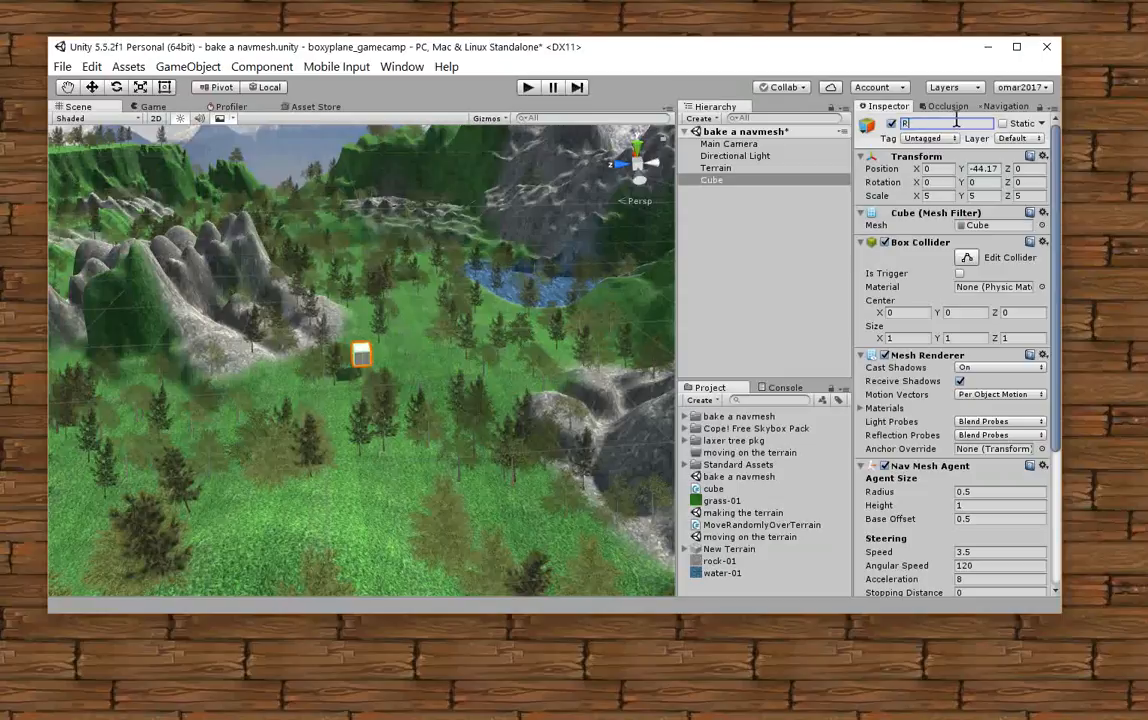
text(RandomMove)
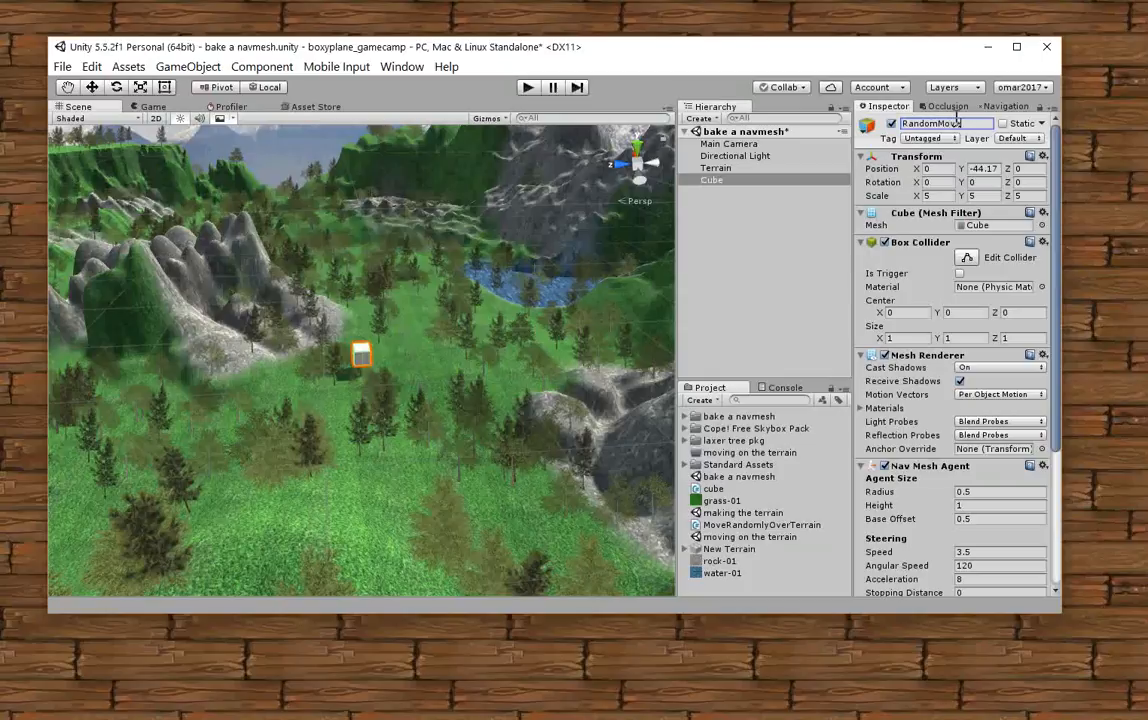
mouse_move(1010, 160)
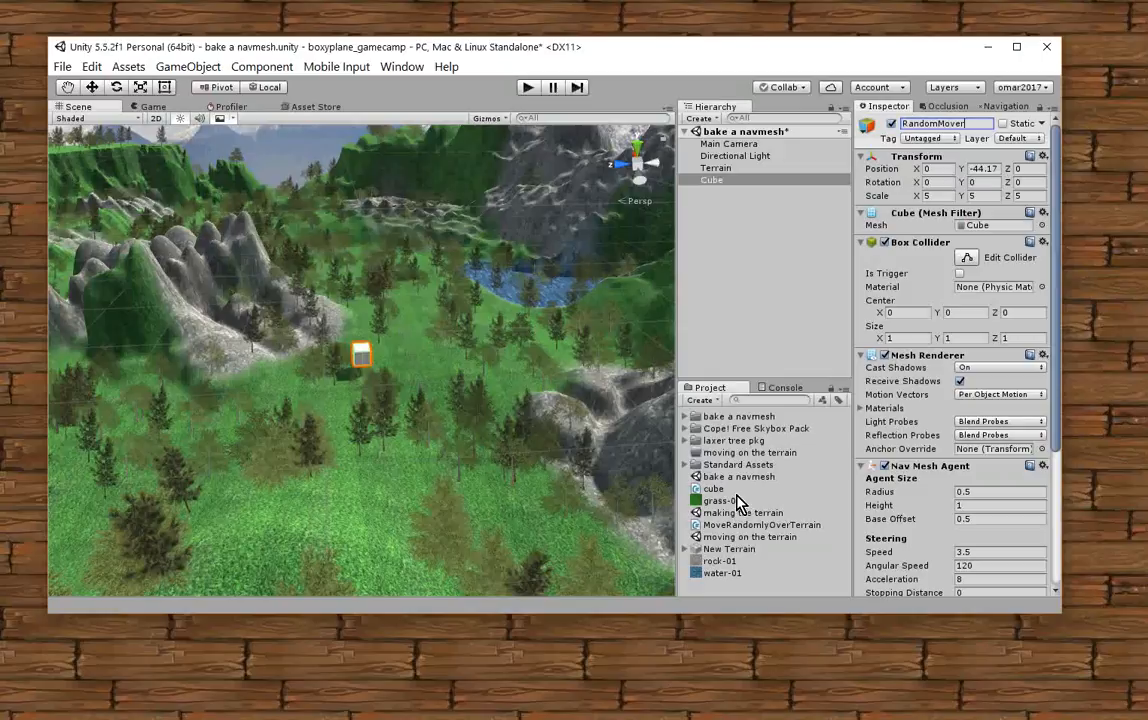
mouse_move(924, 160)
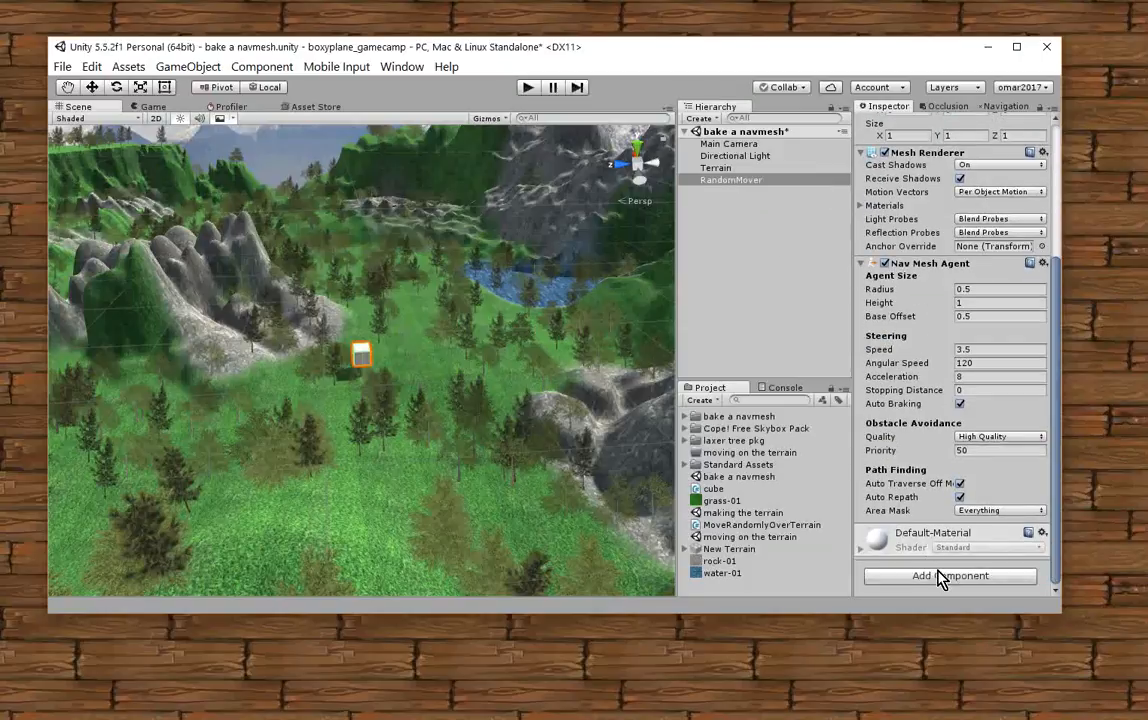
mouse_move(940, 588)
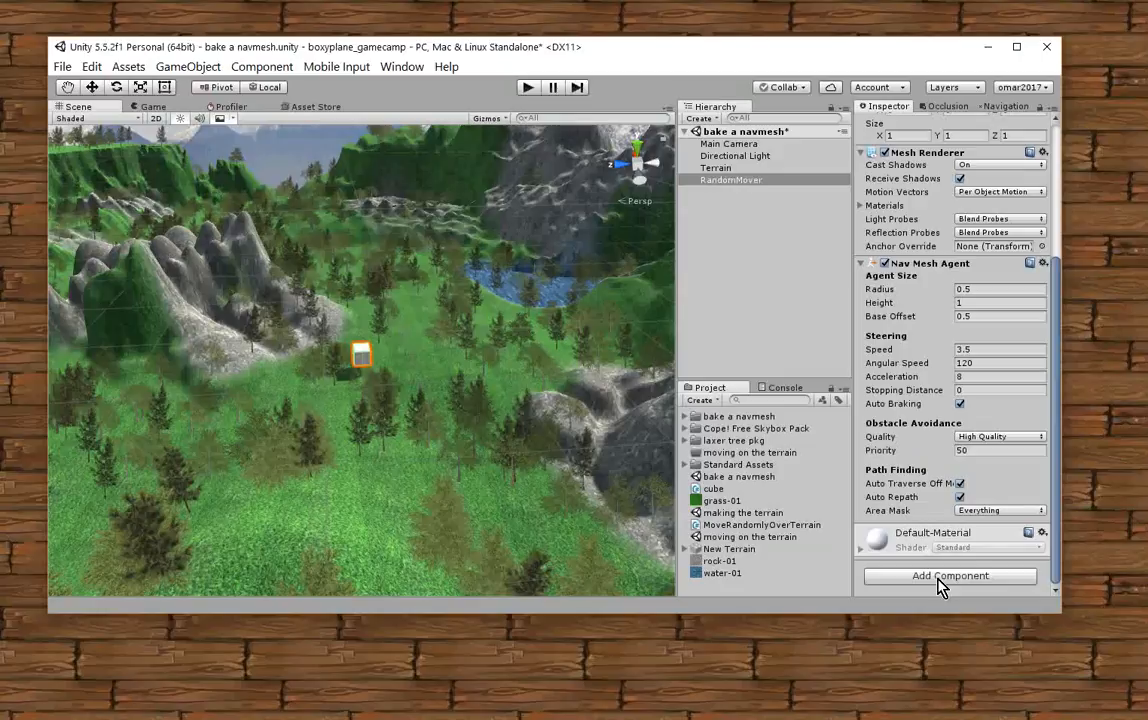
Create a new C# script named RandomMover and attach it to the RandomMover object
click(948, 576)
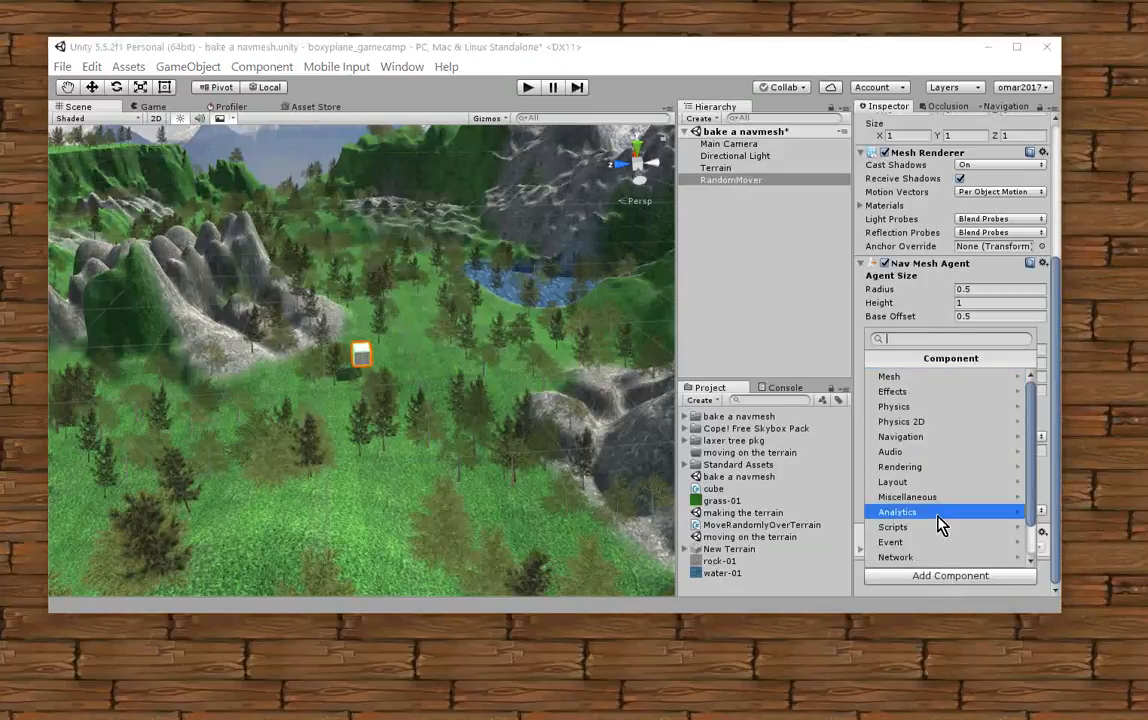
mouse_move(948, 496)
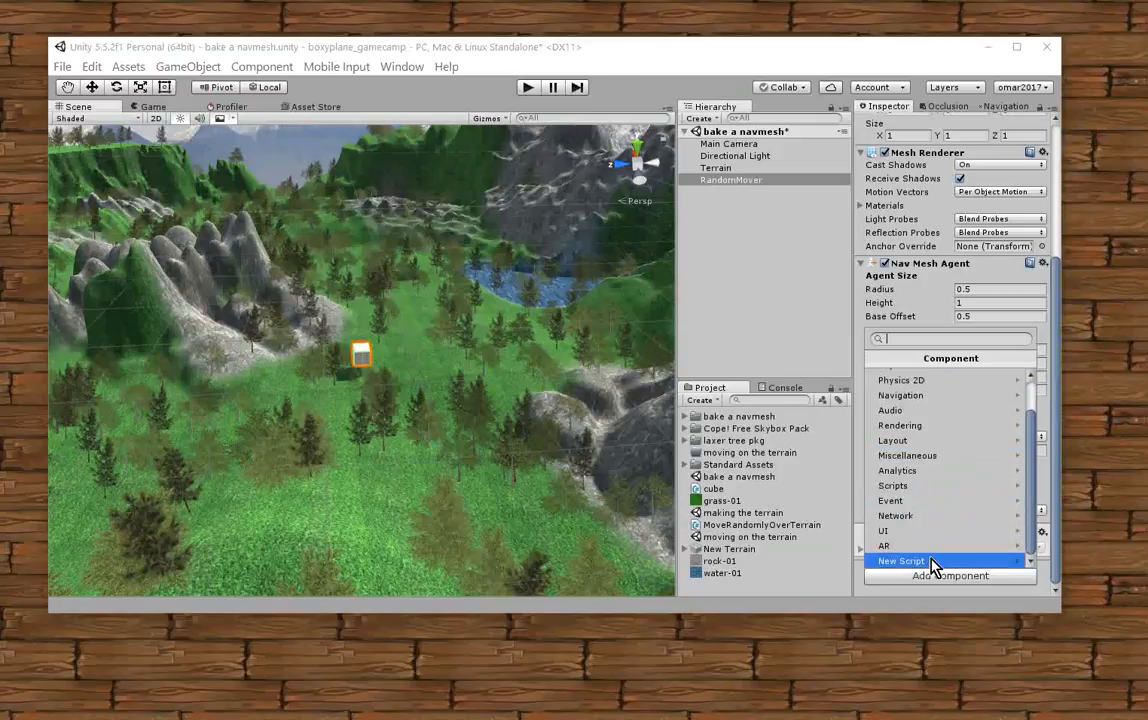
mouse_move(1016, 570)
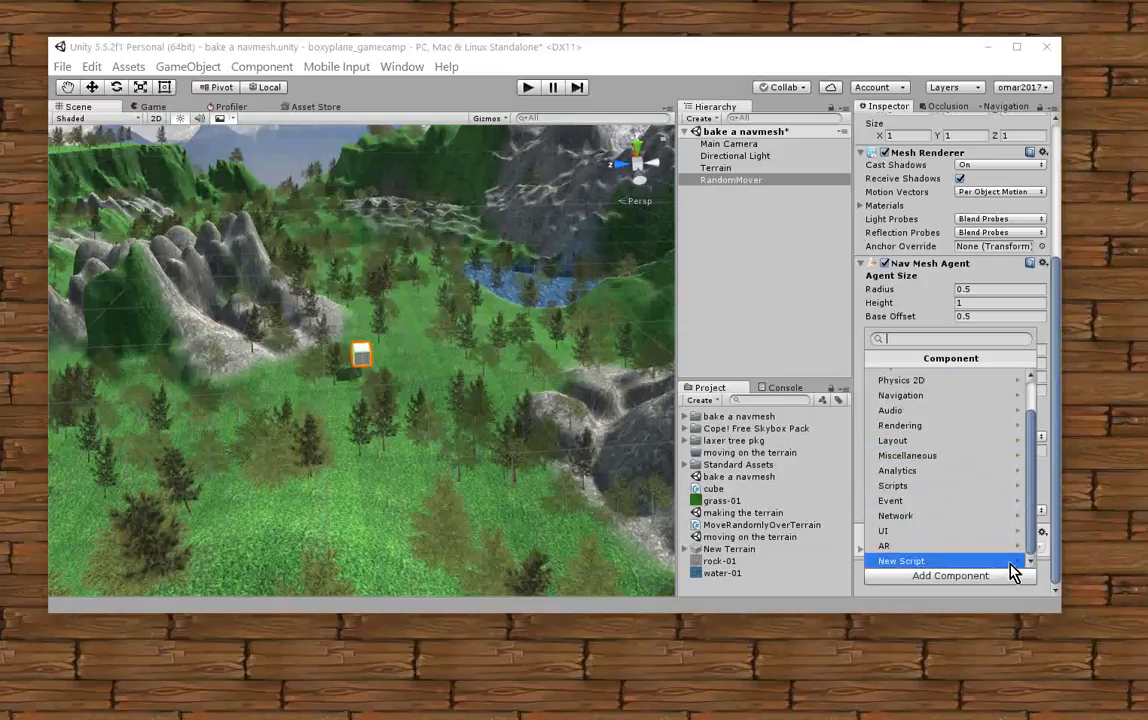
click(900, 560)
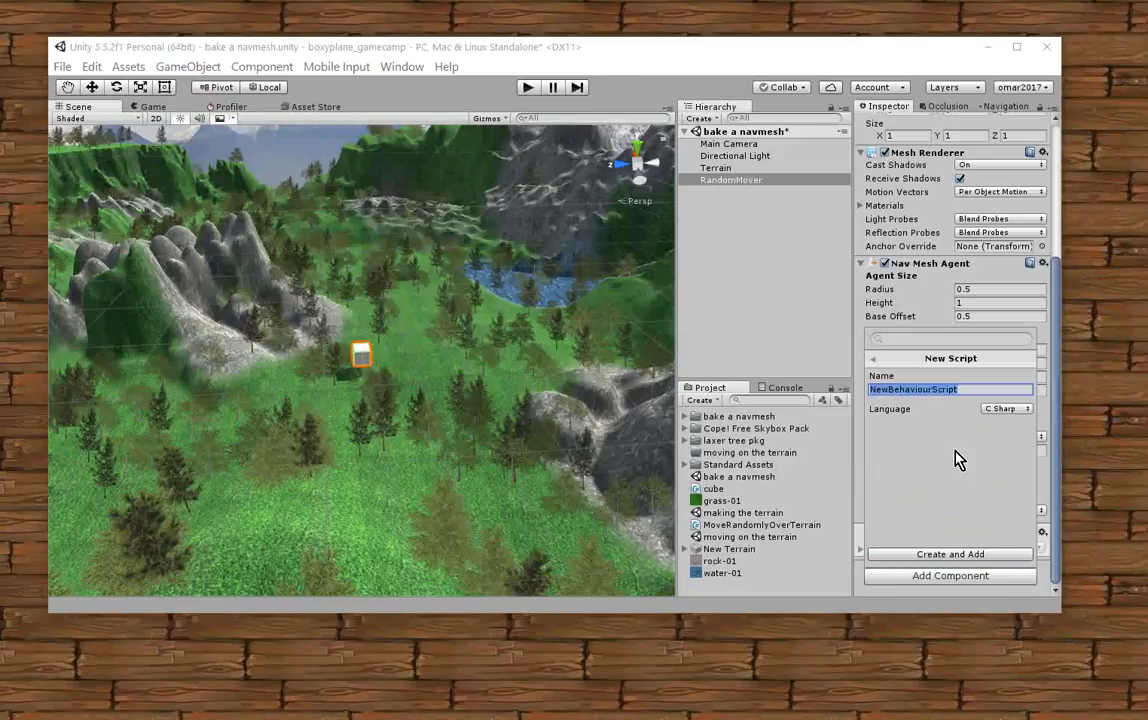
text(R)
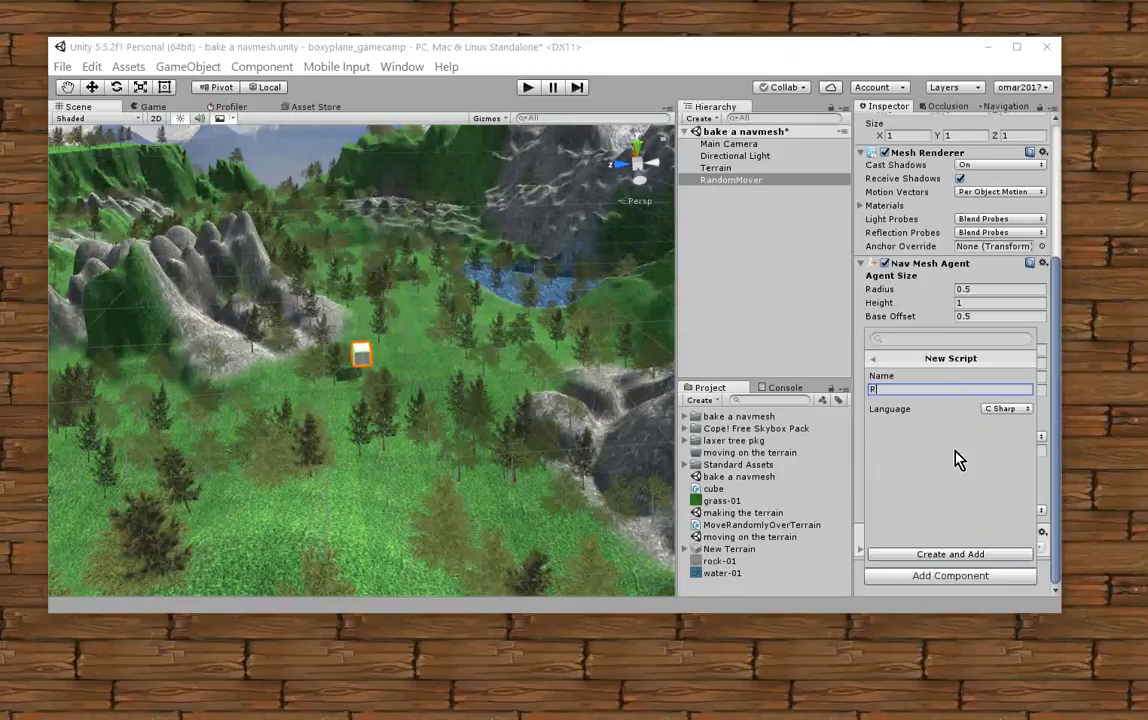
text(andomO)
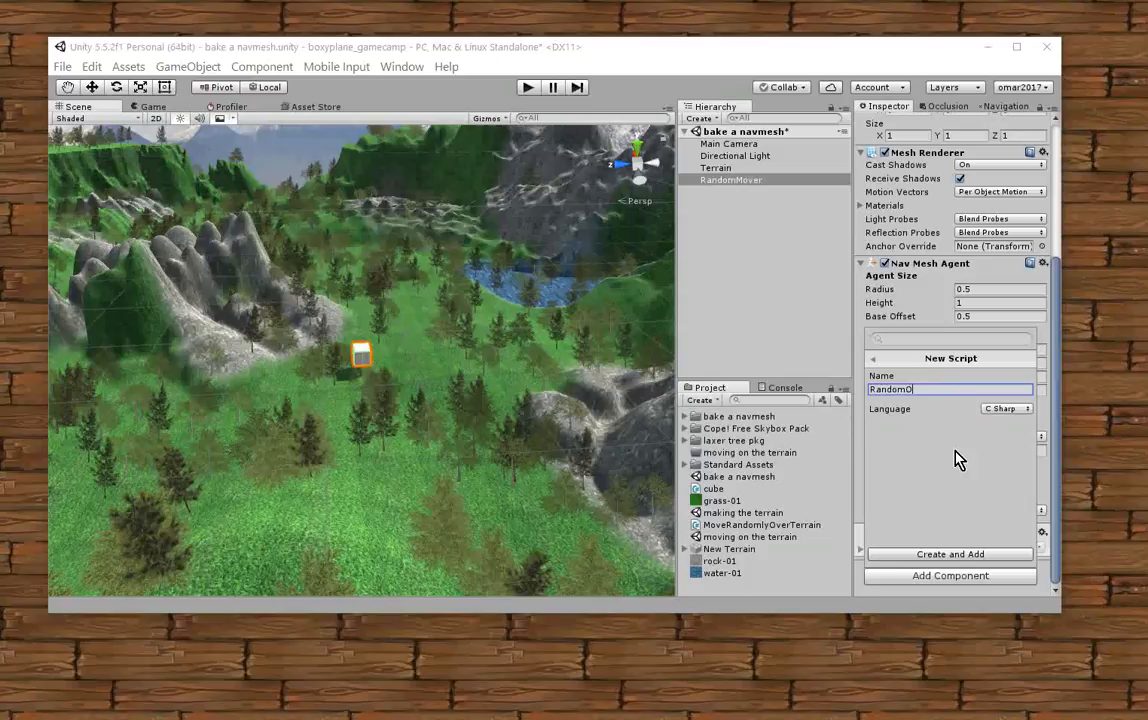
text(over)
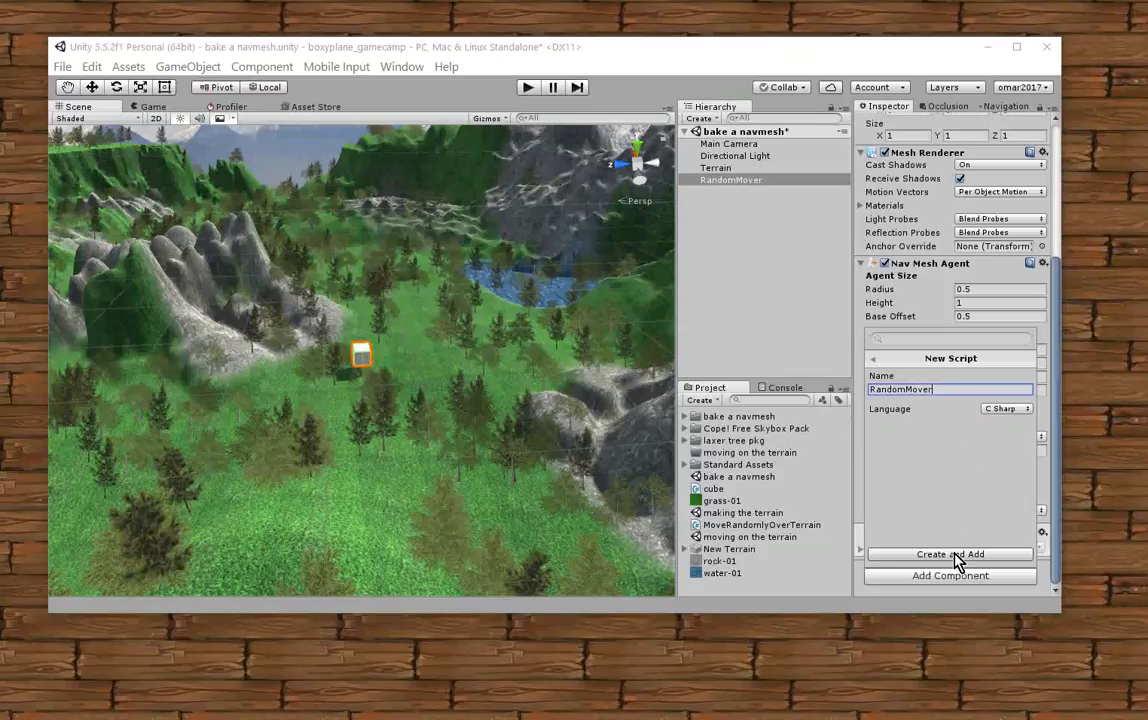
click(948, 554)
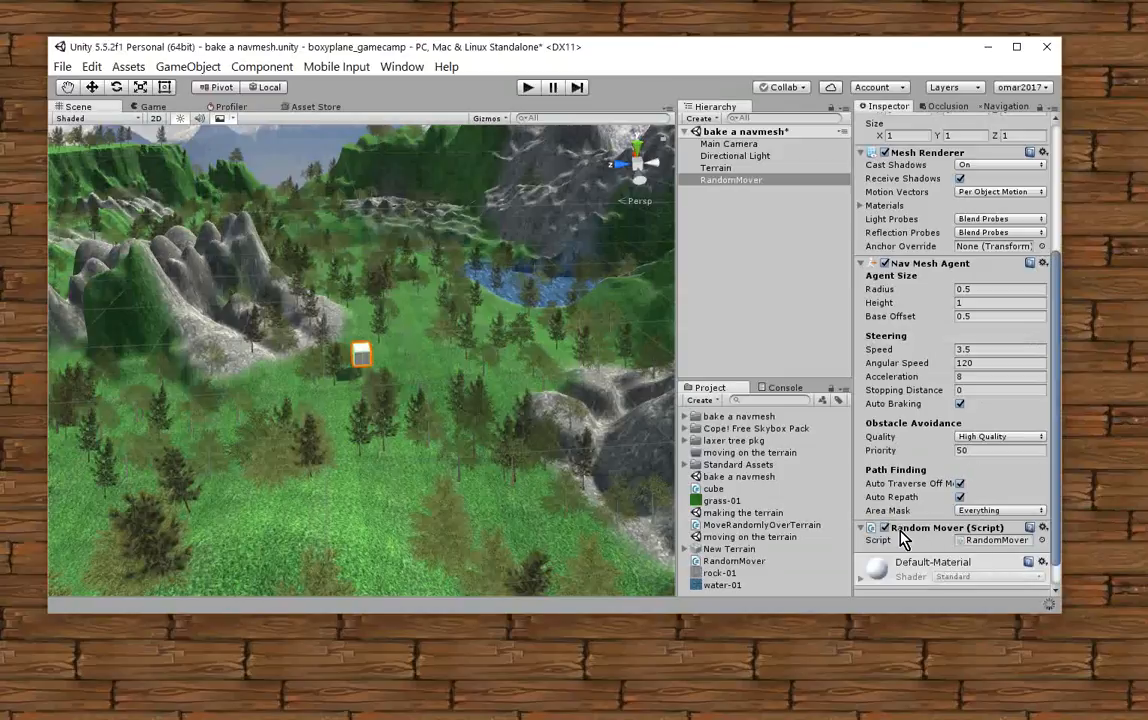
mouse_move(990, 544)
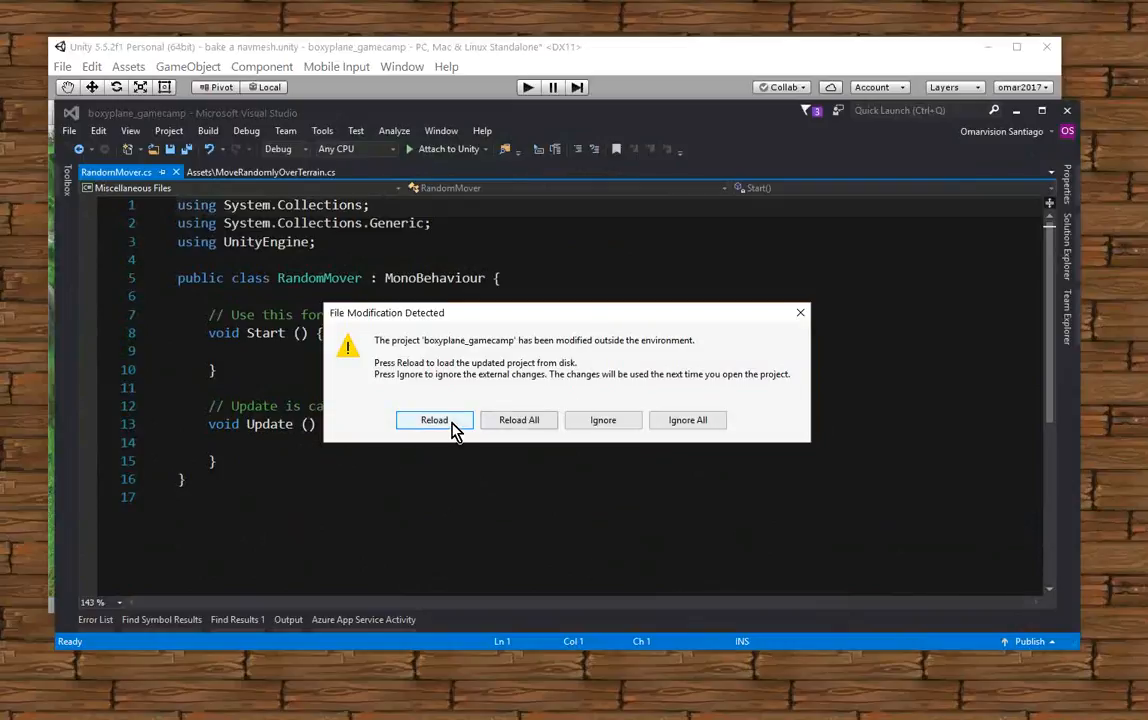
Reload the externally changed project so RandomMover.cs opens in Visual Studio
click(434, 420)
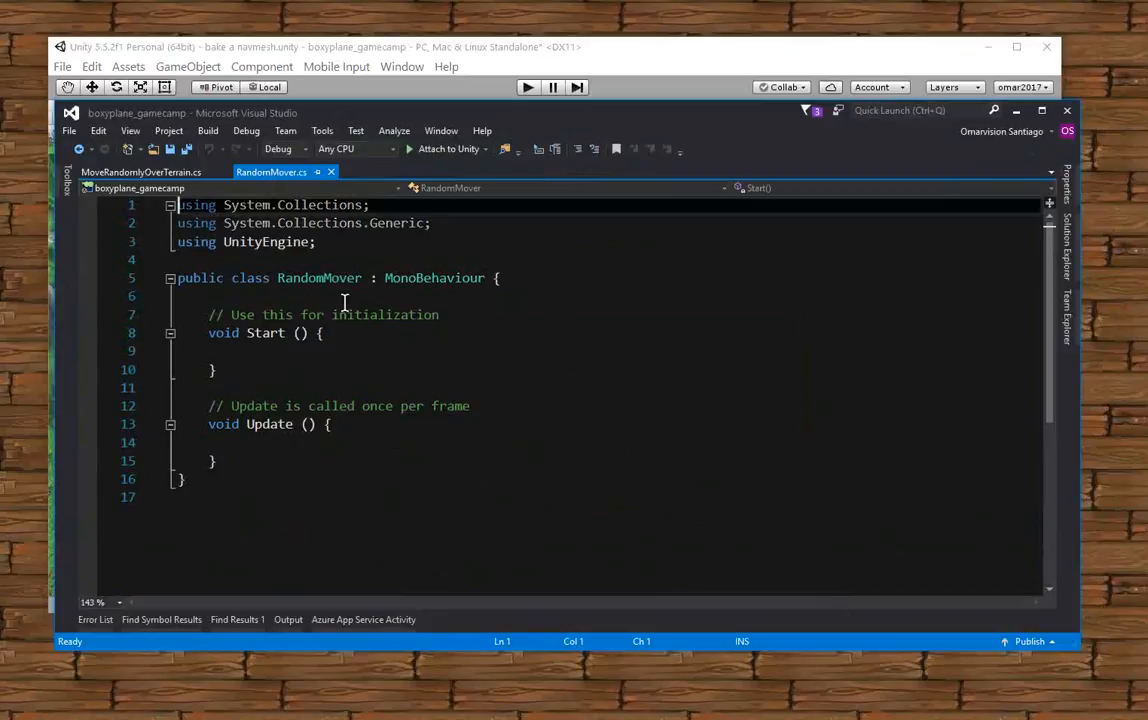
mouse_move(388, 332)
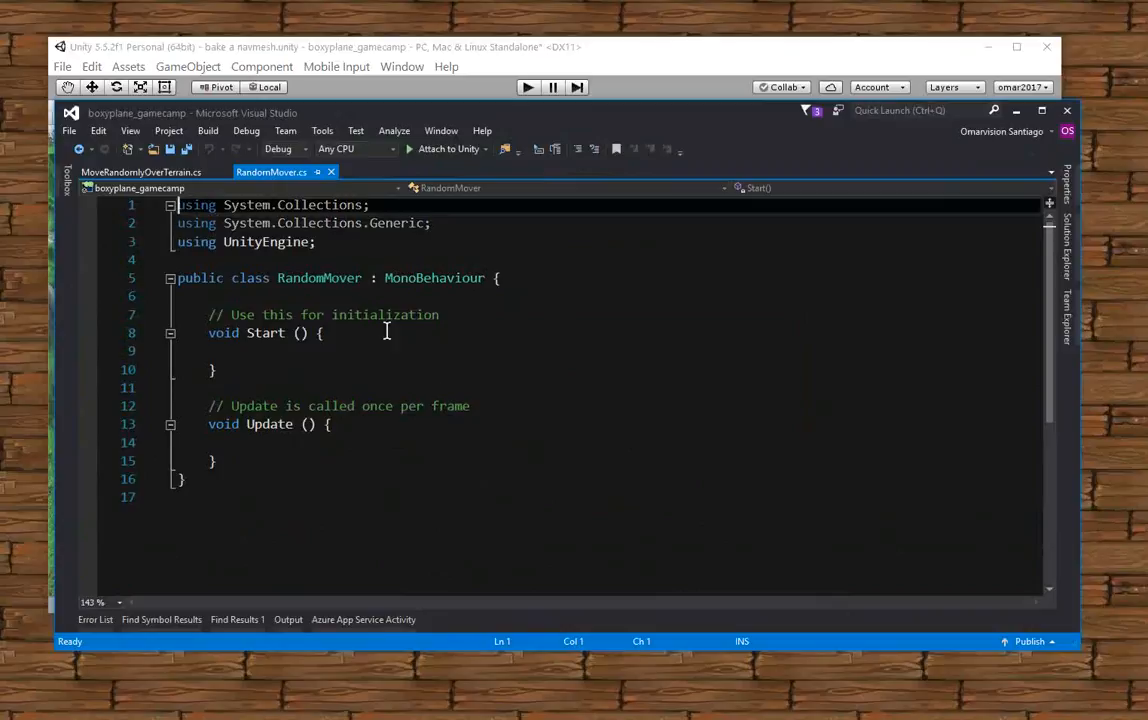
mouse_move(460, 560)
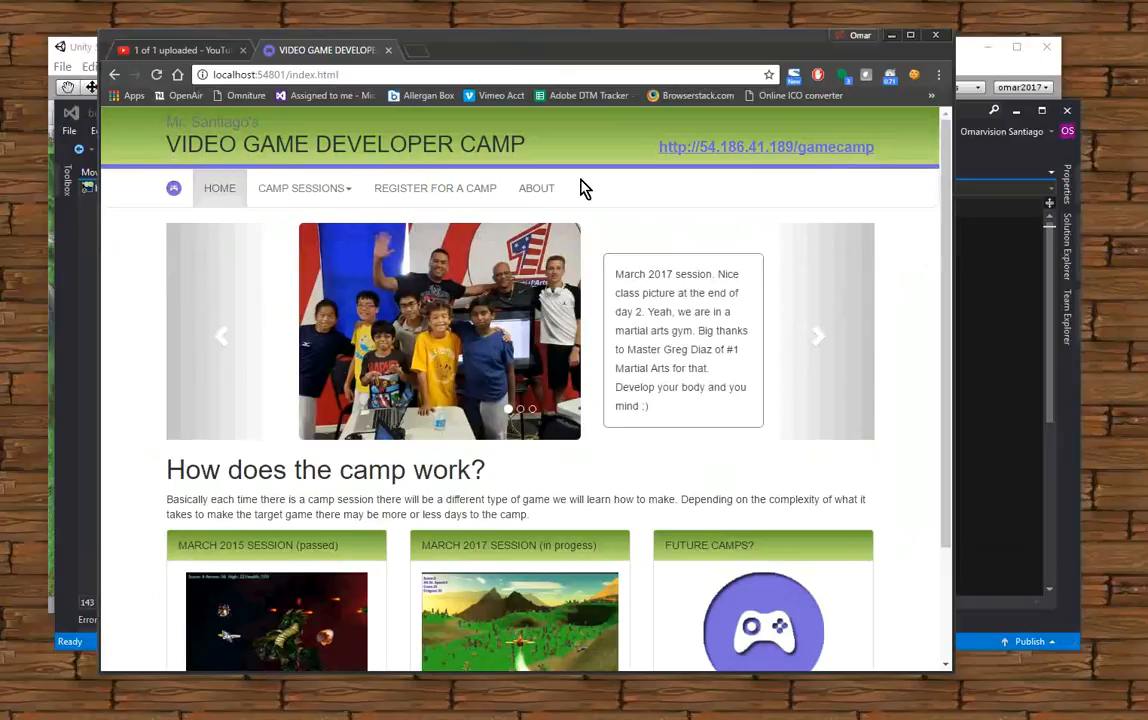
Go to the March 2017 camp session page and expand the Day 3 notes
click(300, 188)
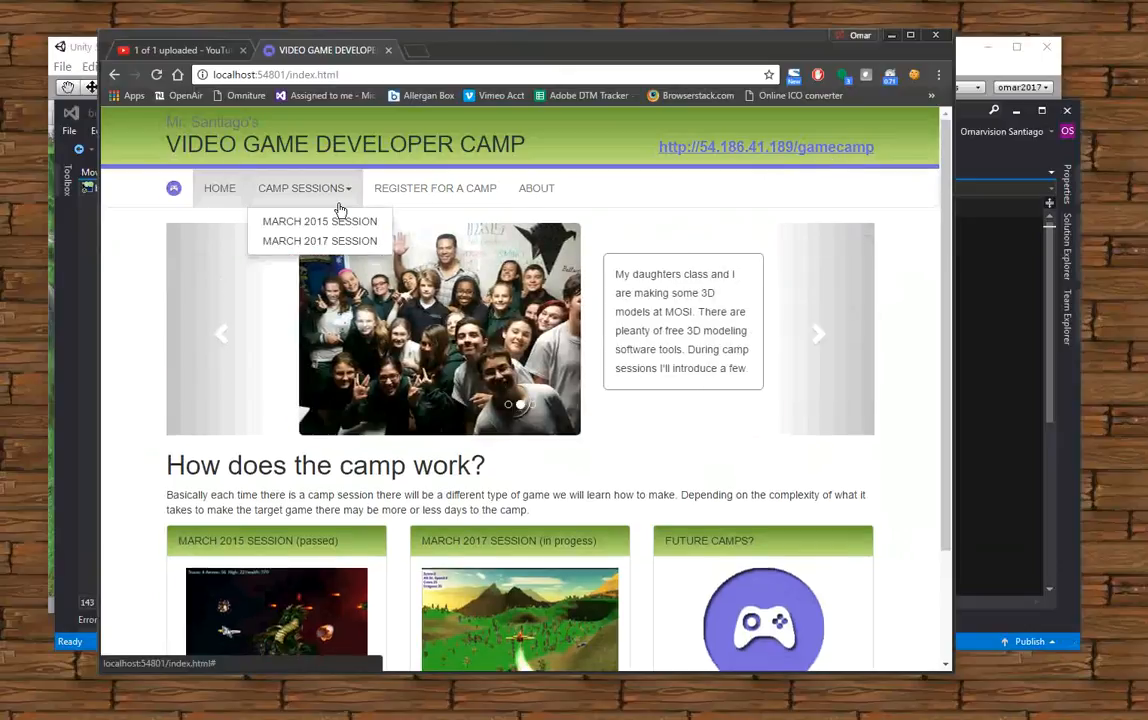
click(320, 240)
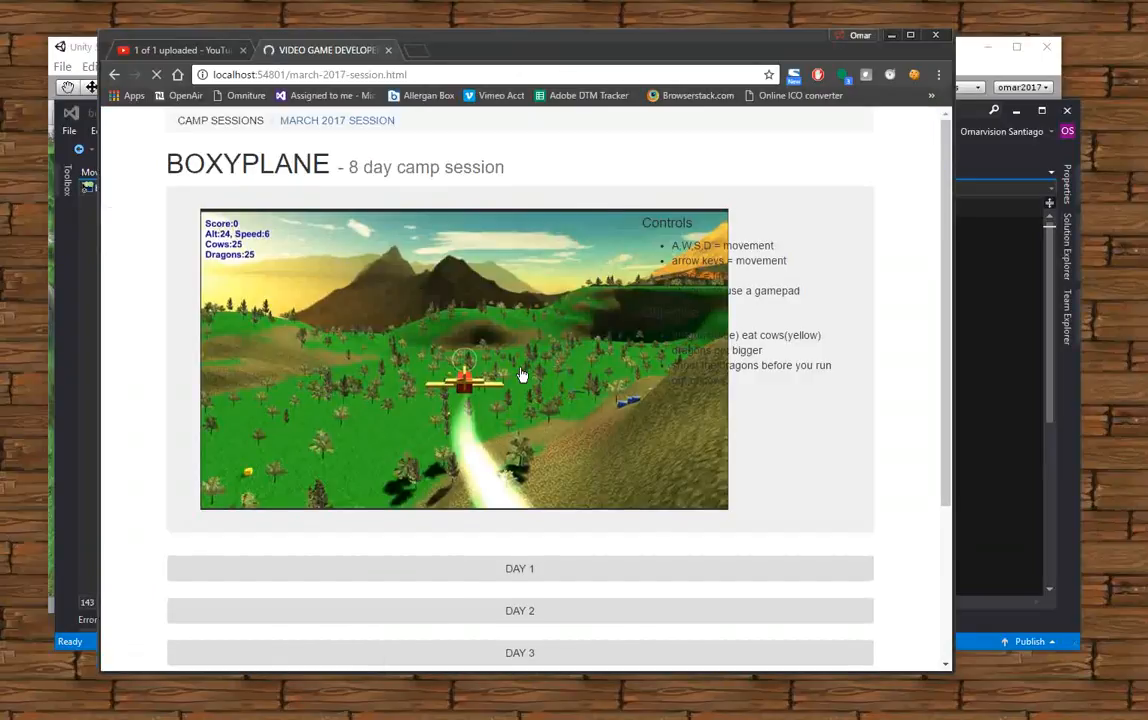
scroll(down, 3)
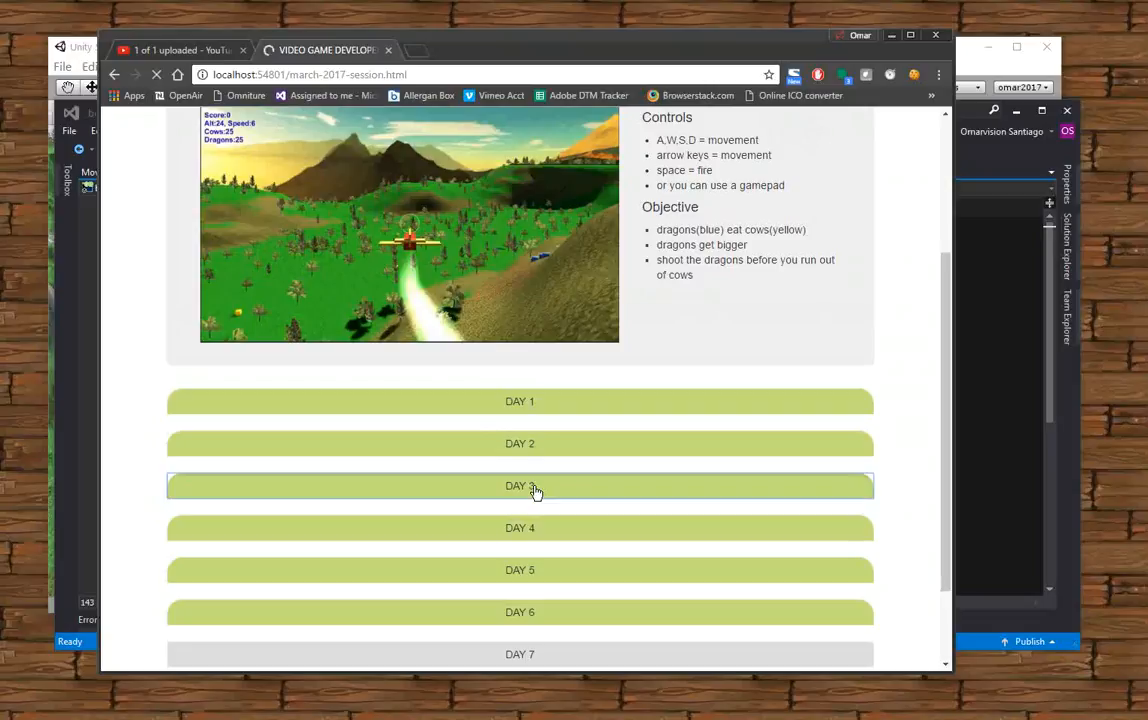
click(520, 486)
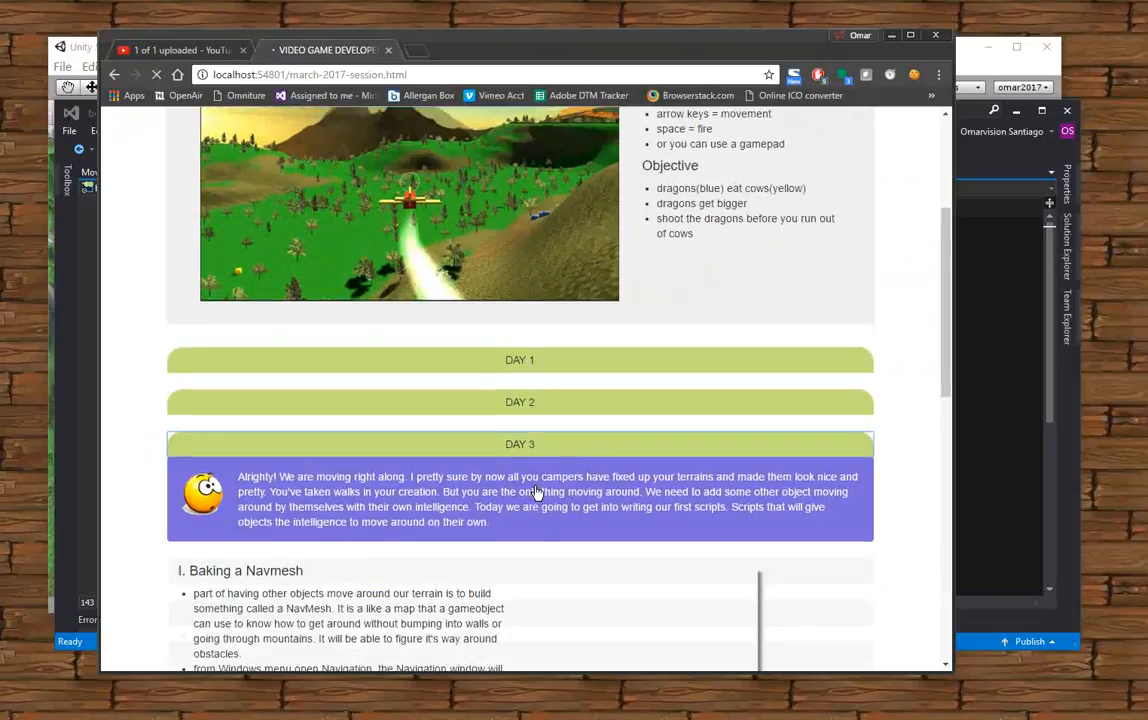
Locate and open the MoveRandomlyOverTerrain.cs script link in the Day 3 notes
scroll(down, 3)
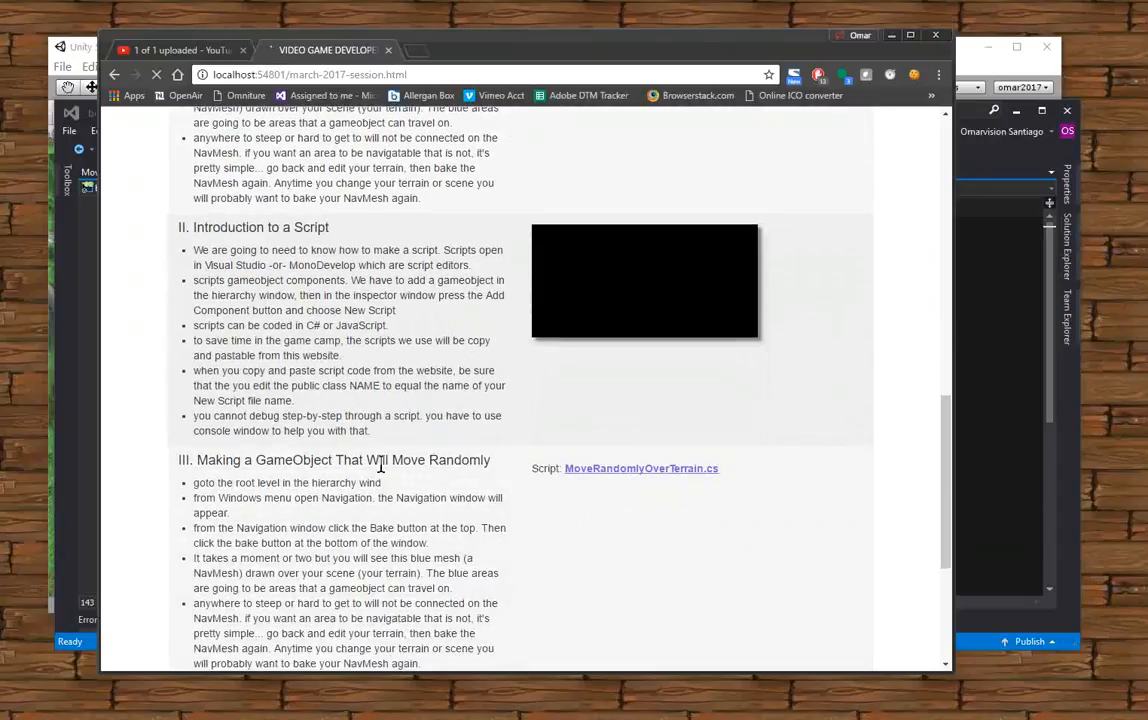
scroll(down, 3)
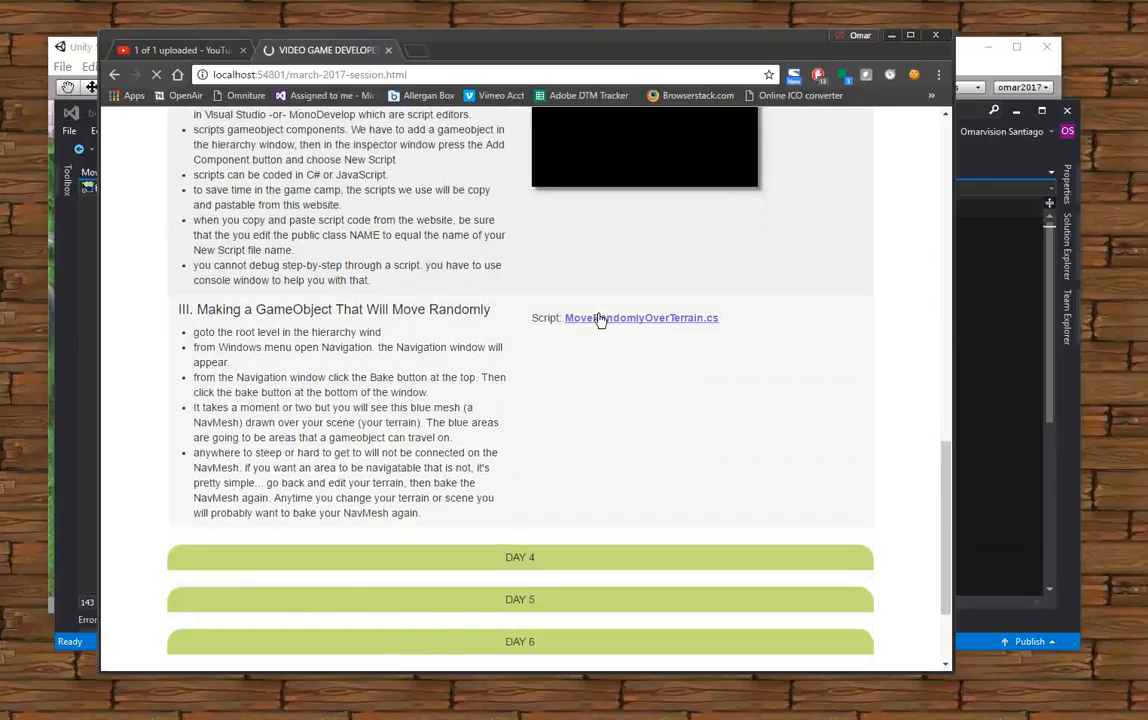
click(640, 318)
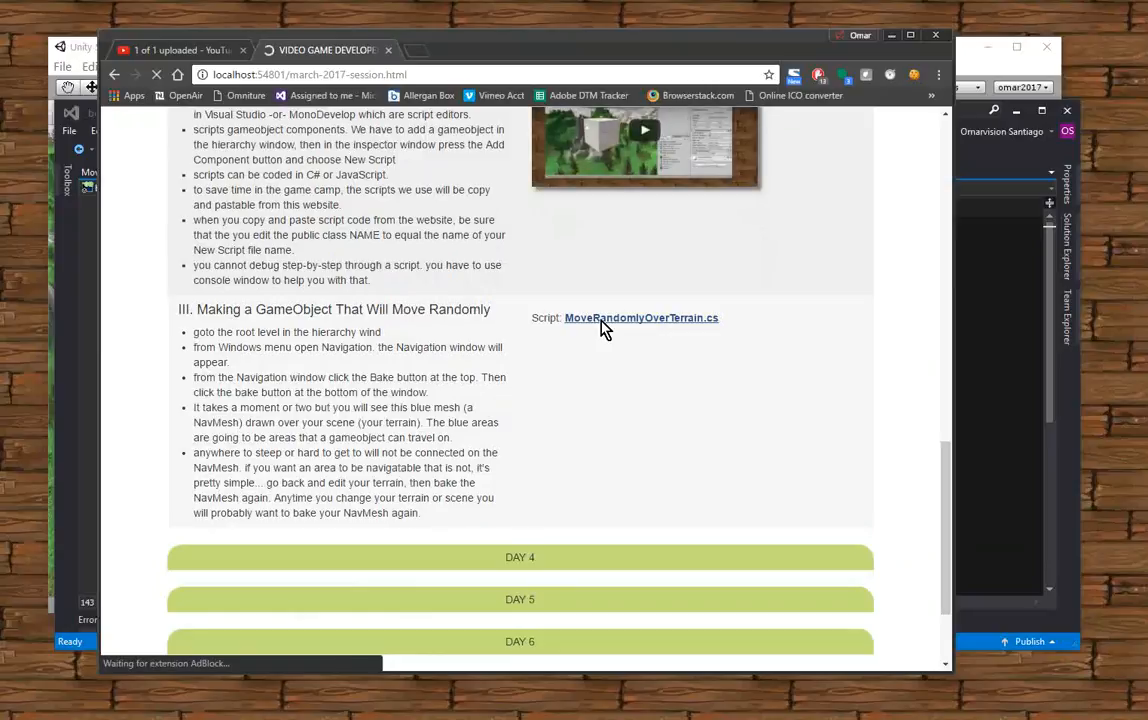
click(640, 318)
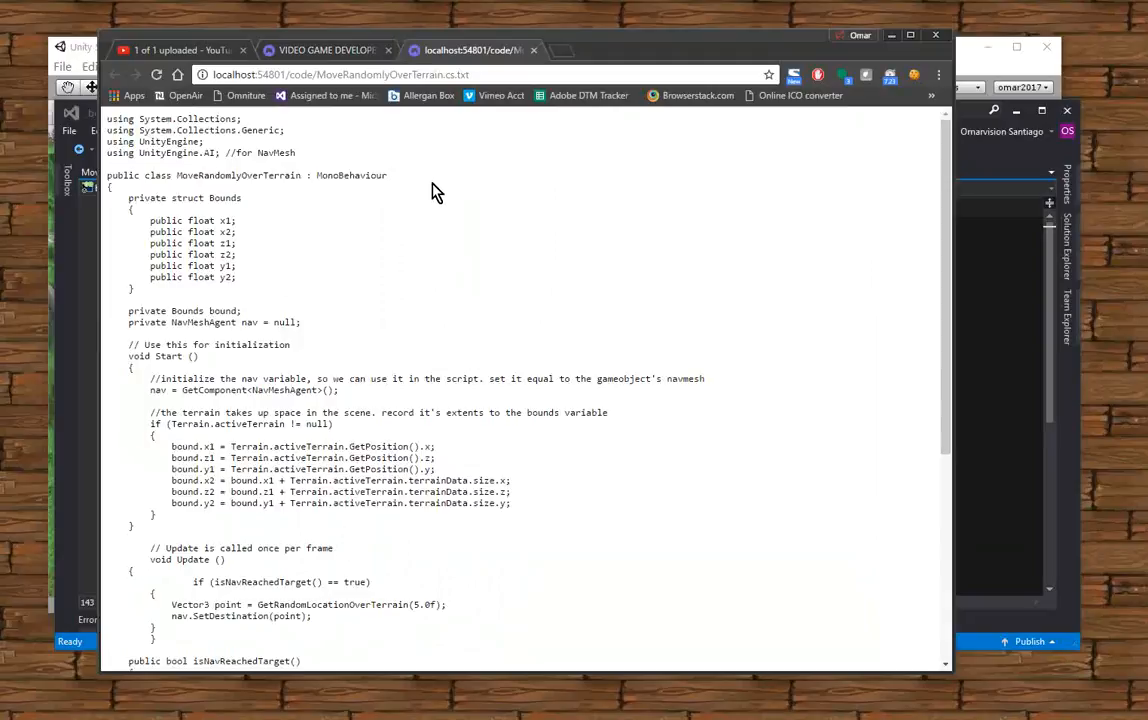
mouse_move(382, 292)
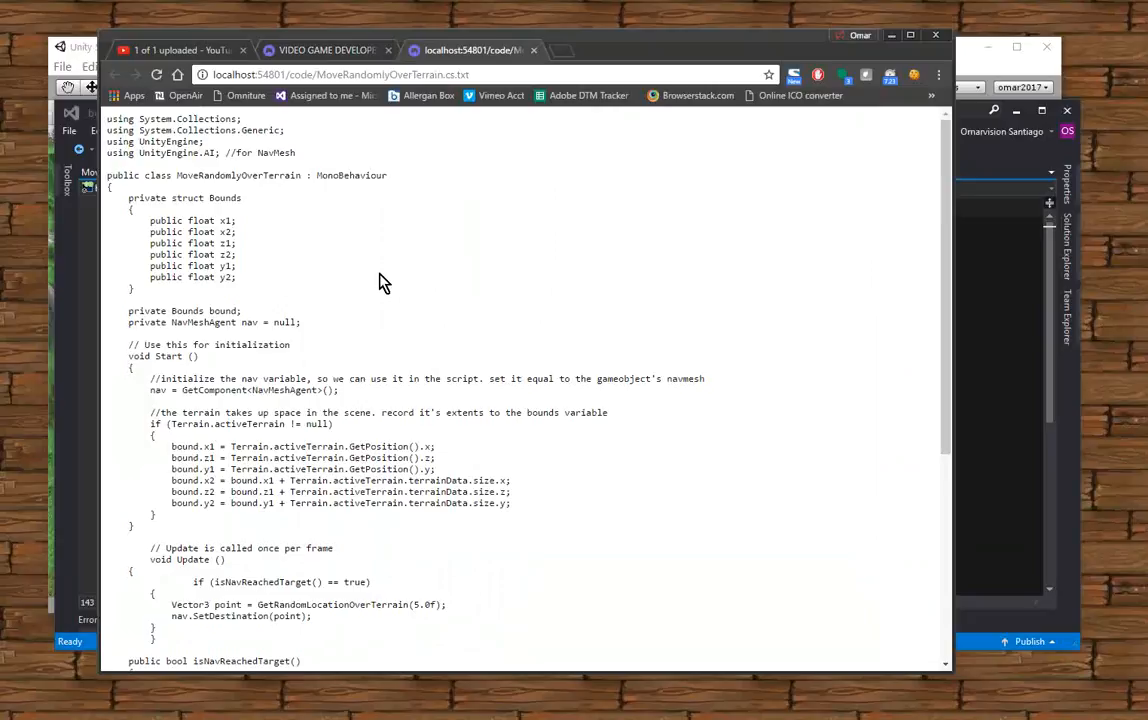
Select and copy the whole MoveRandomlyOverTerrain.cs source code in the browser
key(ctrl+a)
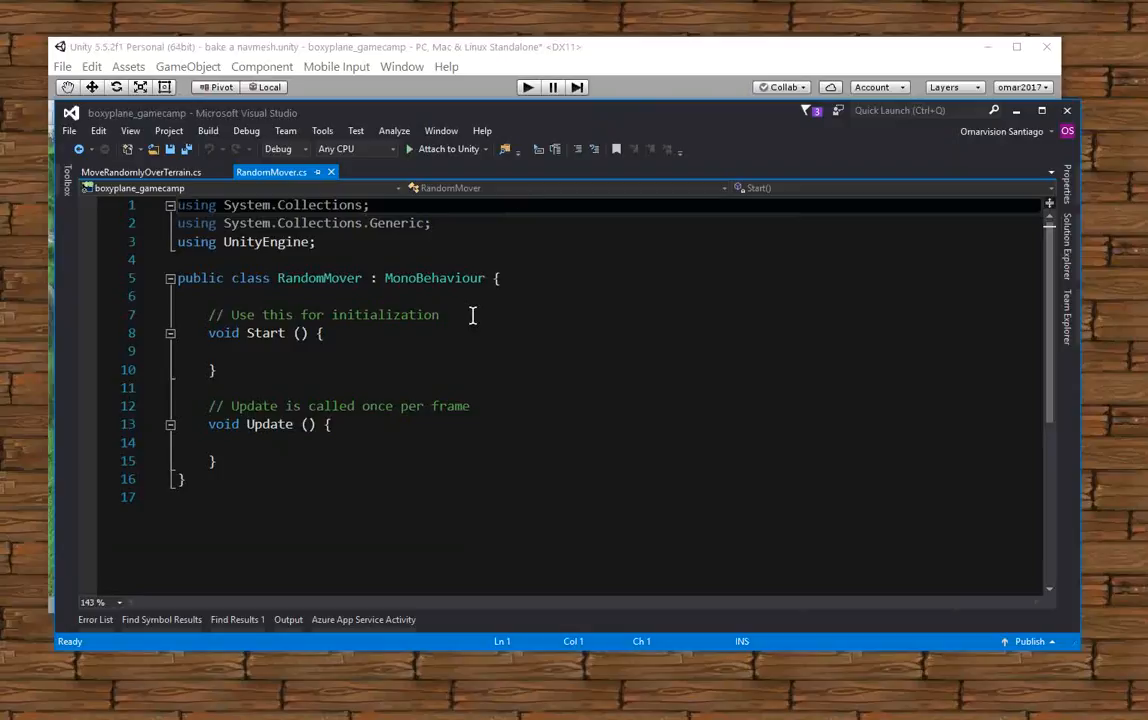
Replace RandomMover.cs's default template with the pasted MoveRandomlyOverTerrain code
key(ctrl+a)
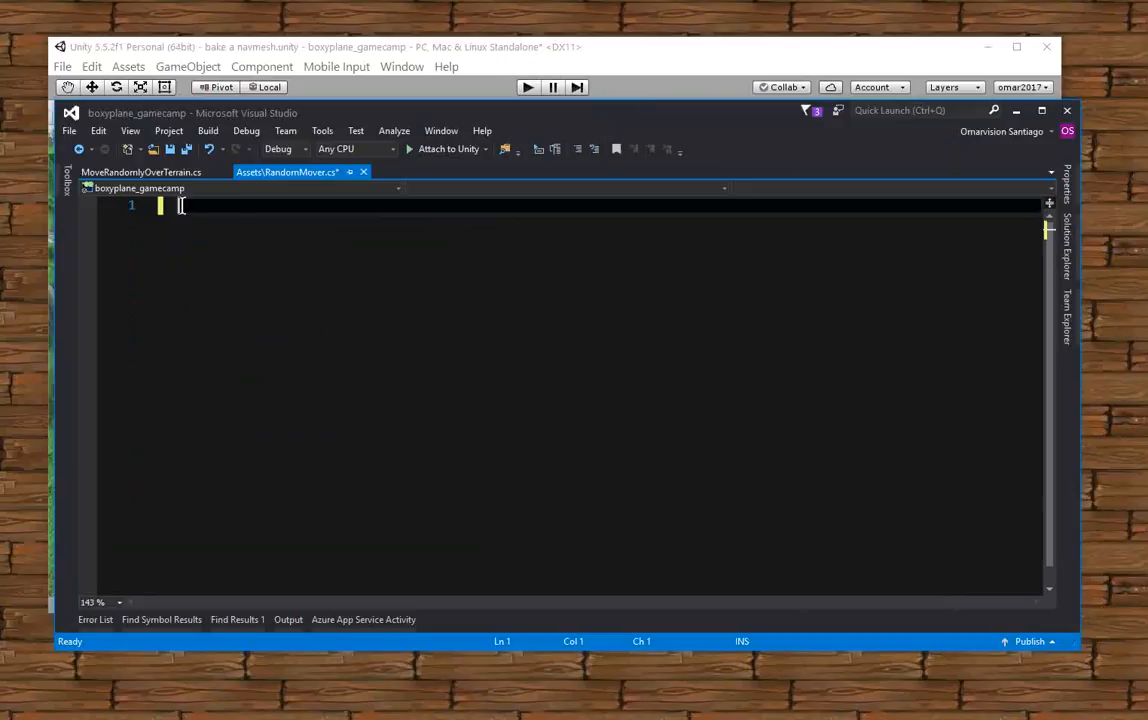
right_click(180, 206)
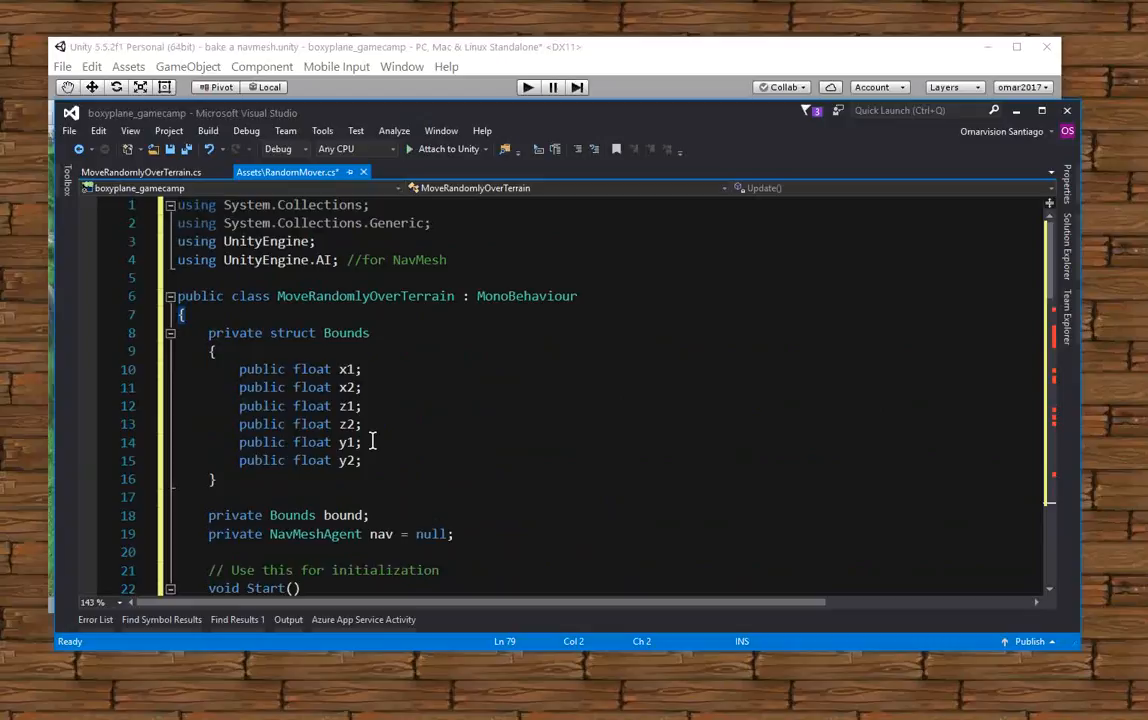
Rename the pasted class from MoveRandomlyOverTerrain to RandomMover and review the code
scroll(down, 3)
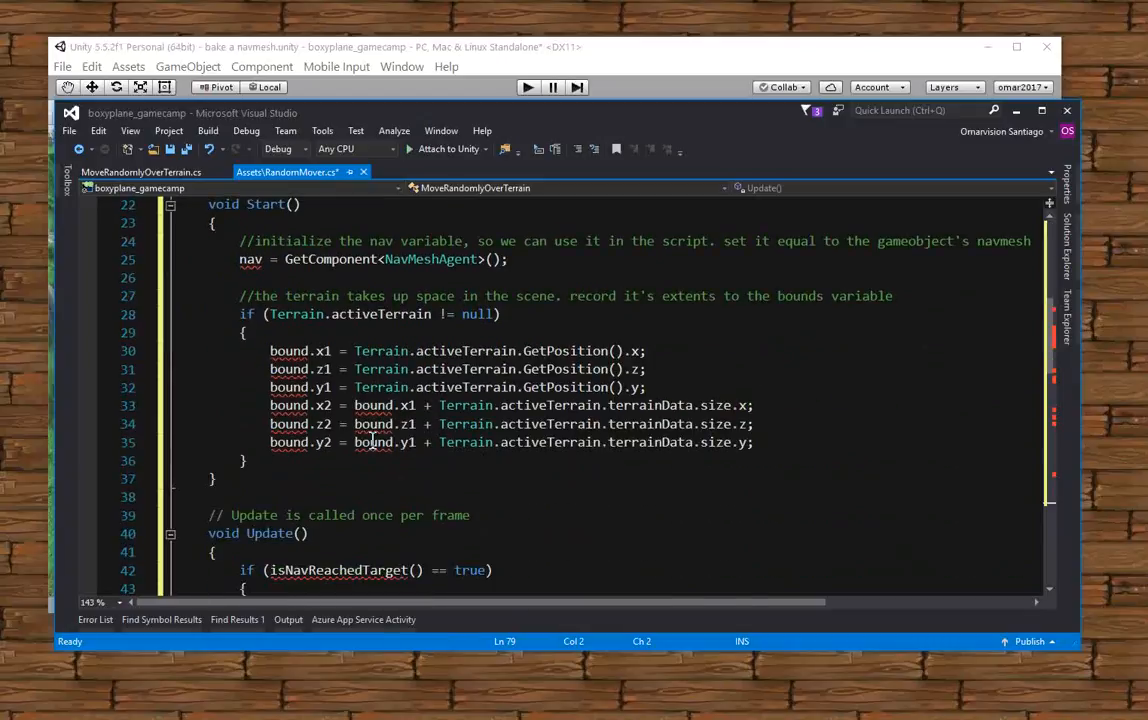
scroll(down, 3)
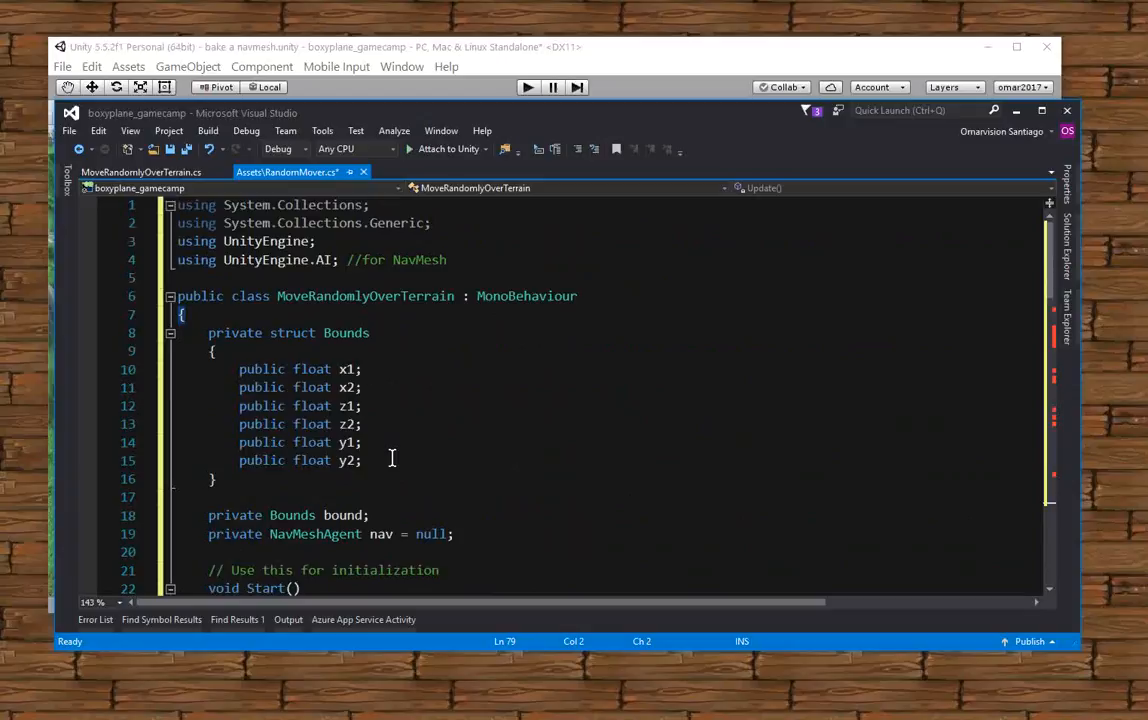
mouse_move(414, 382)
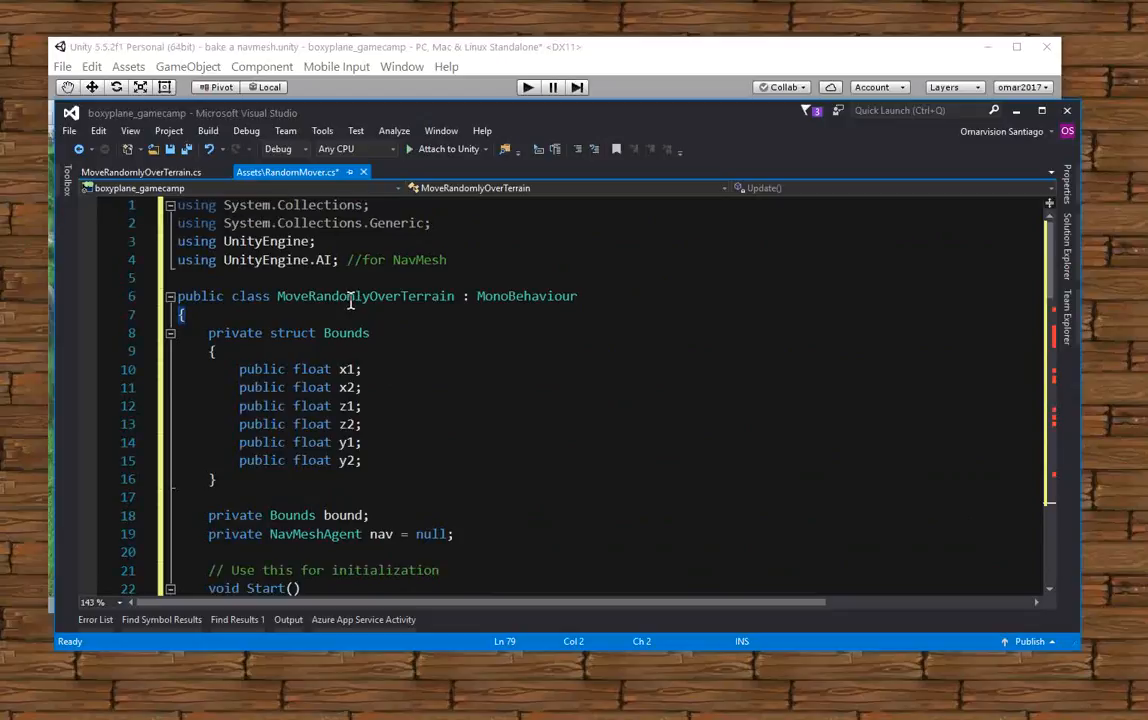
double_click(364, 296)
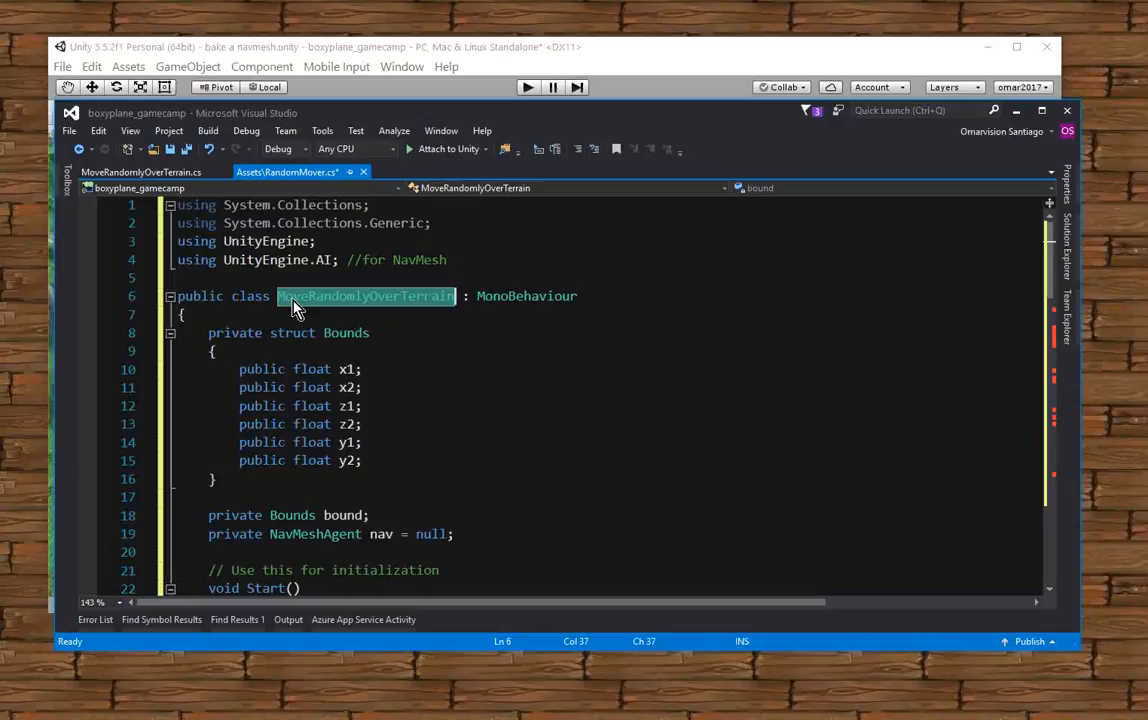
mouse_move(296, 304)
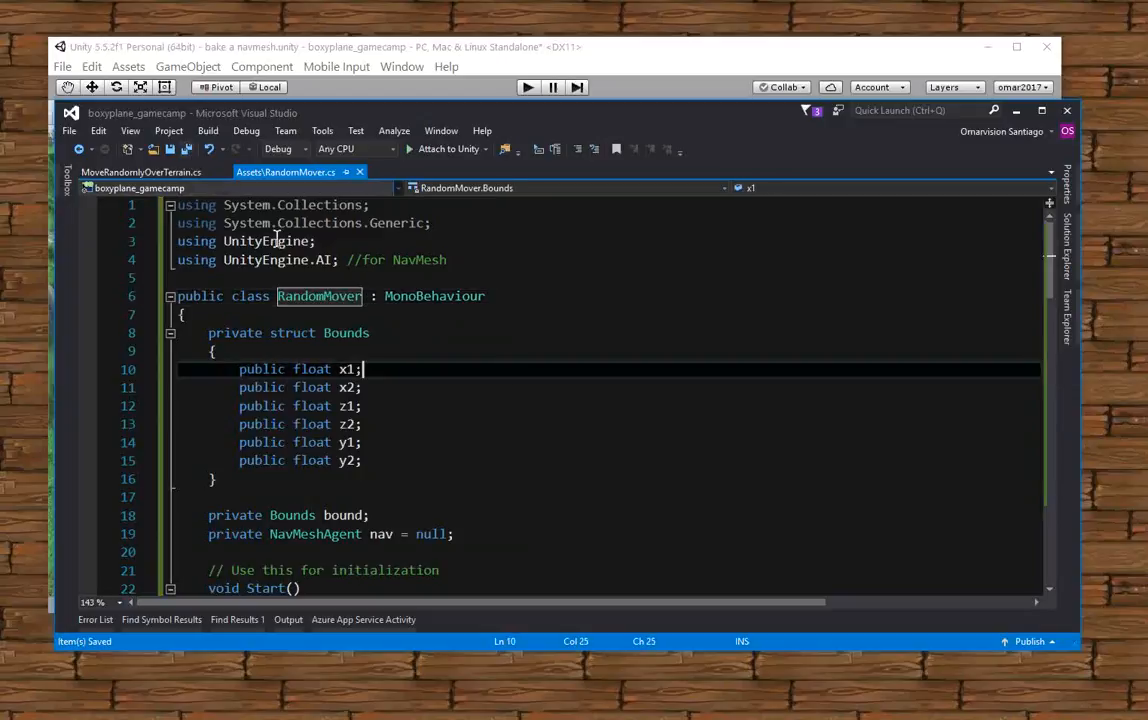
scroll(down, 3)
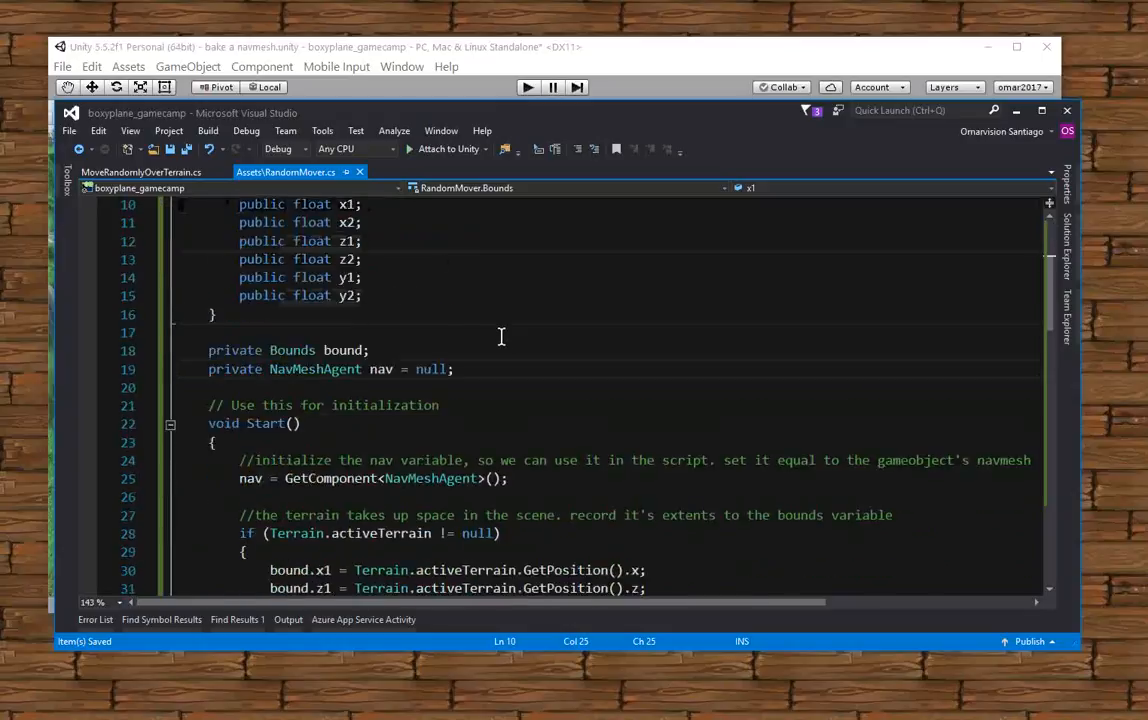
scroll(down, 3)
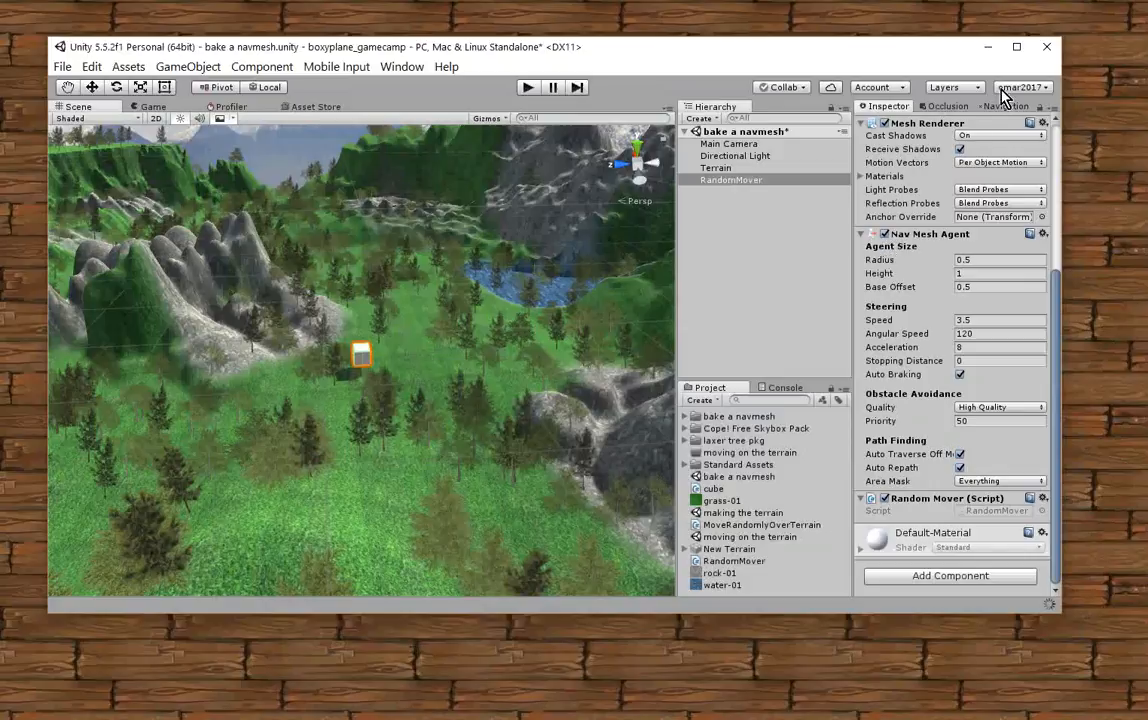
Bring Unity forward and select Main Camera in the Hierarchy to inspect its settings
click(1004, 106)
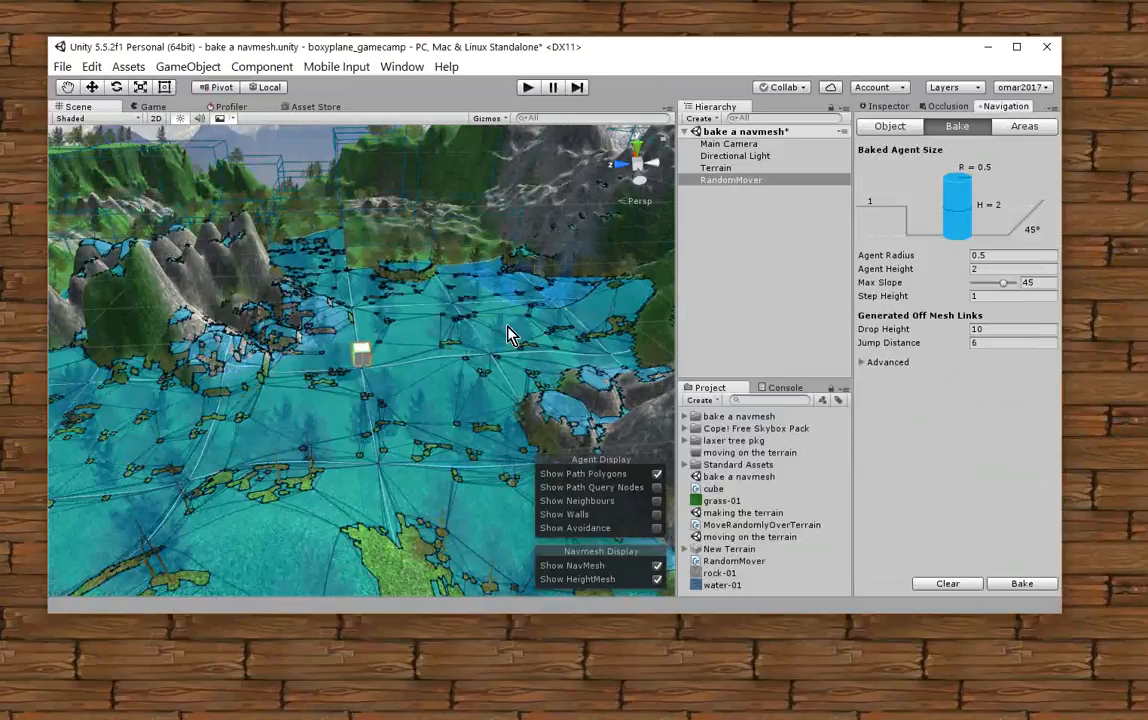
mouse_move(990, 448)
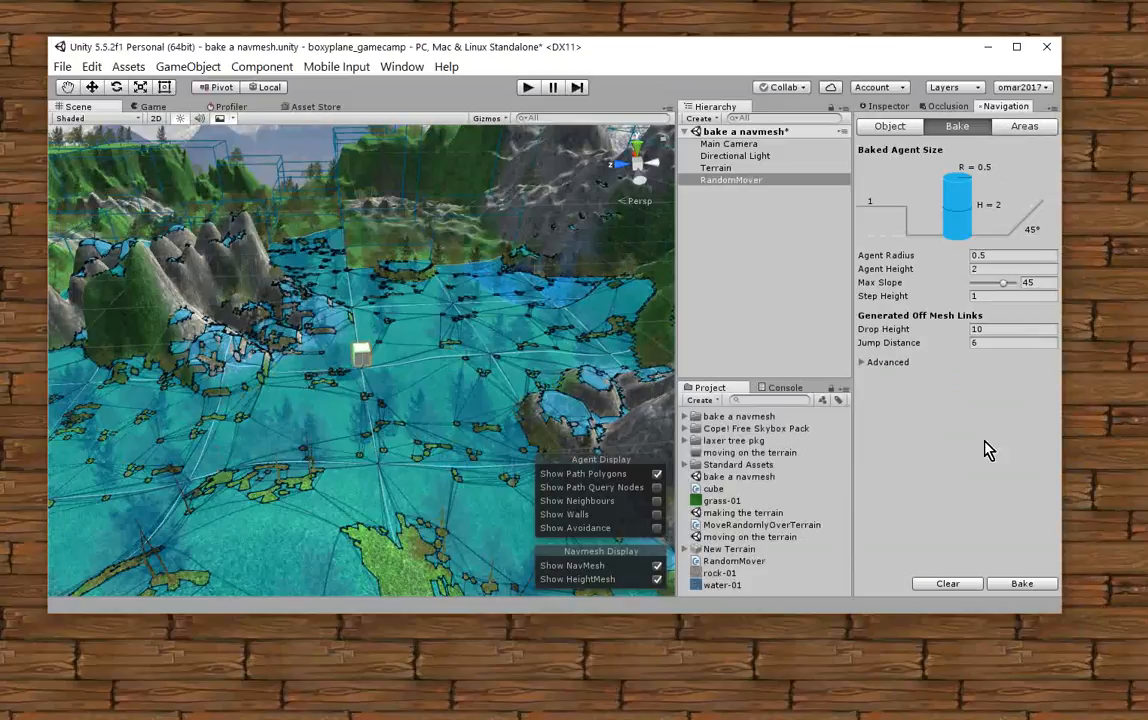
mouse_move(886, 112)
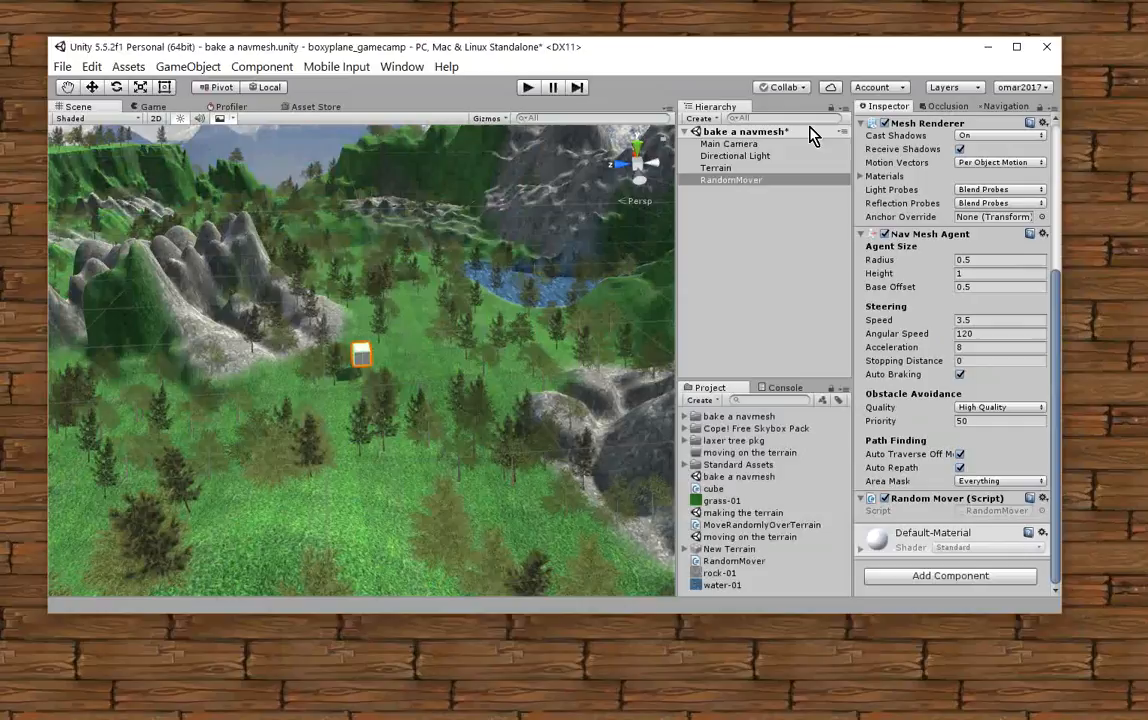
mouse_move(680, 150)
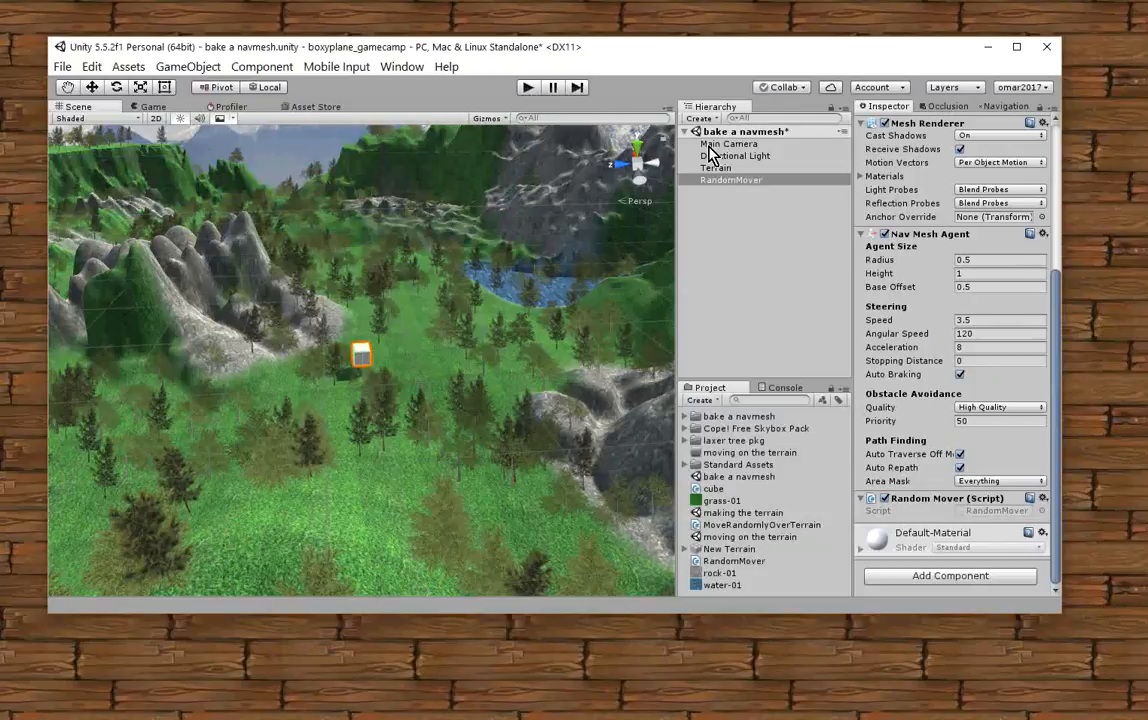
click(728, 144)
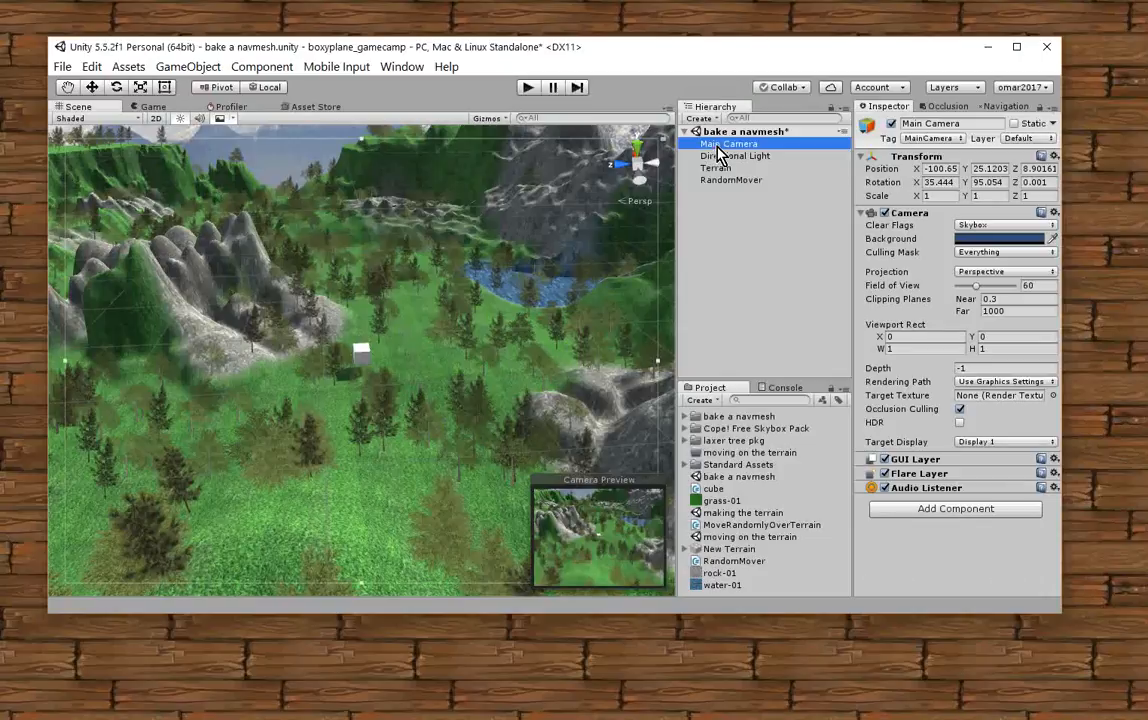
click(188, 66)
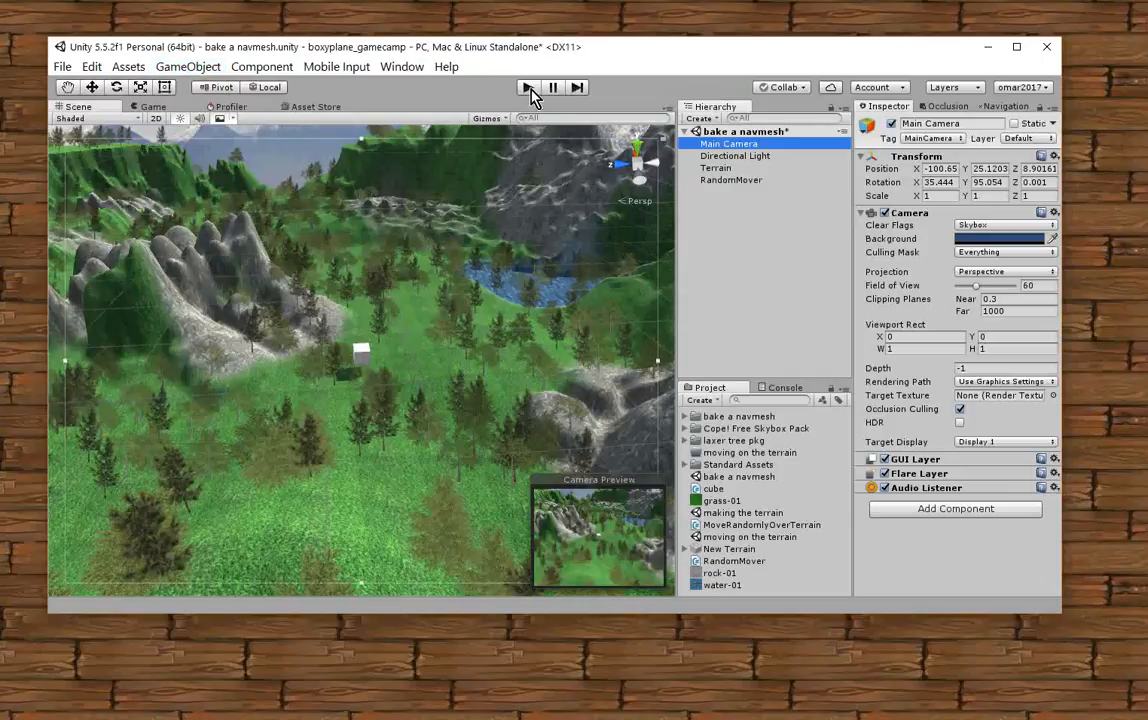
click(528, 88)
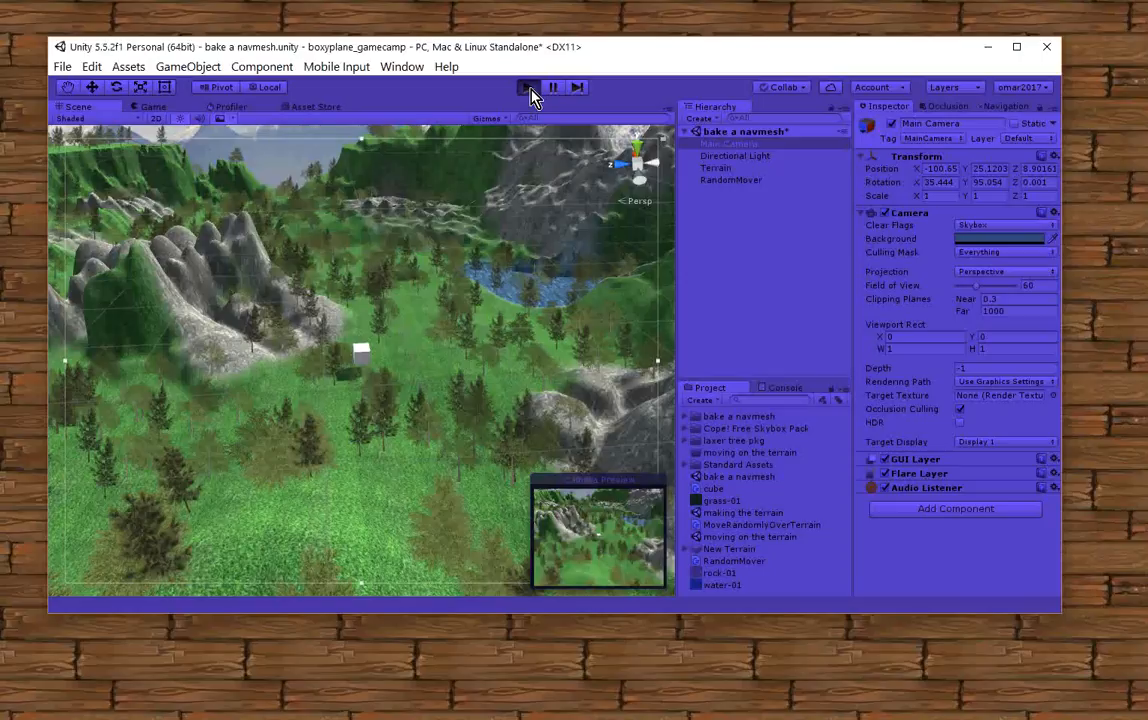
click(528, 88)
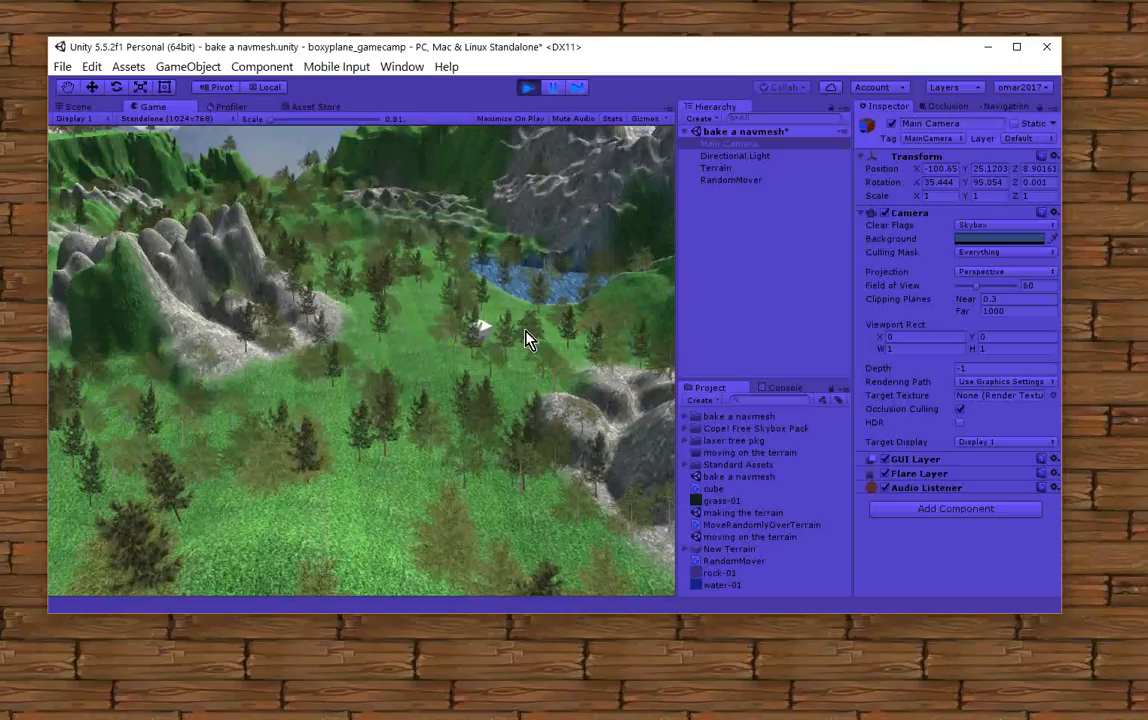
click(528, 88)
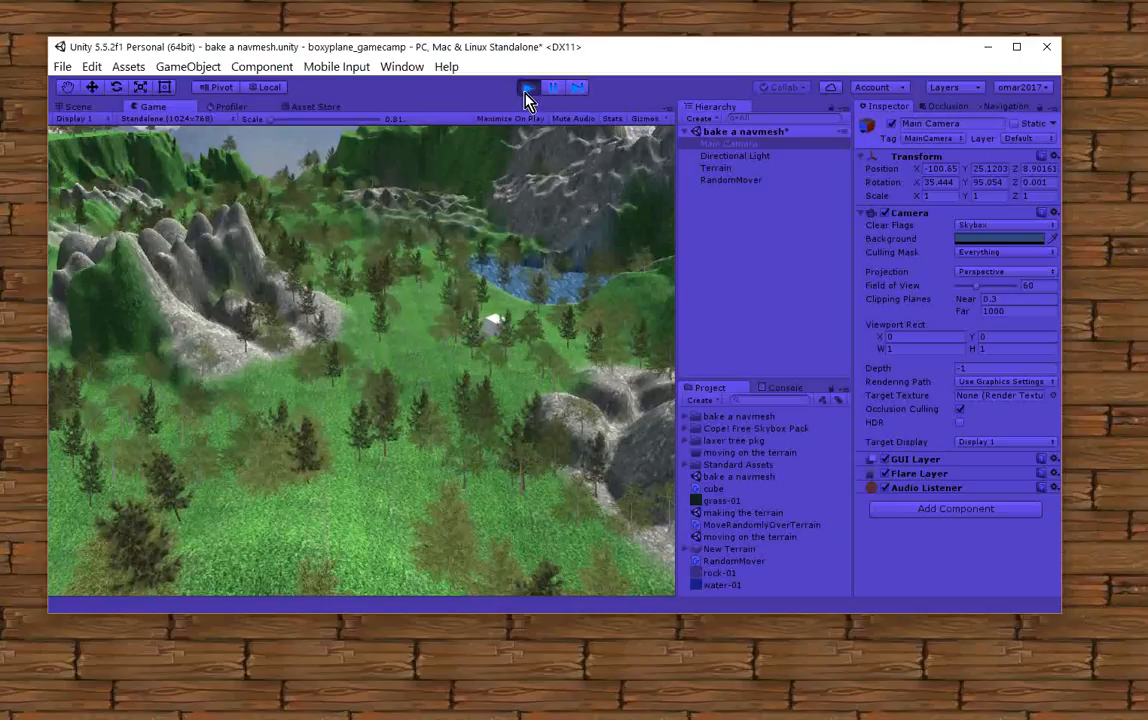
click(528, 88)
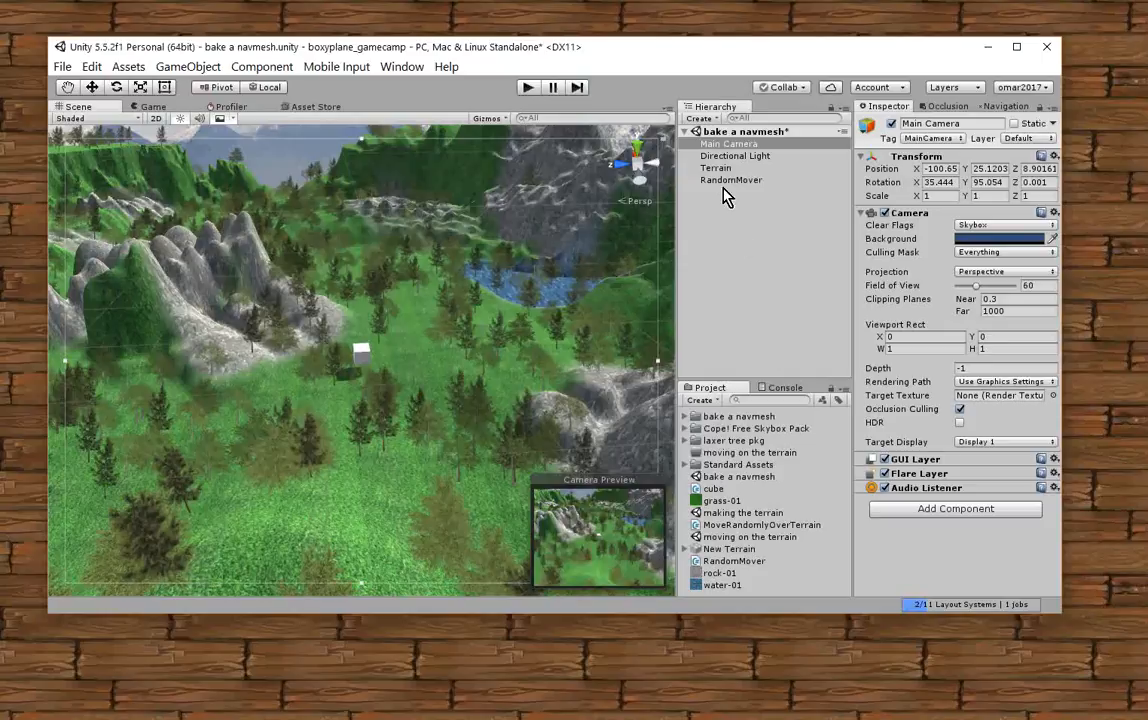
Select RandomMover and raise its Nav Mesh Agent speed from 3.5 to 20
click(732, 180)
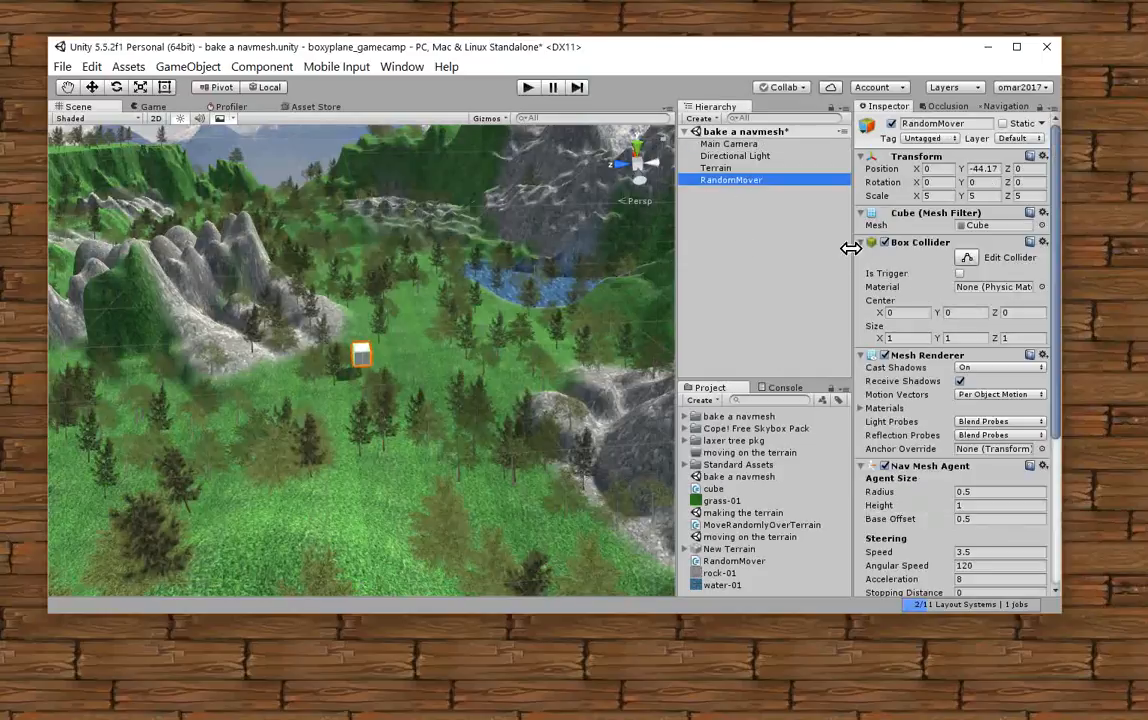
scroll(down, 3)
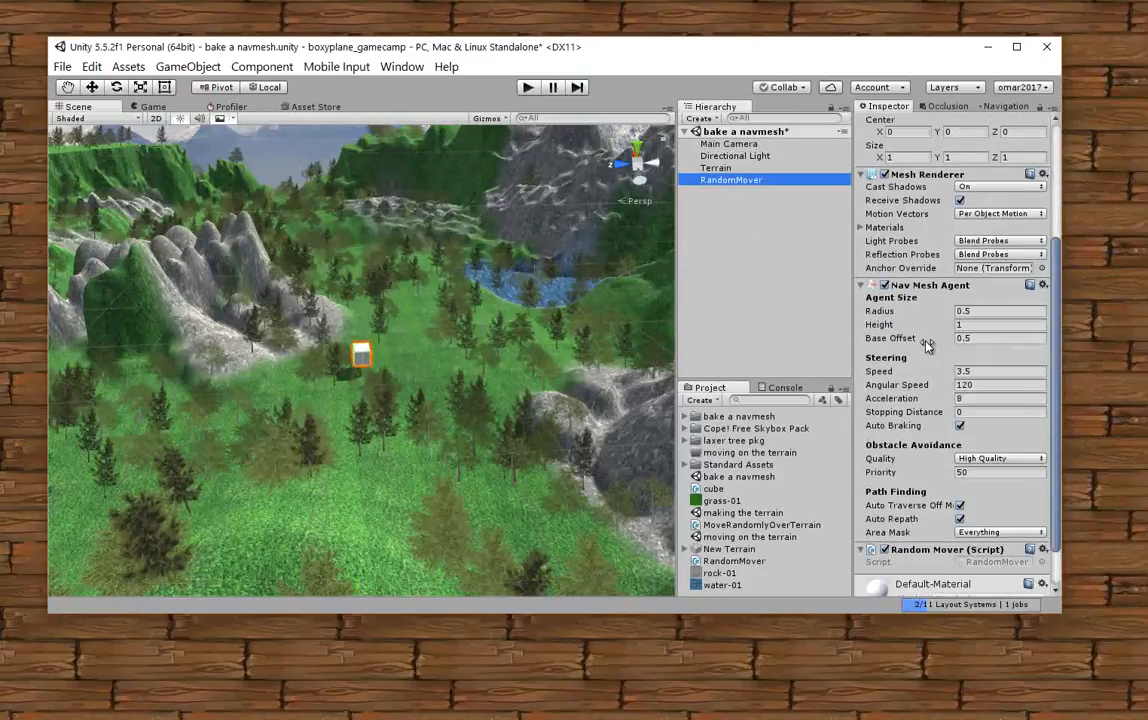
mouse_move(930, 310)
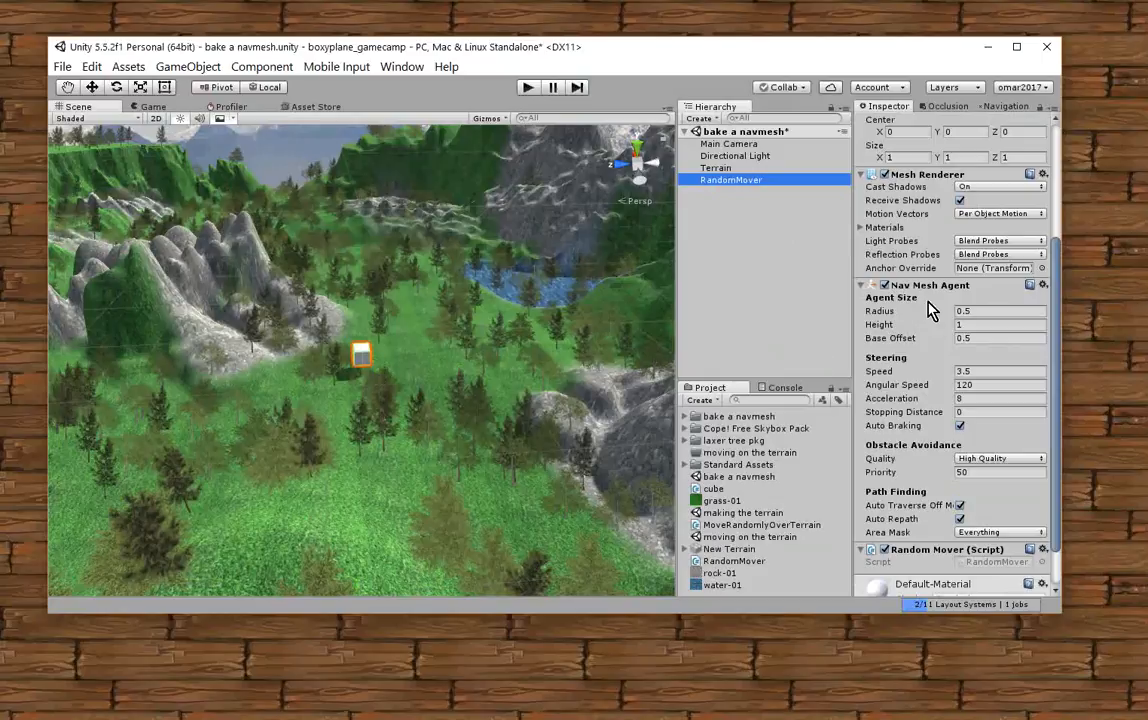
mouse_move(948, 356)
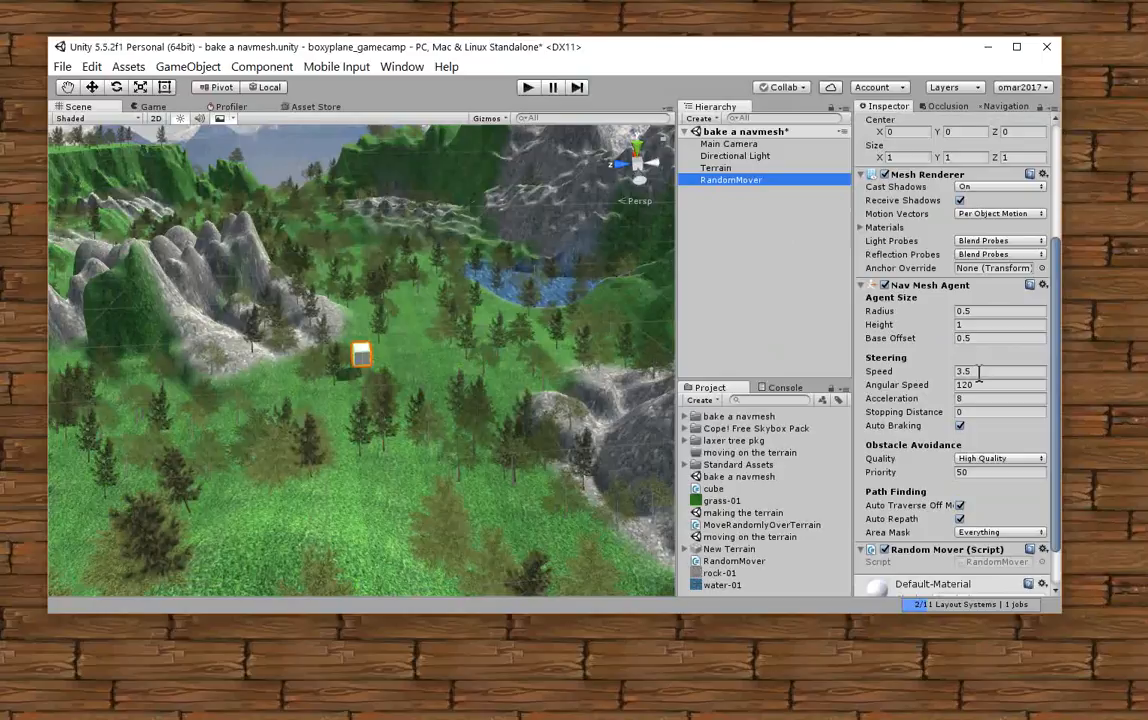
click(998, 370)
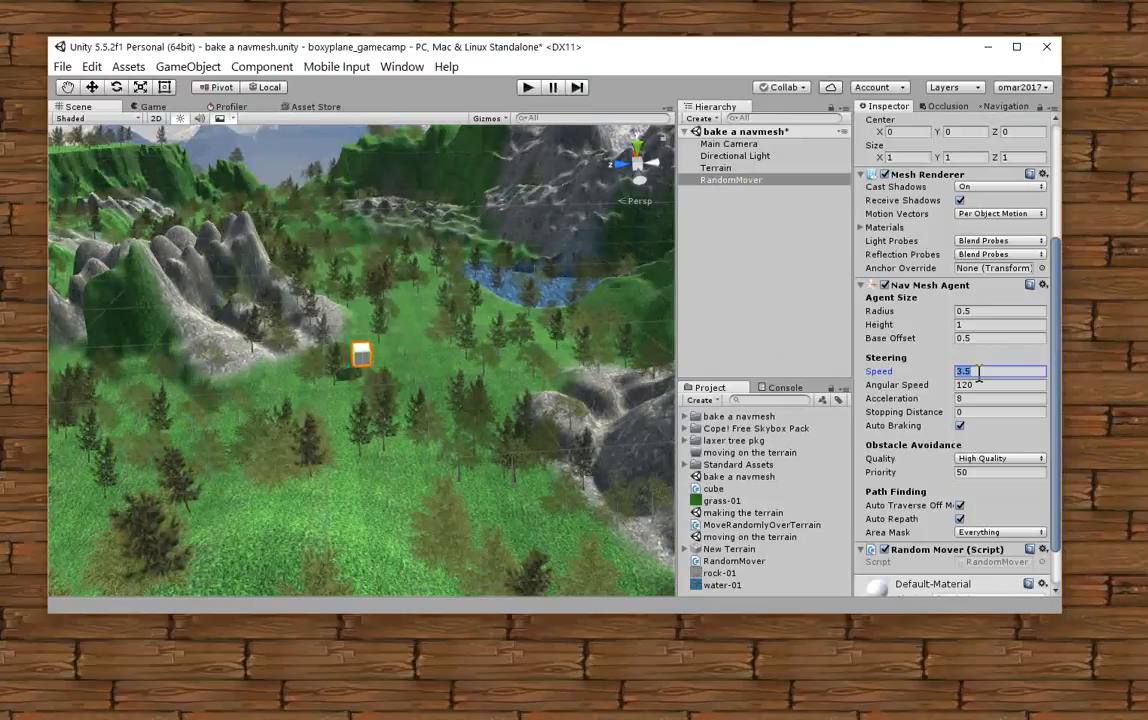
text(20)
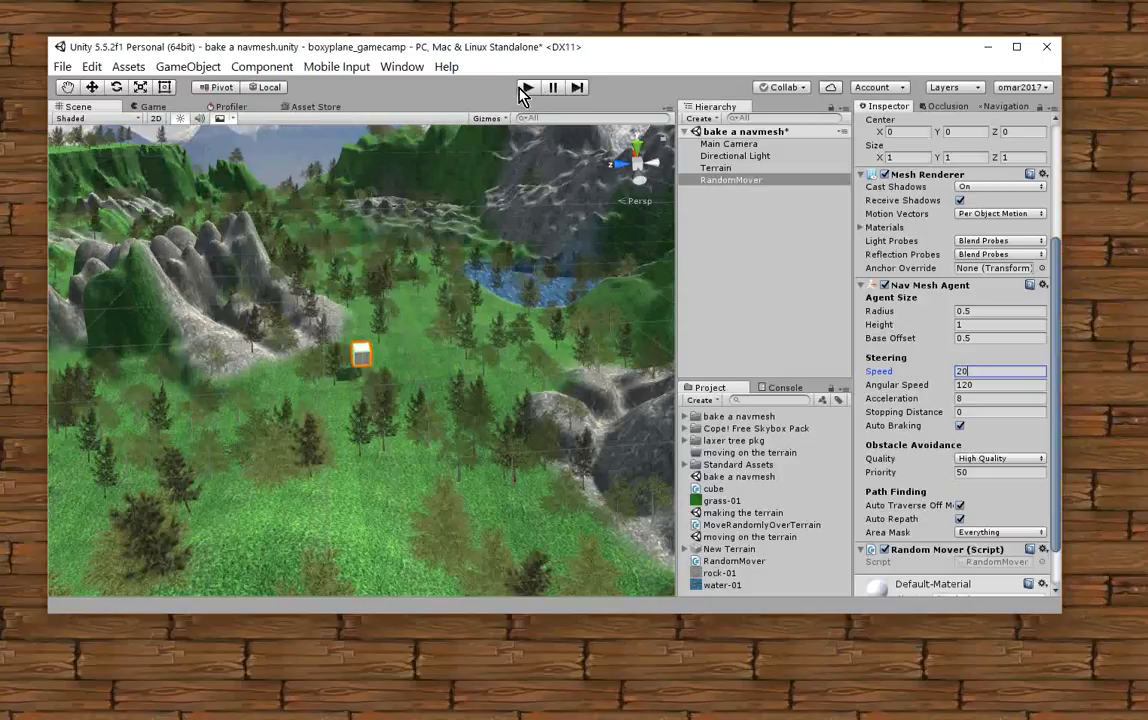
click(526, 88)
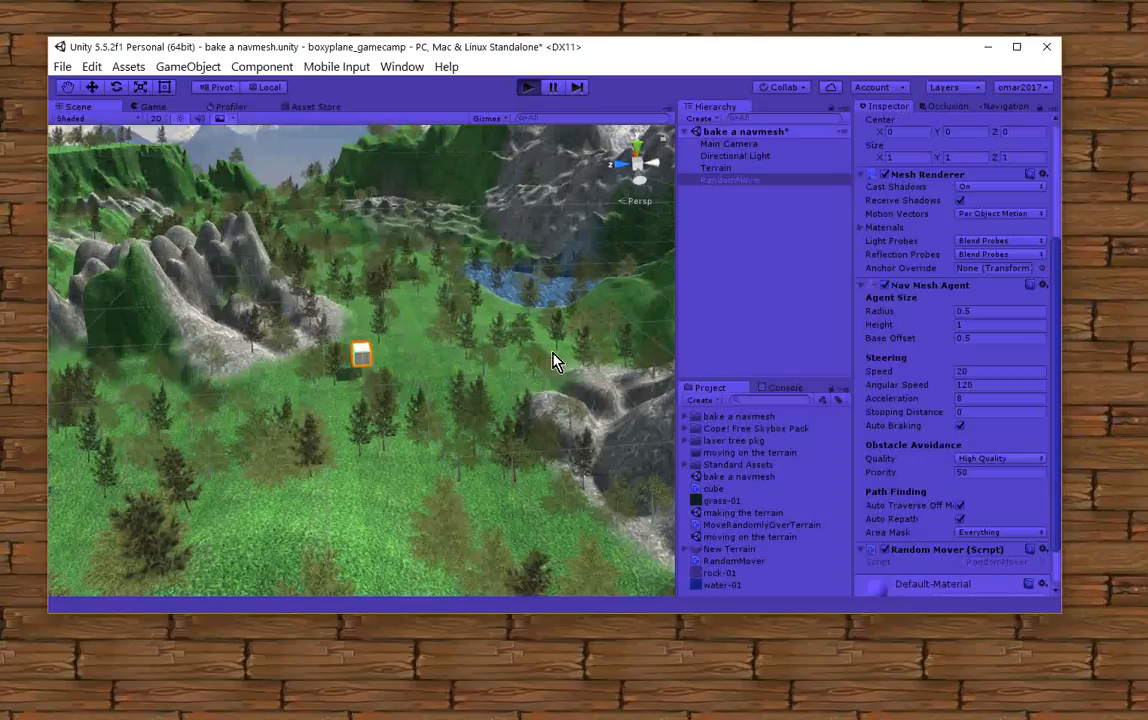
mouse_move(562, 366)
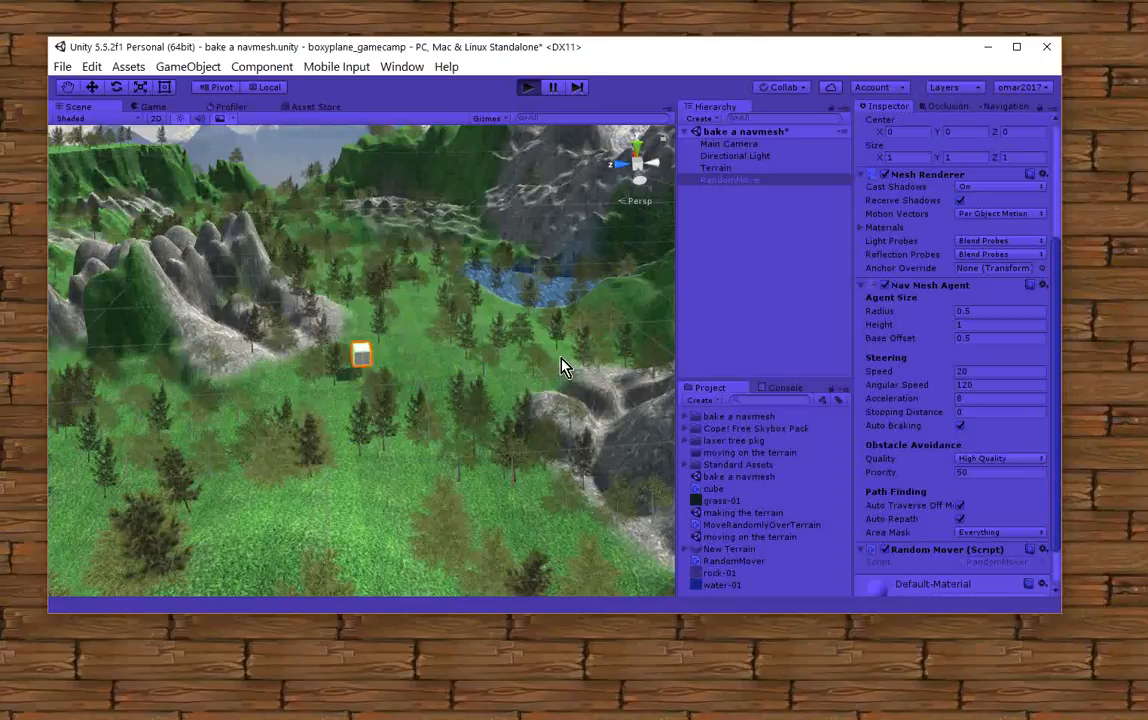
click(528, 88)
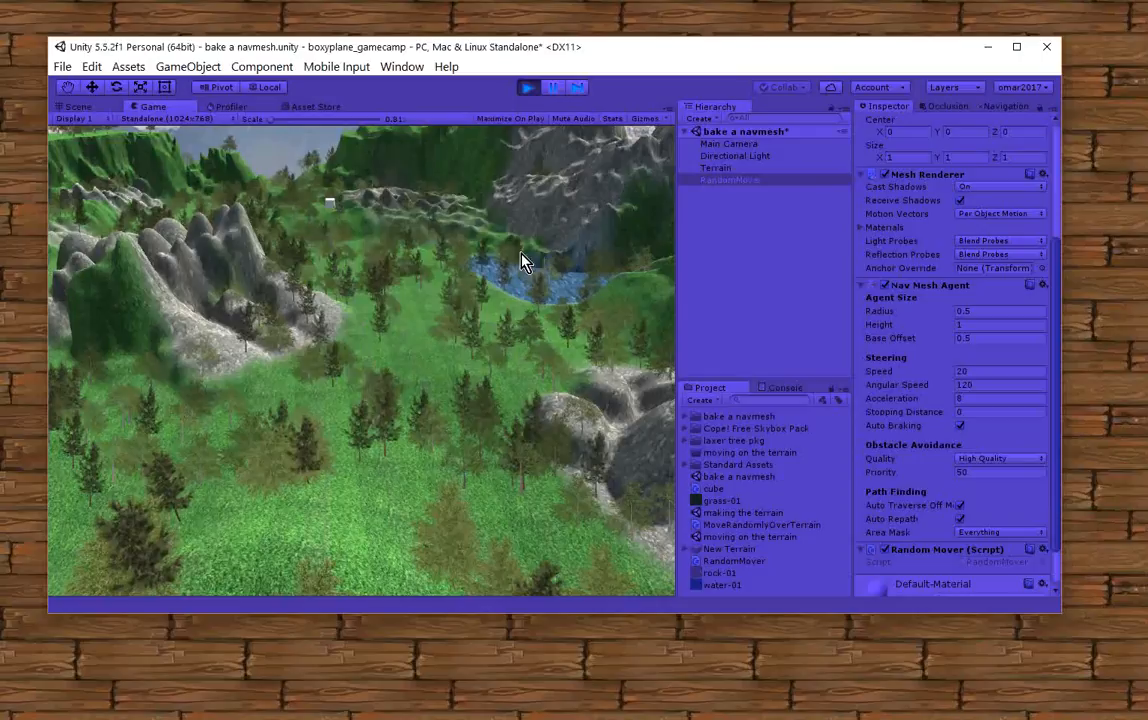
mouse_move(204, 112)
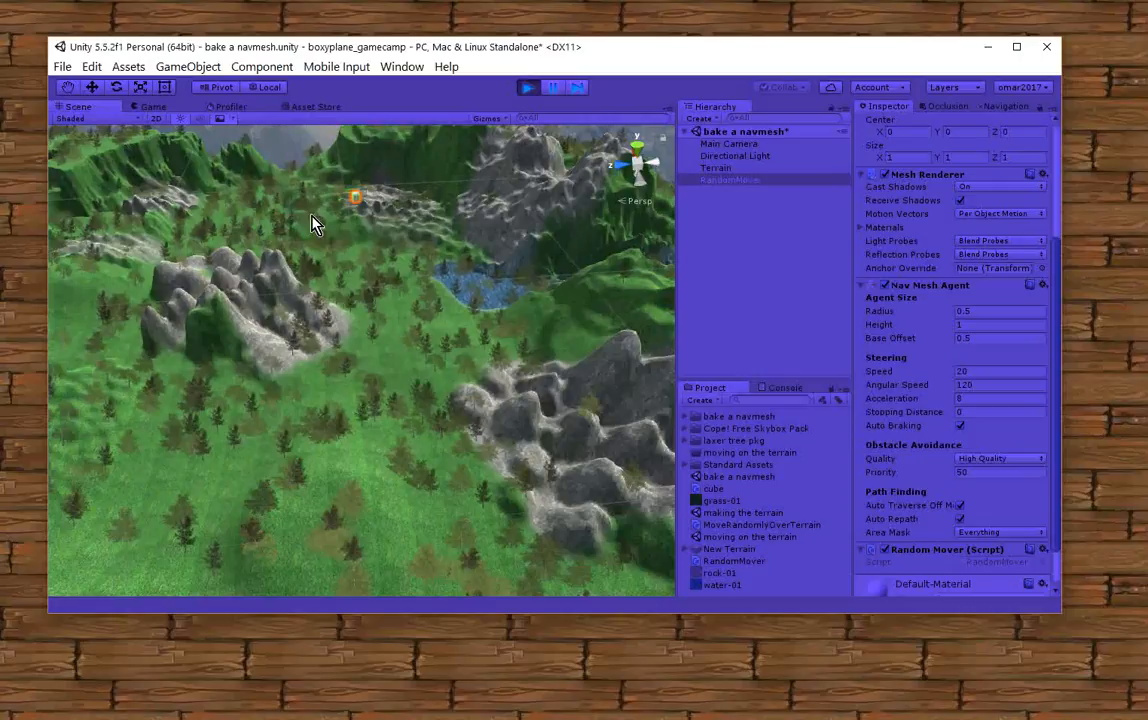
click(152, 106)
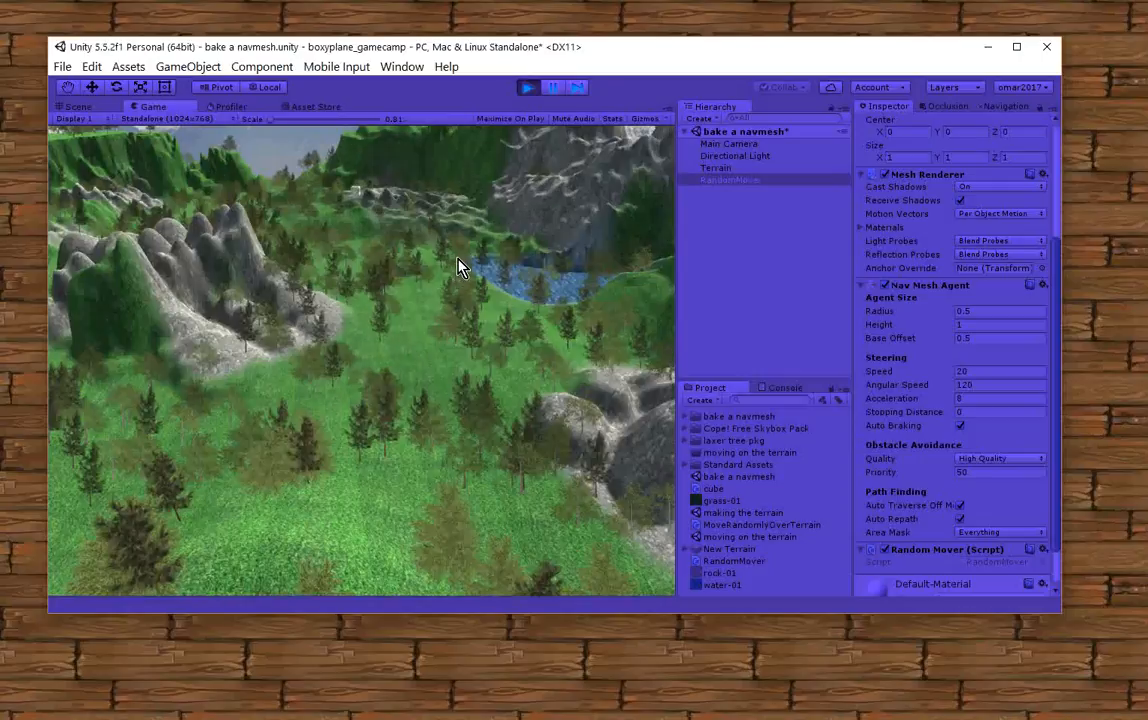
mouse_move(362, 270)
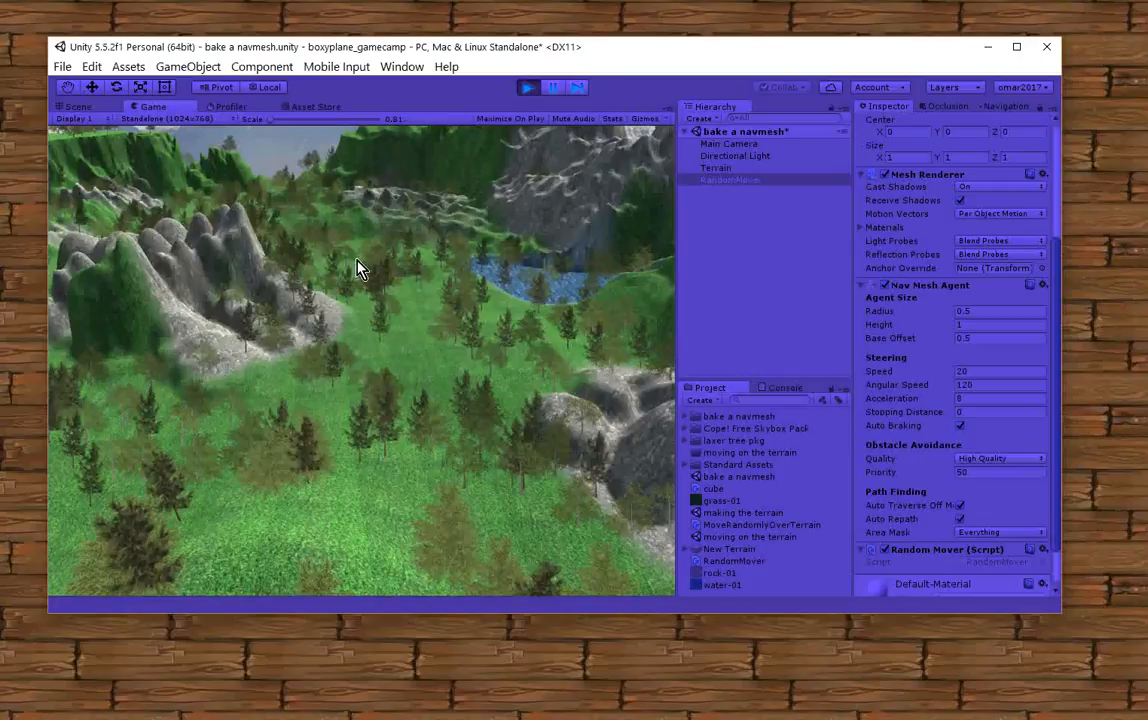
click(76, 106)
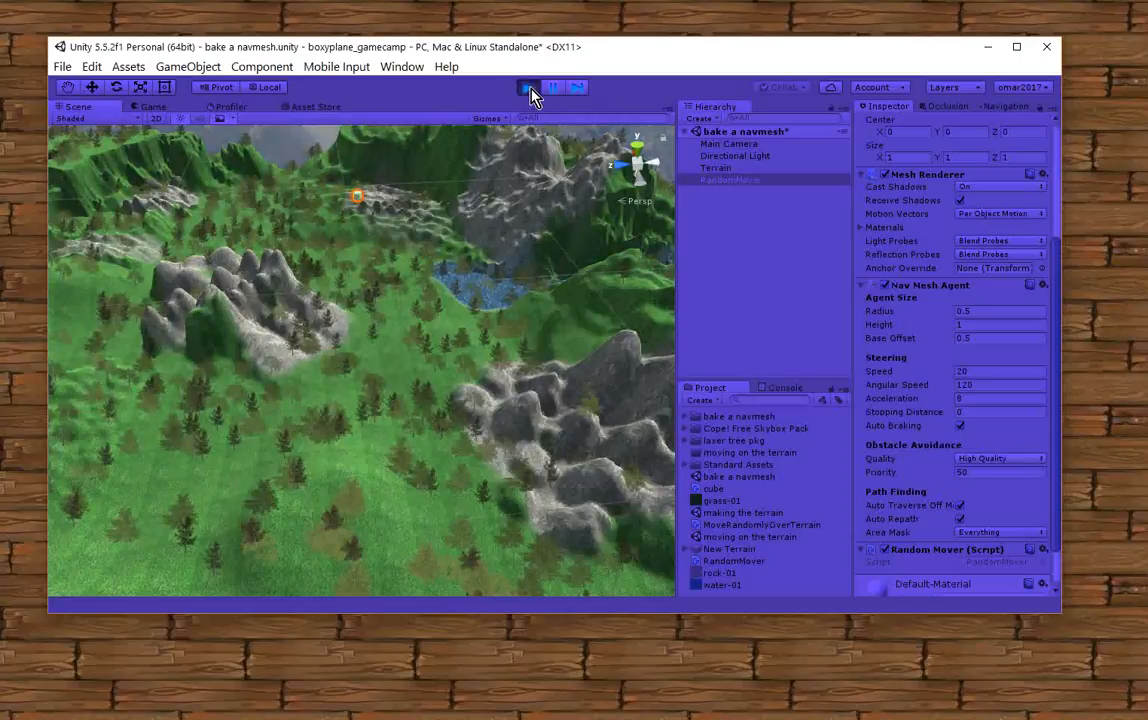
click(528, 88)
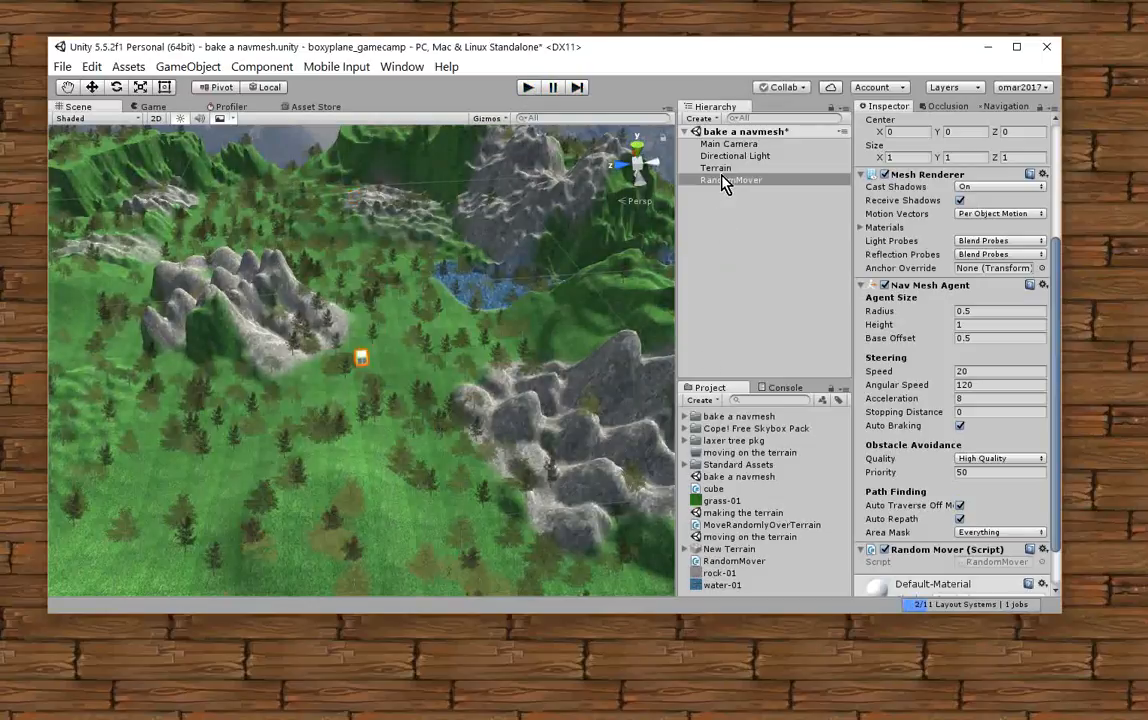
mouse_move(732, 190)
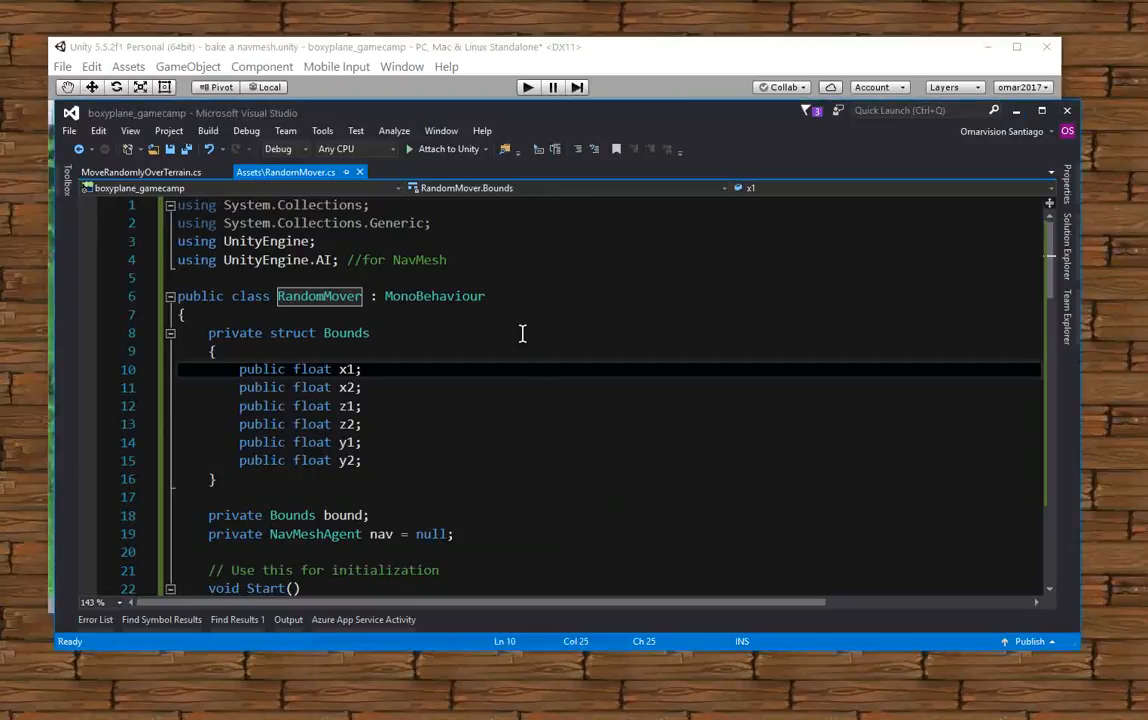
mouse_move(548, 348)
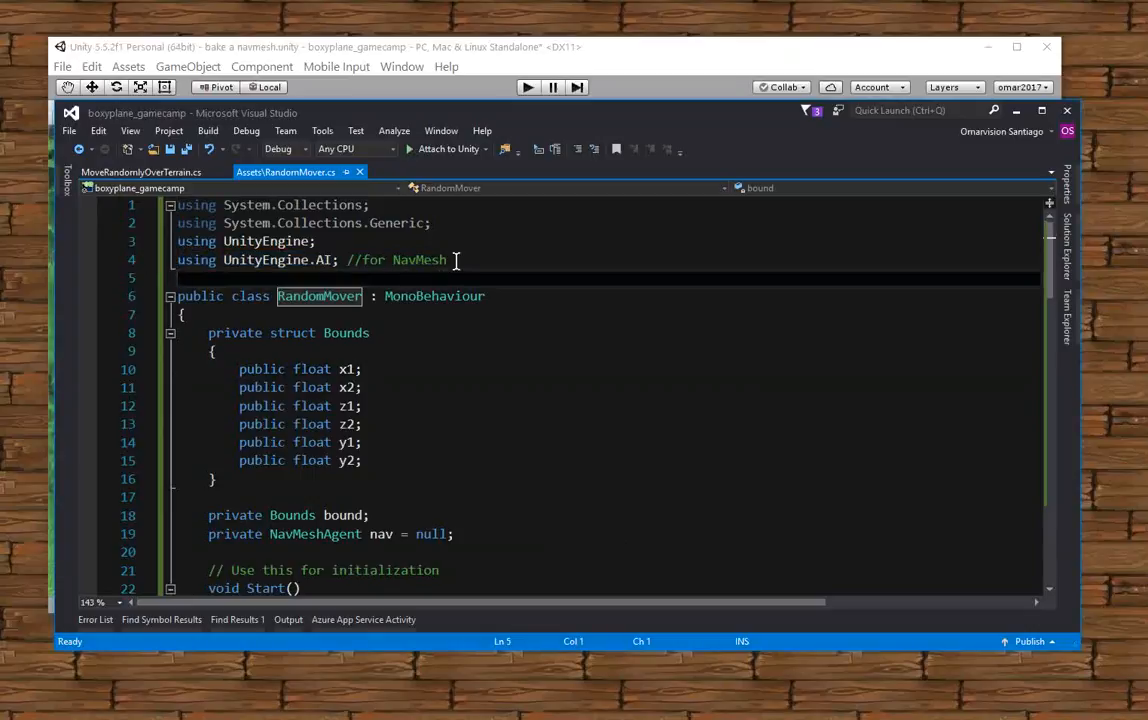
Place the insertion point after the NavMesh comment on line 4 of RandomMover.cs
click(470, 260)
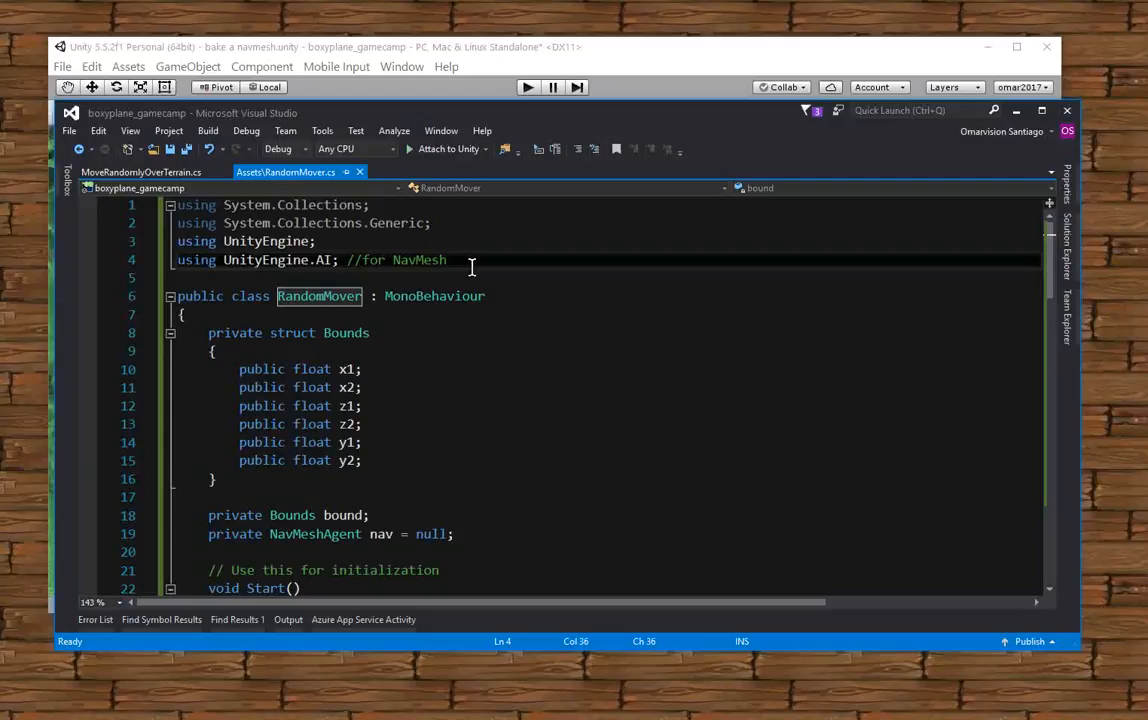
text(uiasd)
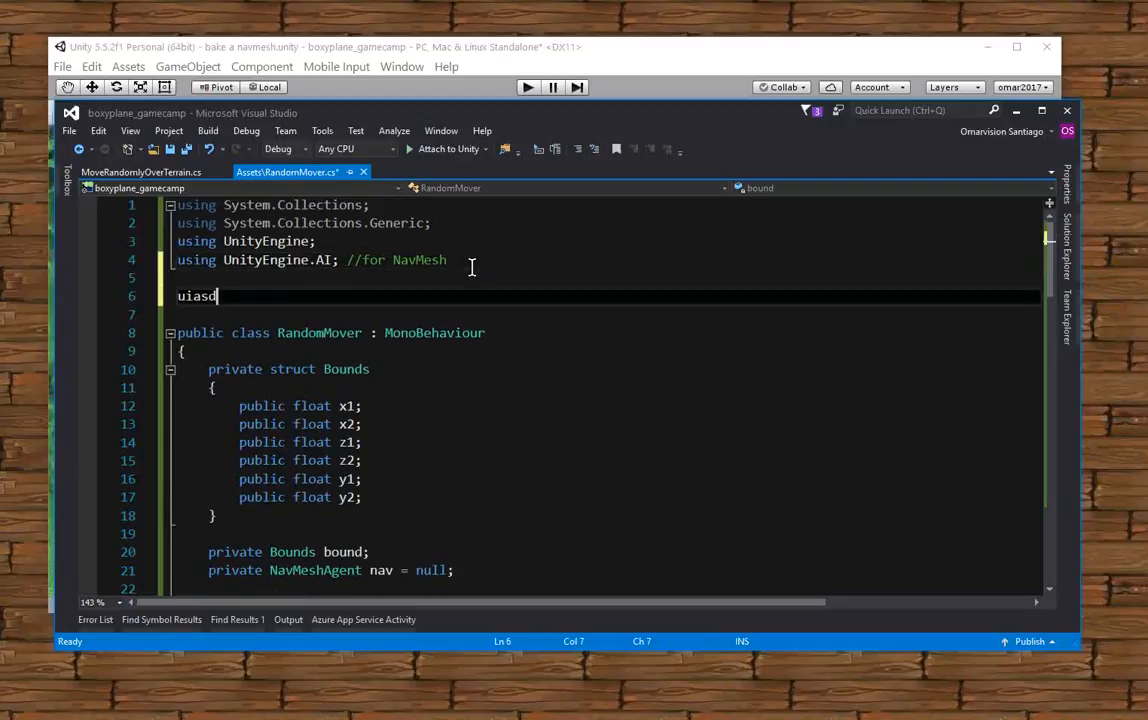
text(uiasduigasig)
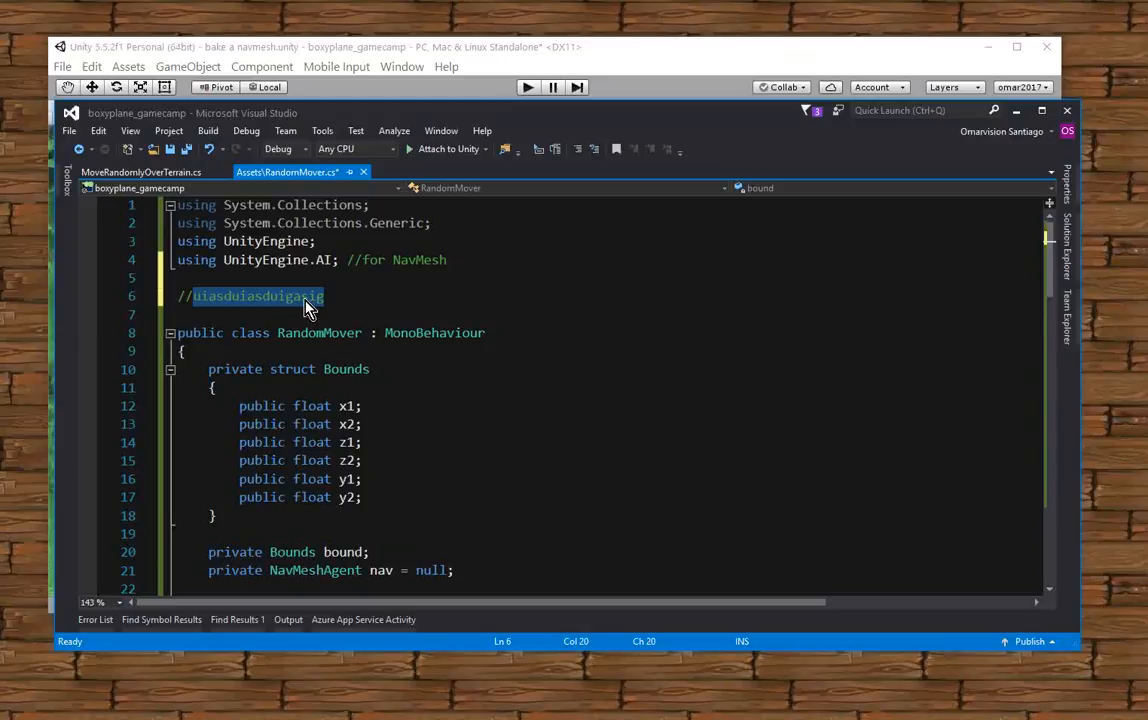
text(comment)
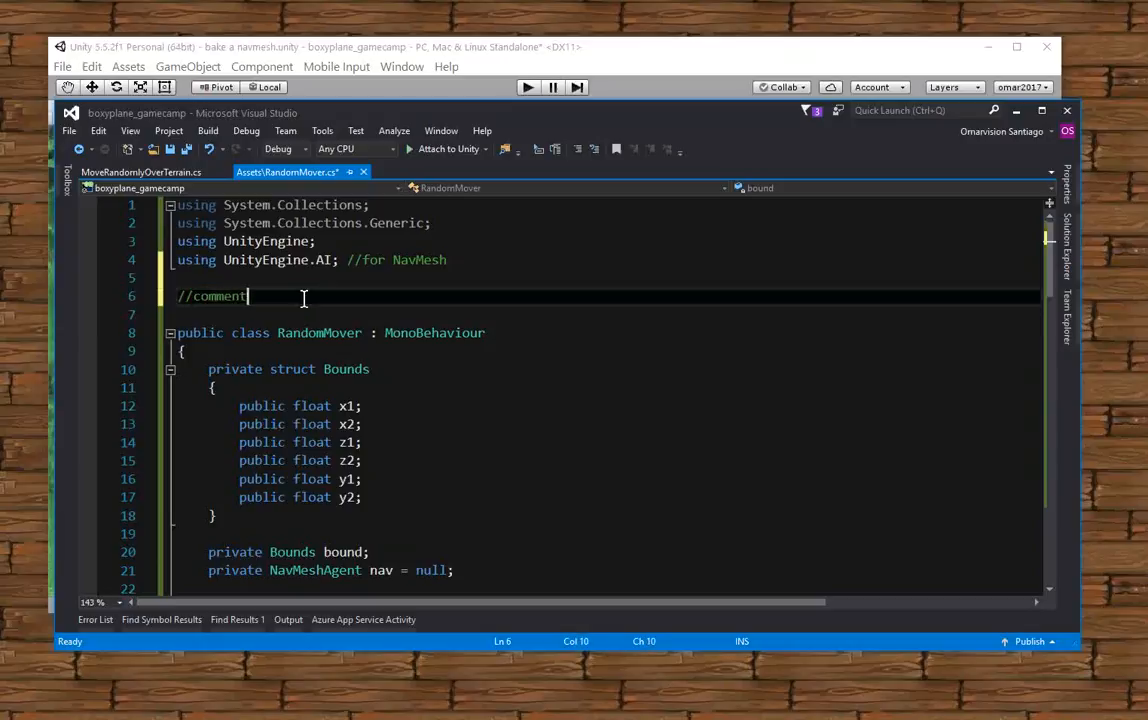
text(uses)
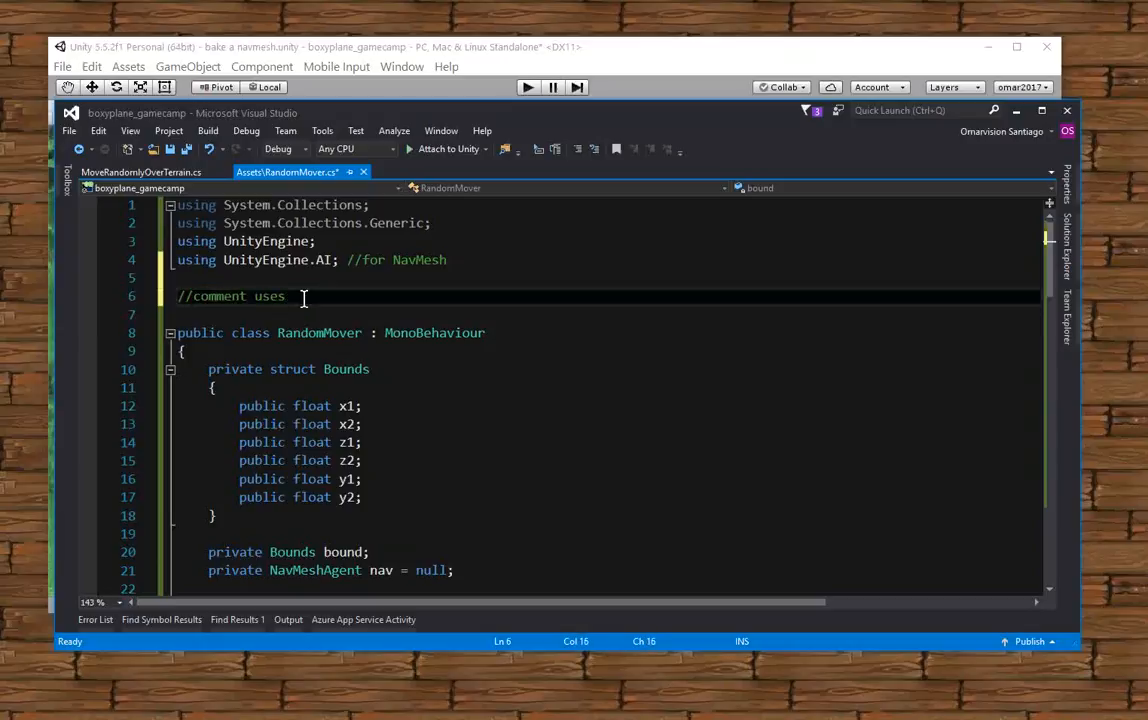
text(/)
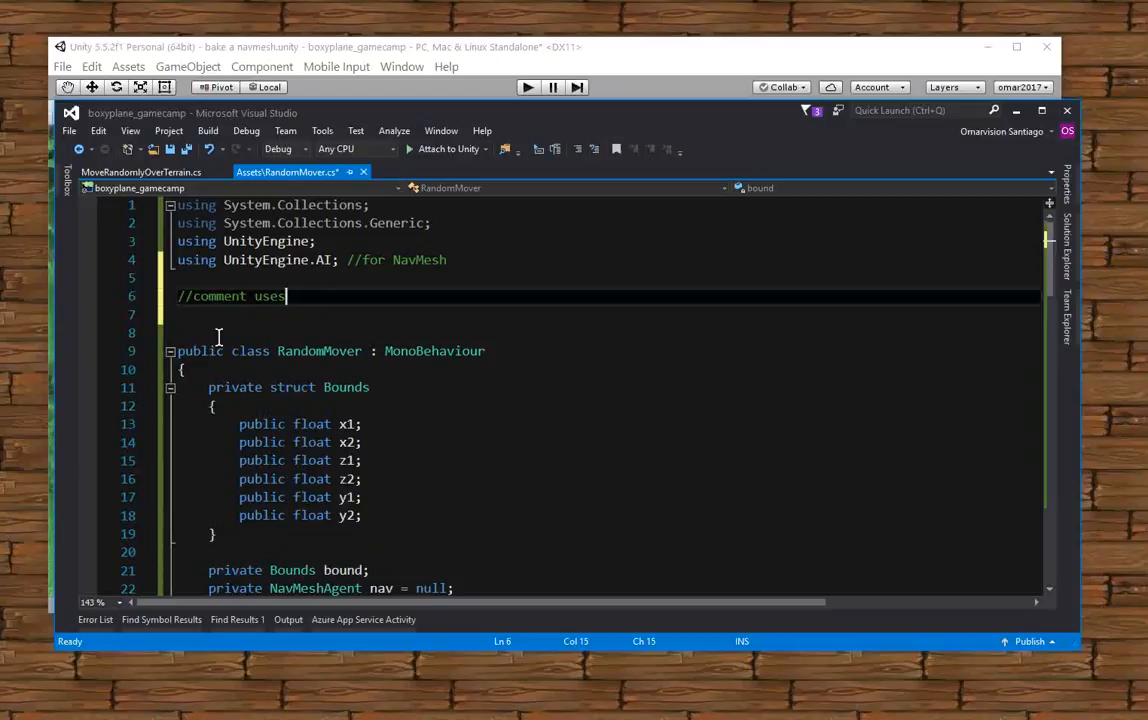
text(asdassss)
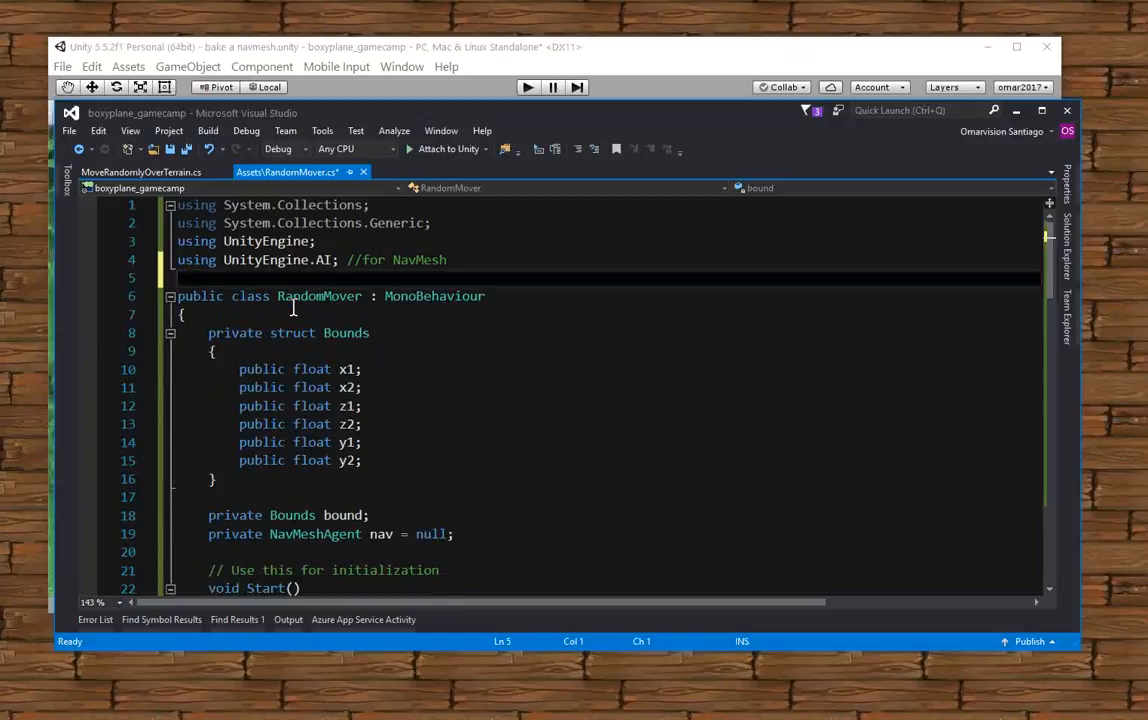
scroll(down, 3)
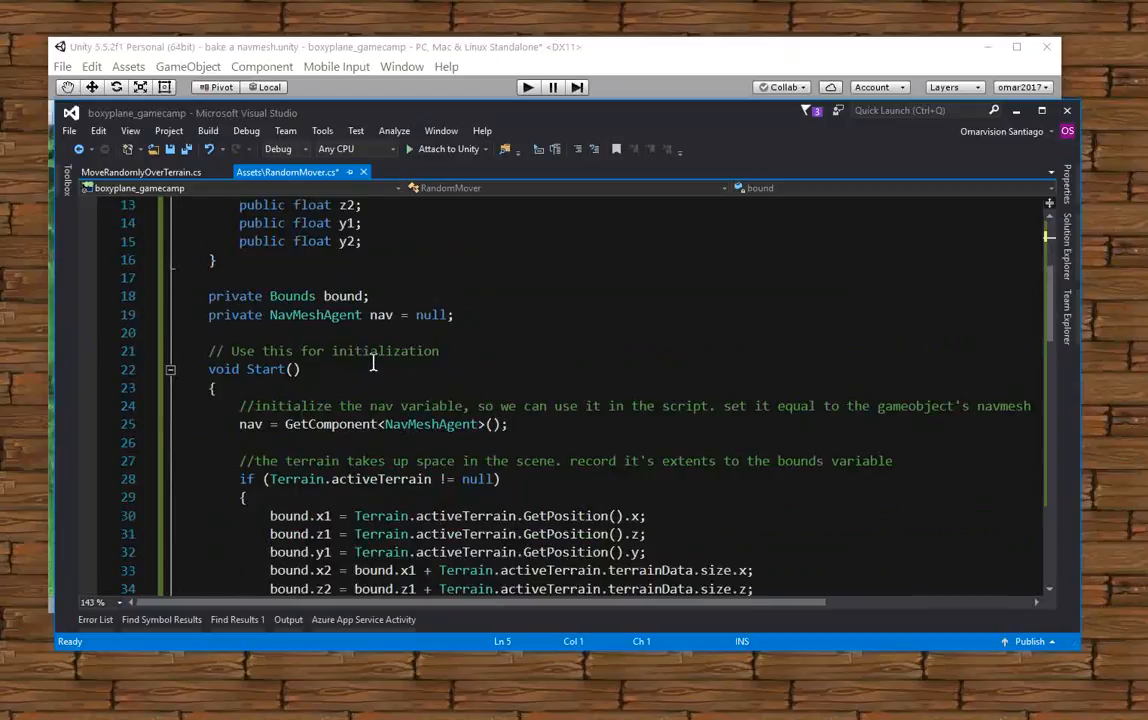
mouse_move(256, 296)
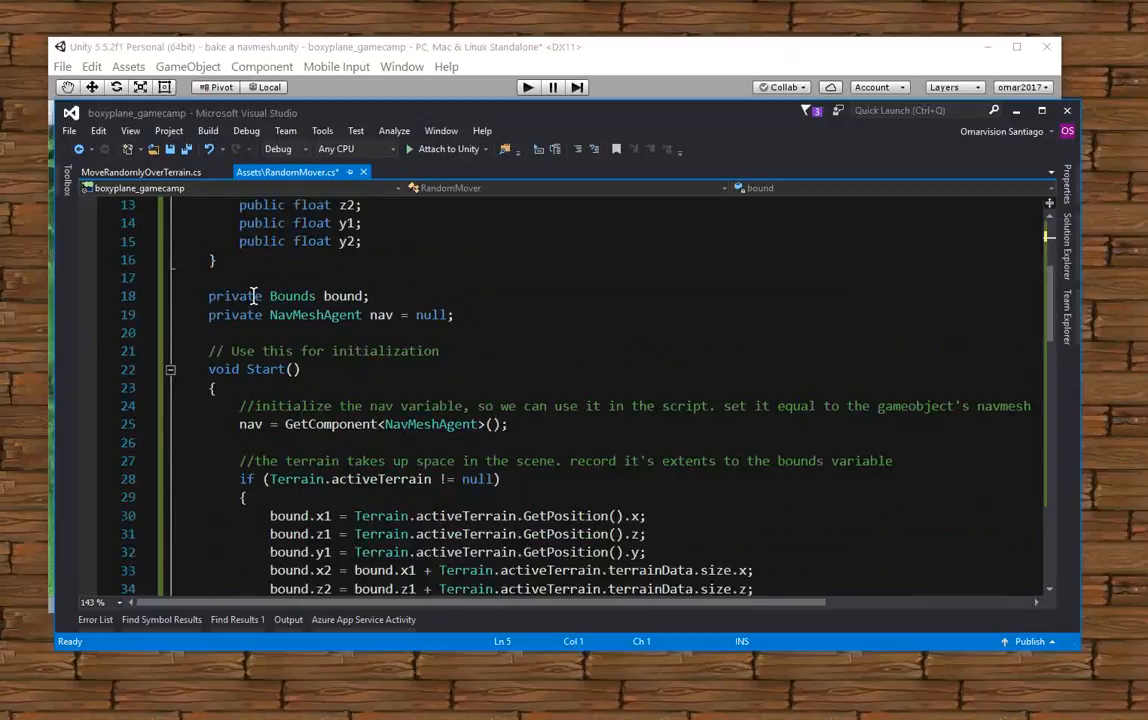
mouse_move(344, 296)
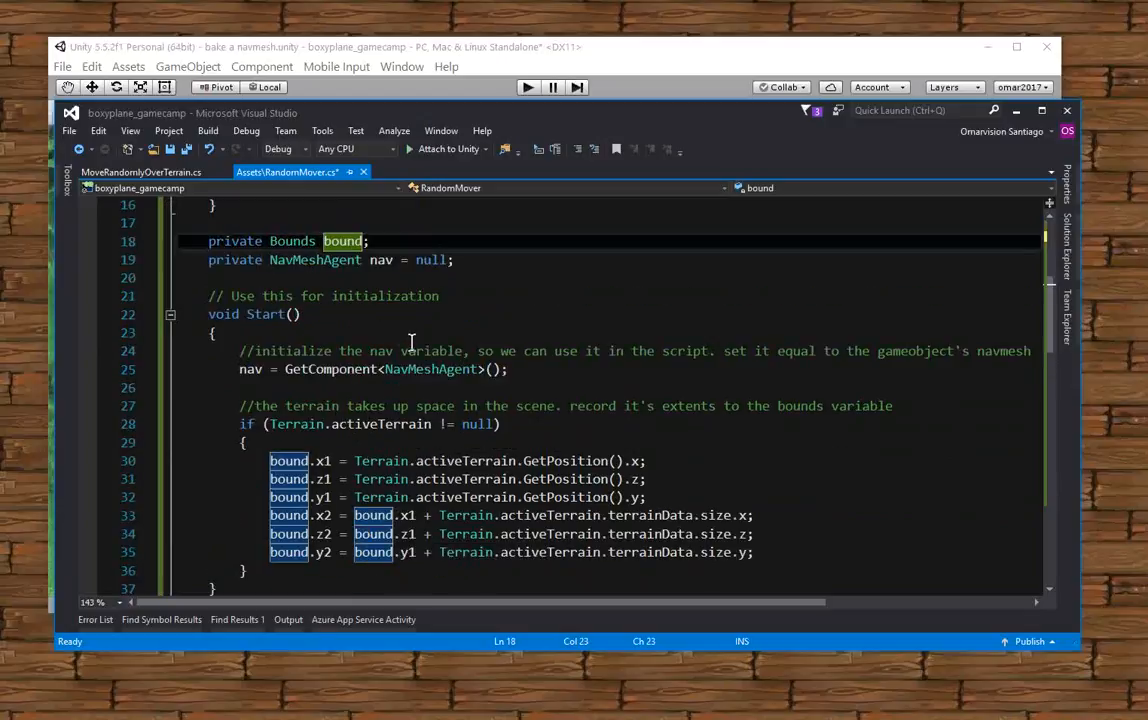
double_click(380, 368)
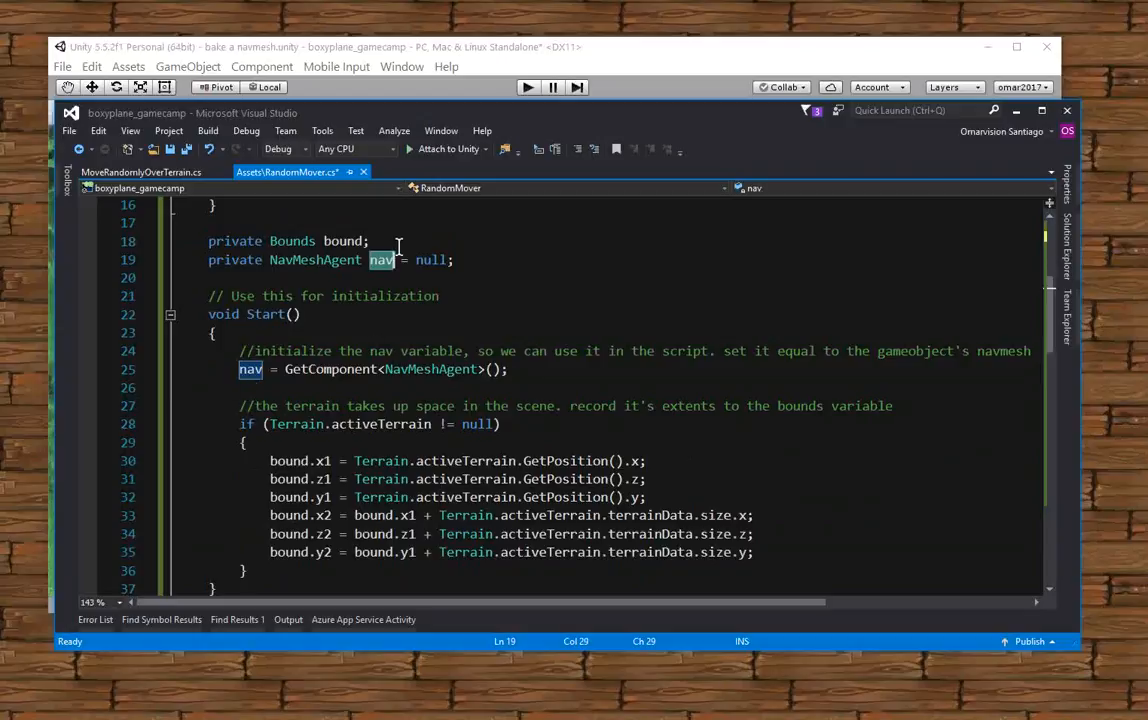
mouse_move(404, 404)
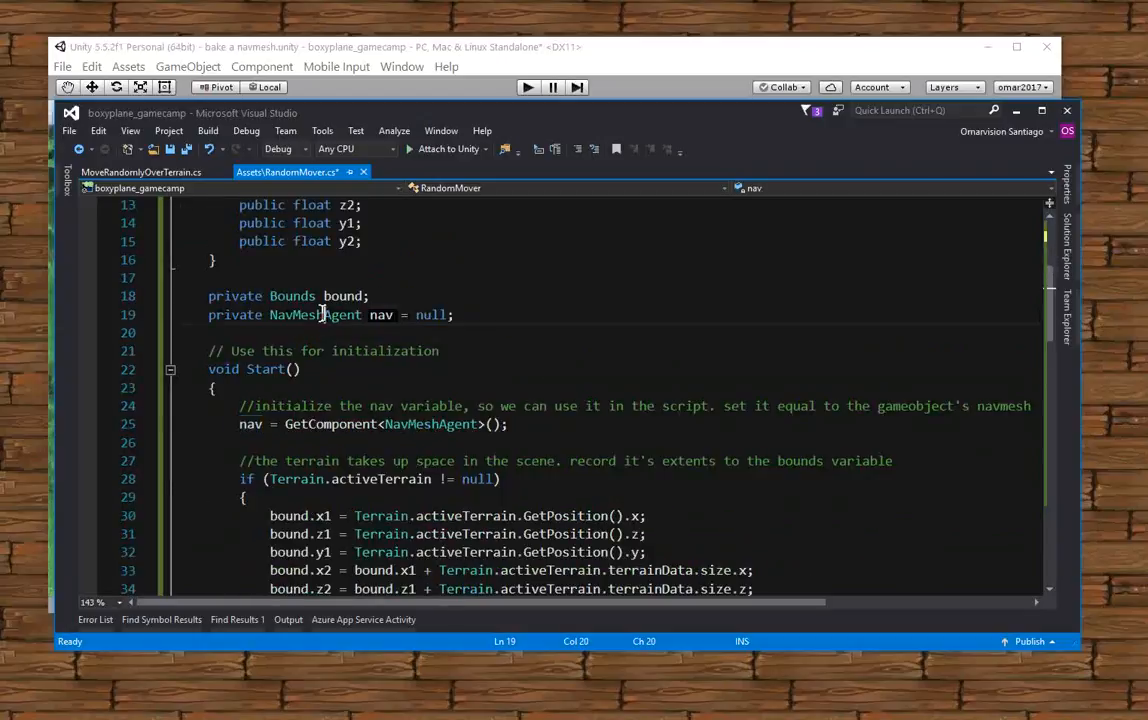
double_click(316, 314)
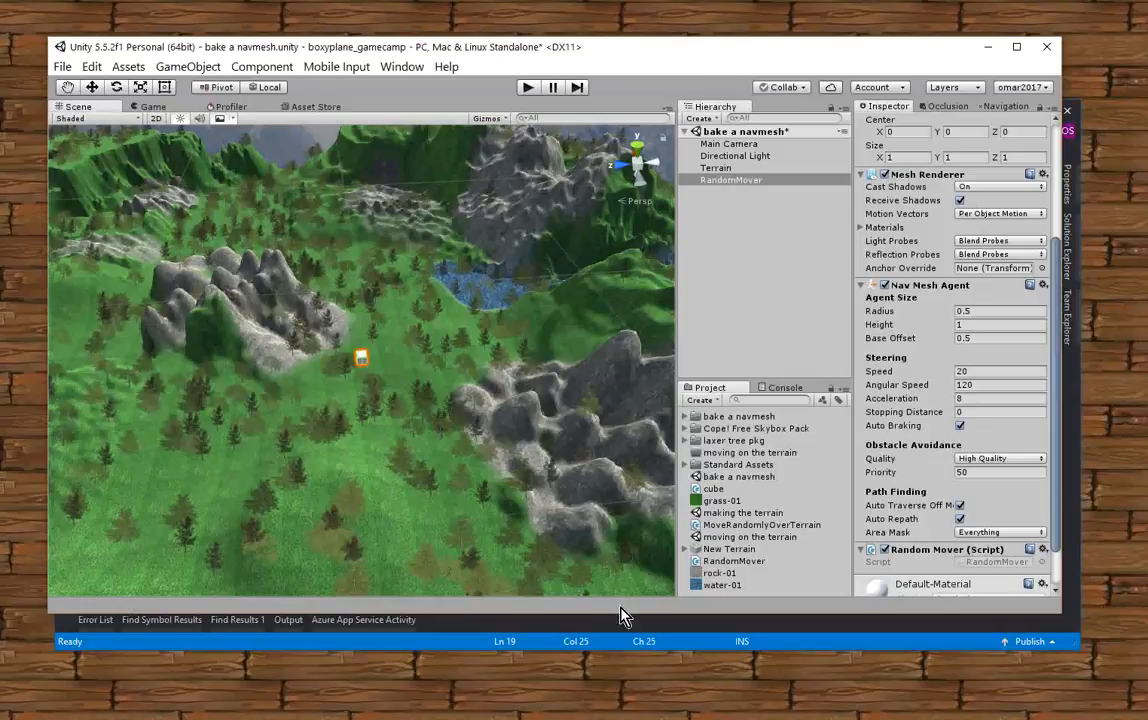
mouse_move(358, 400)
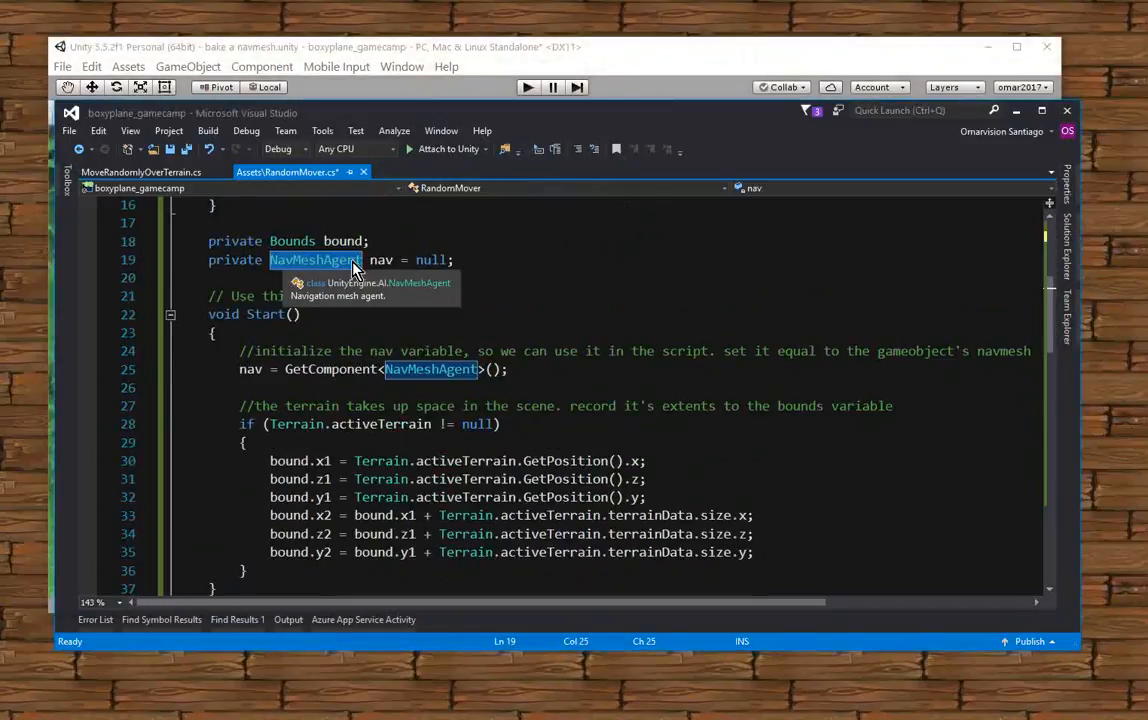
Highlight the Start method, then prefix the nav GetComponent<NavMeshAgent>() call with 'this.'
scroll(down, 3)
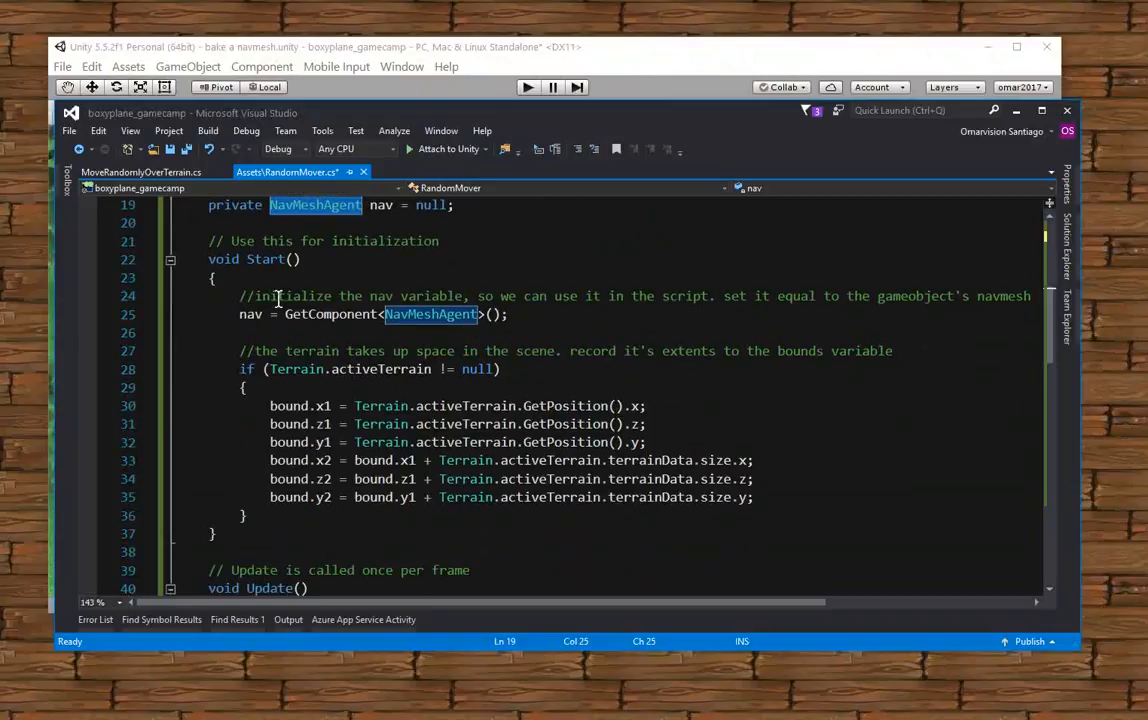
drag(216, 258, 216, 424)
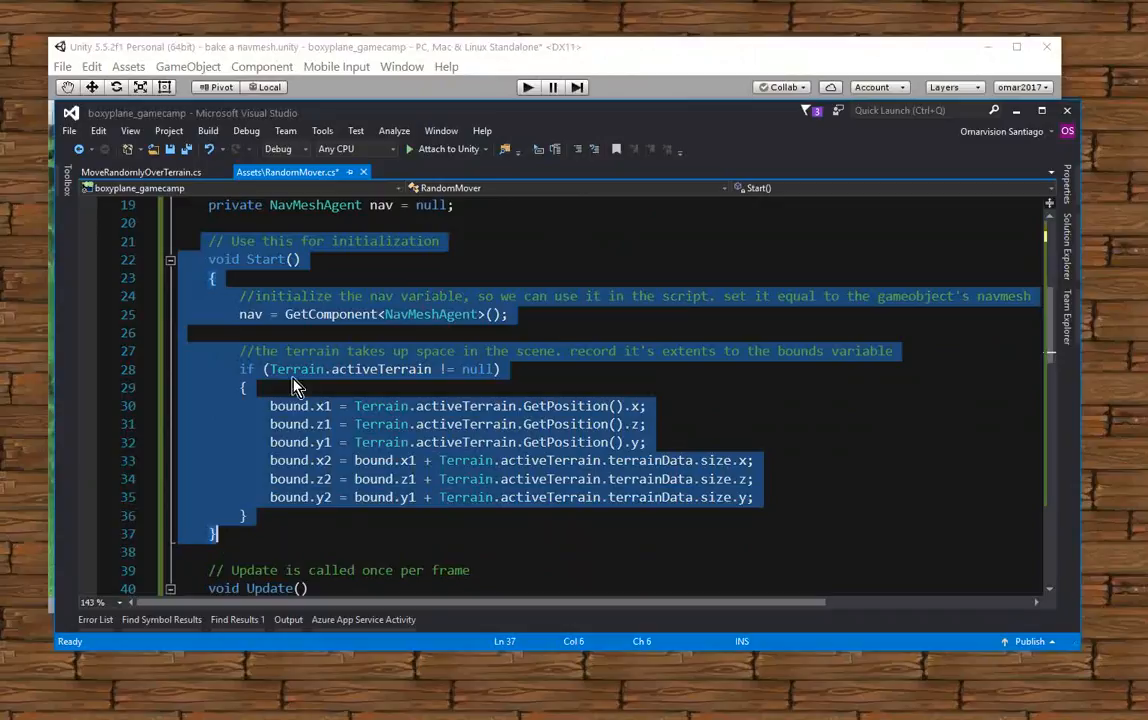
click(296, 260)
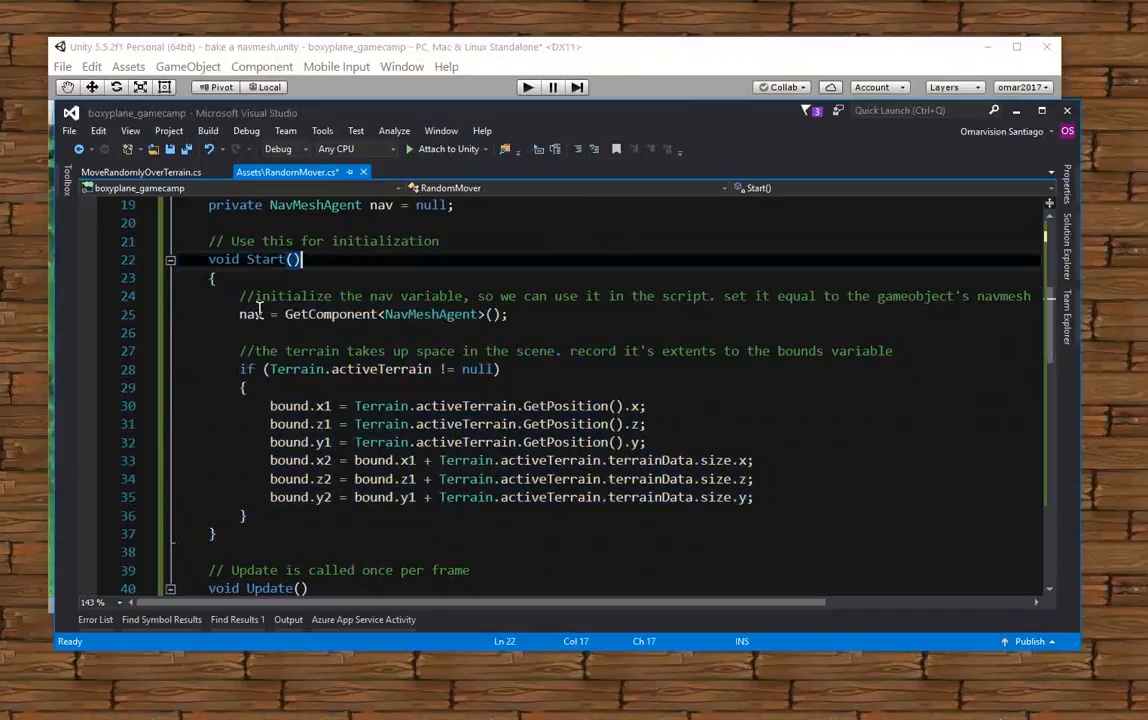
double_click(250, 314)
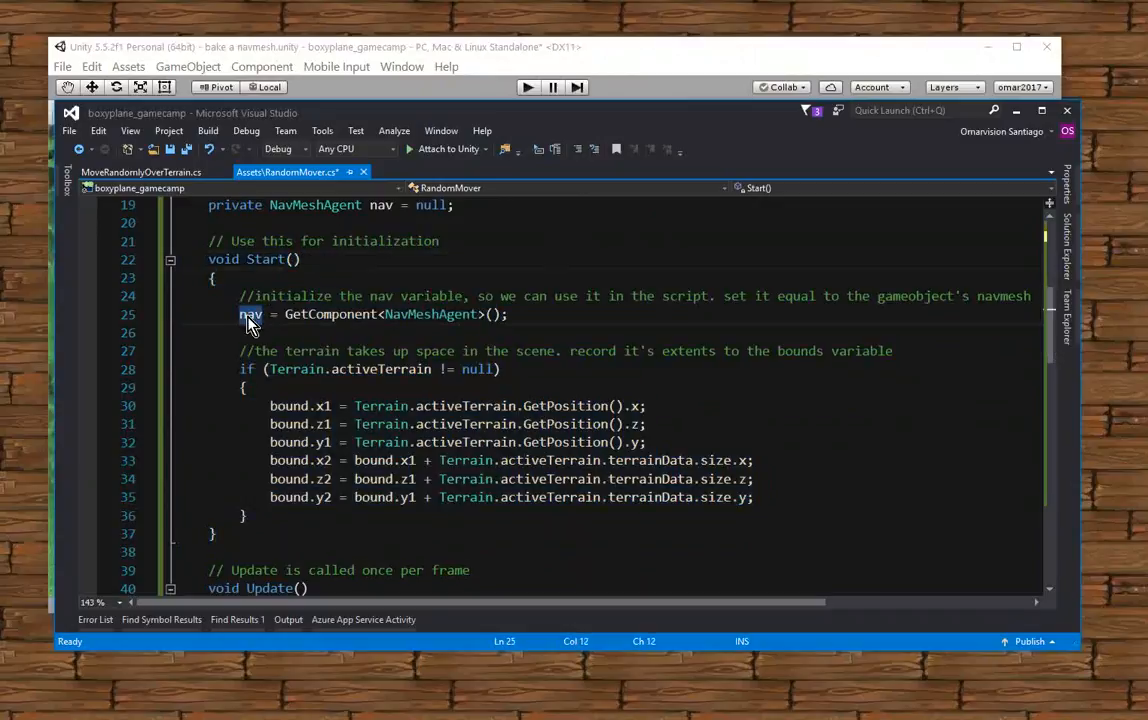
double_click(252, 314)
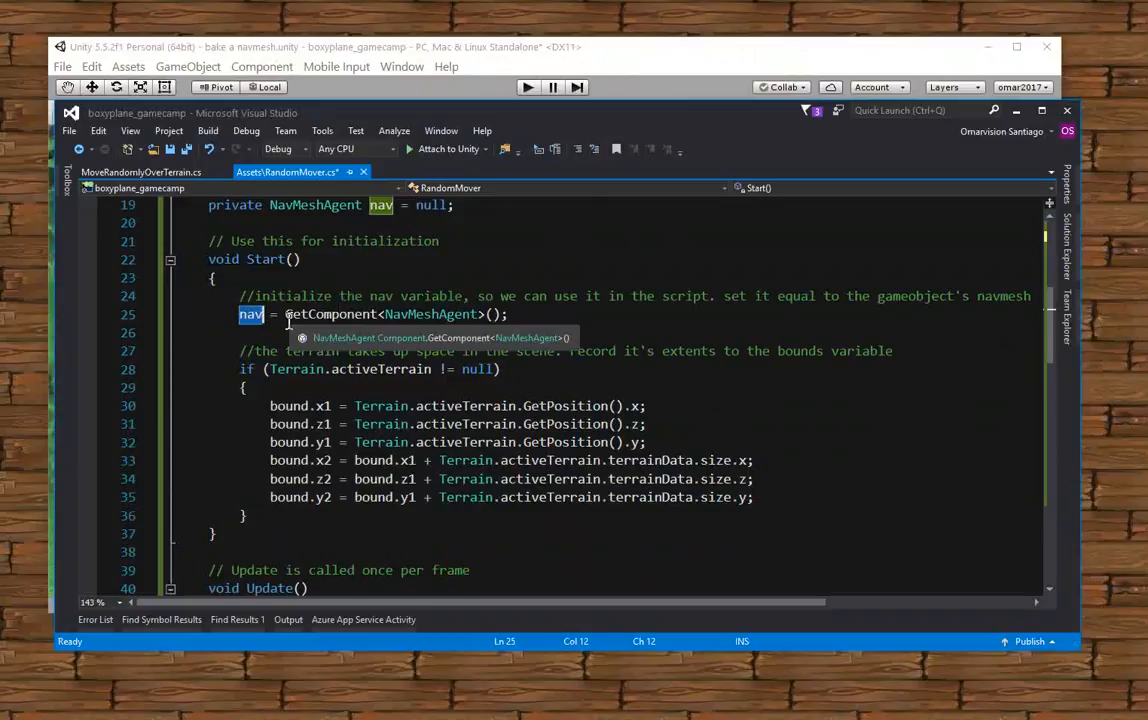
text(this.)
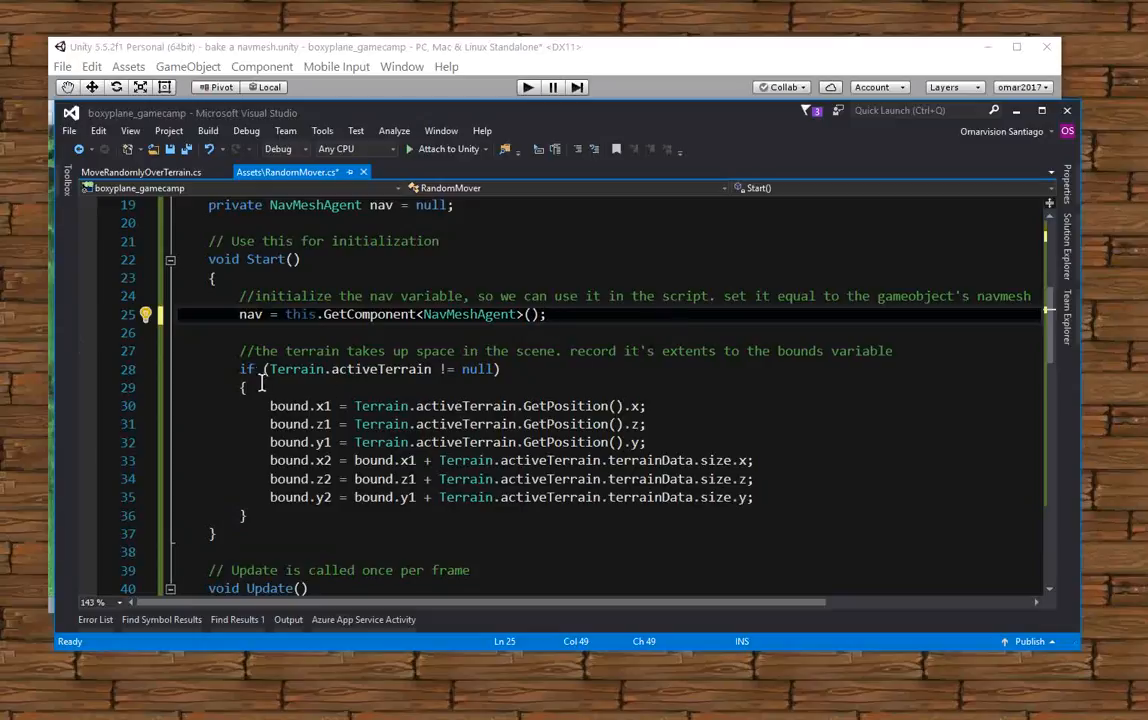
Highlight the six bound assignment lines in Start to review them, then deselect
drag(240, 368, 280, 516)
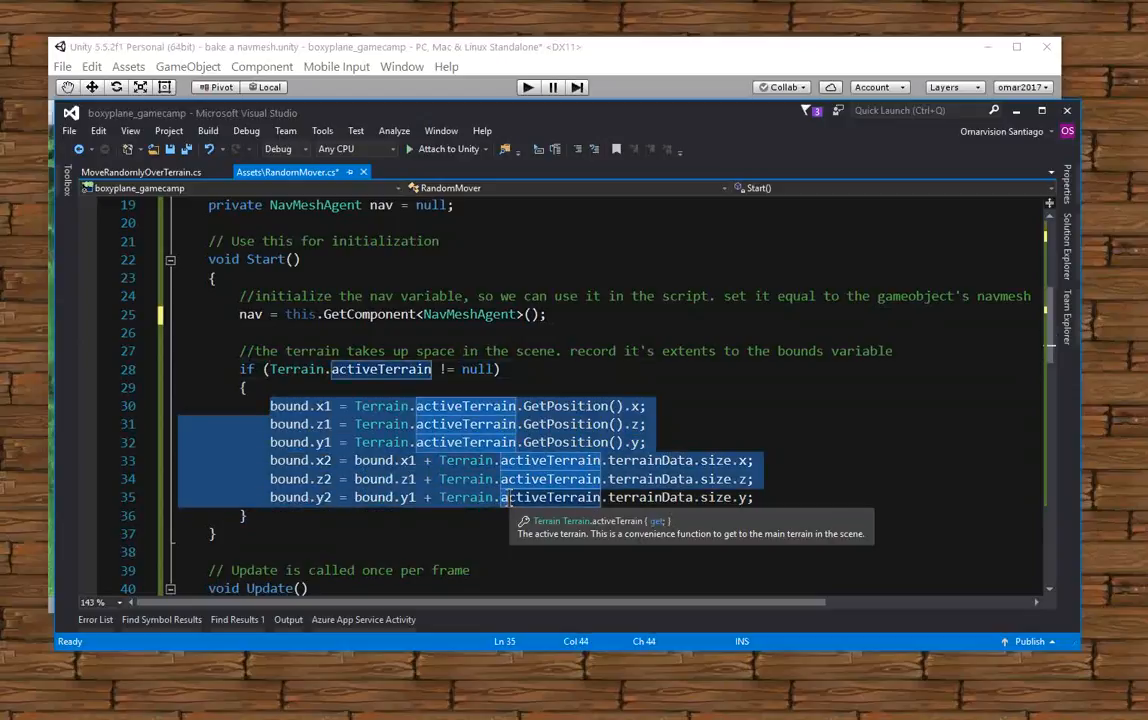
click(246, 388)
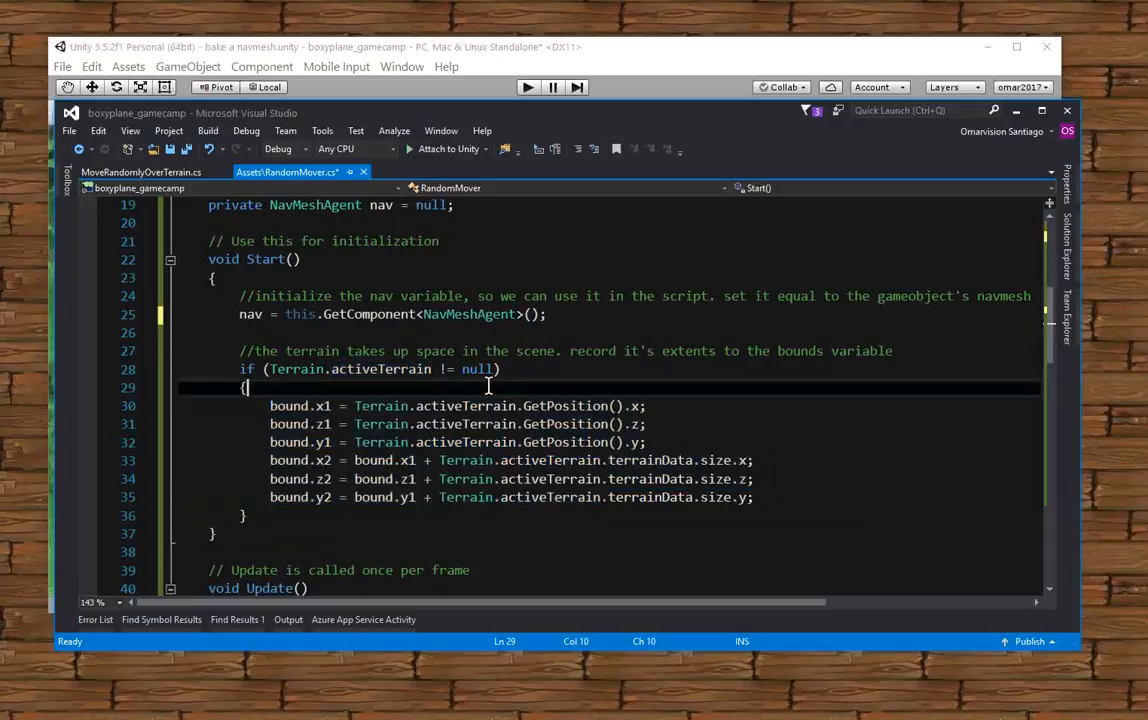
scroll(down, 3)
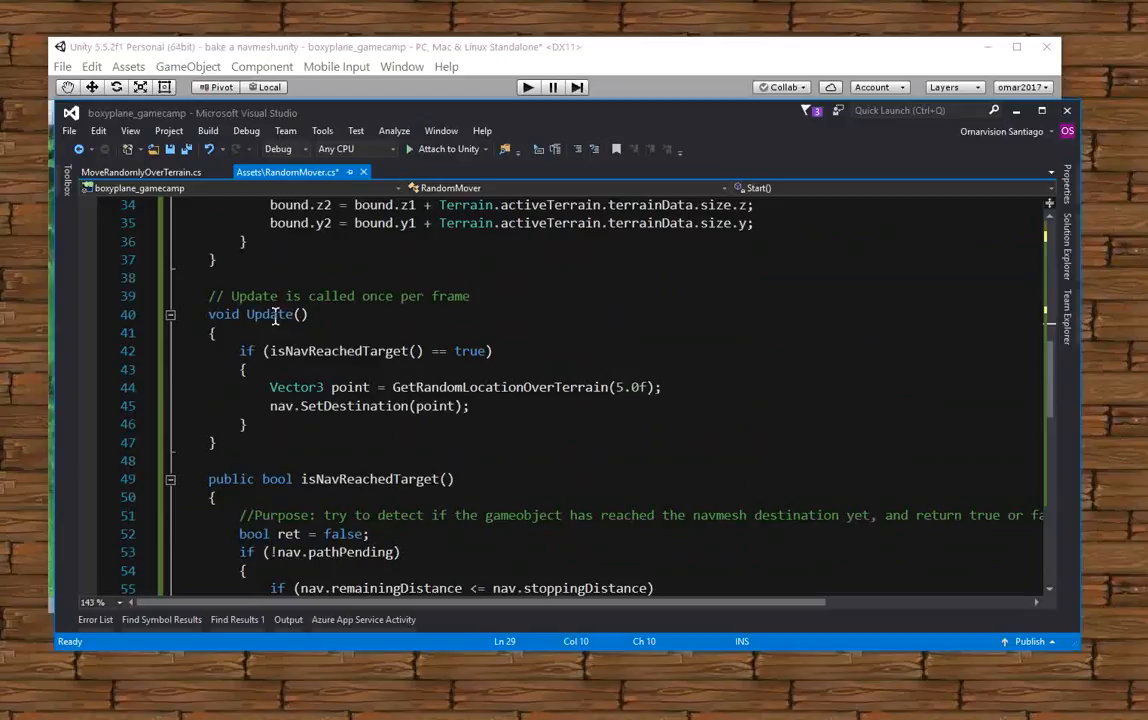
mouse_move(264, 424)
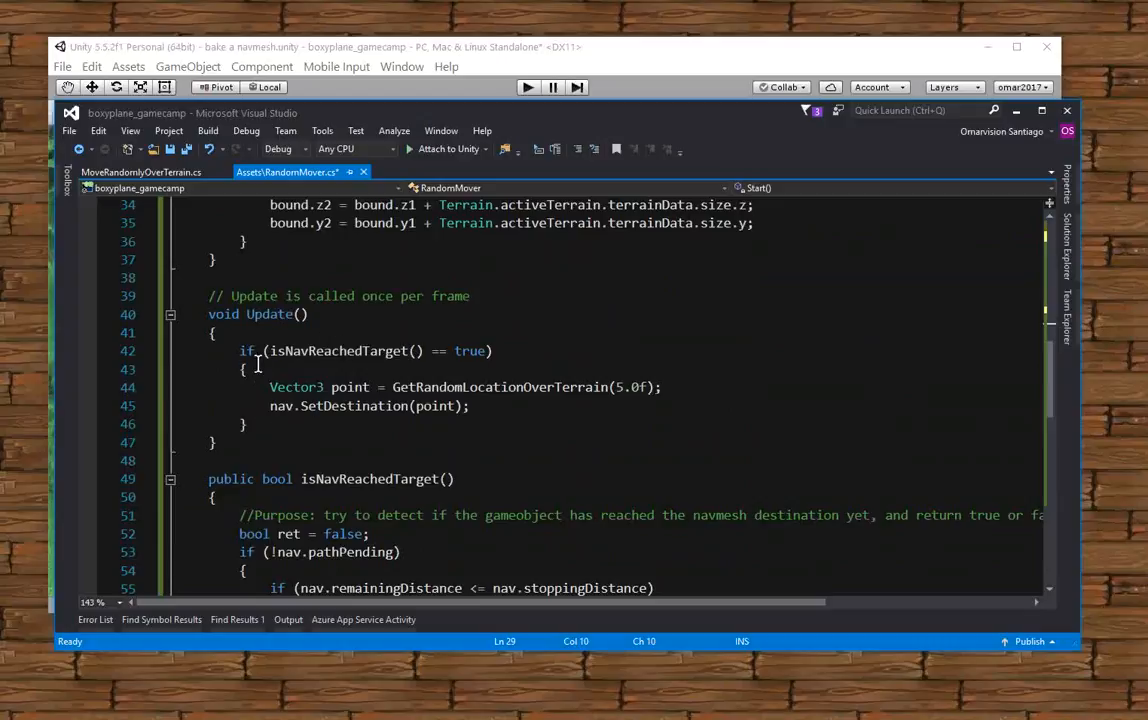
mouse_move(288, 350)
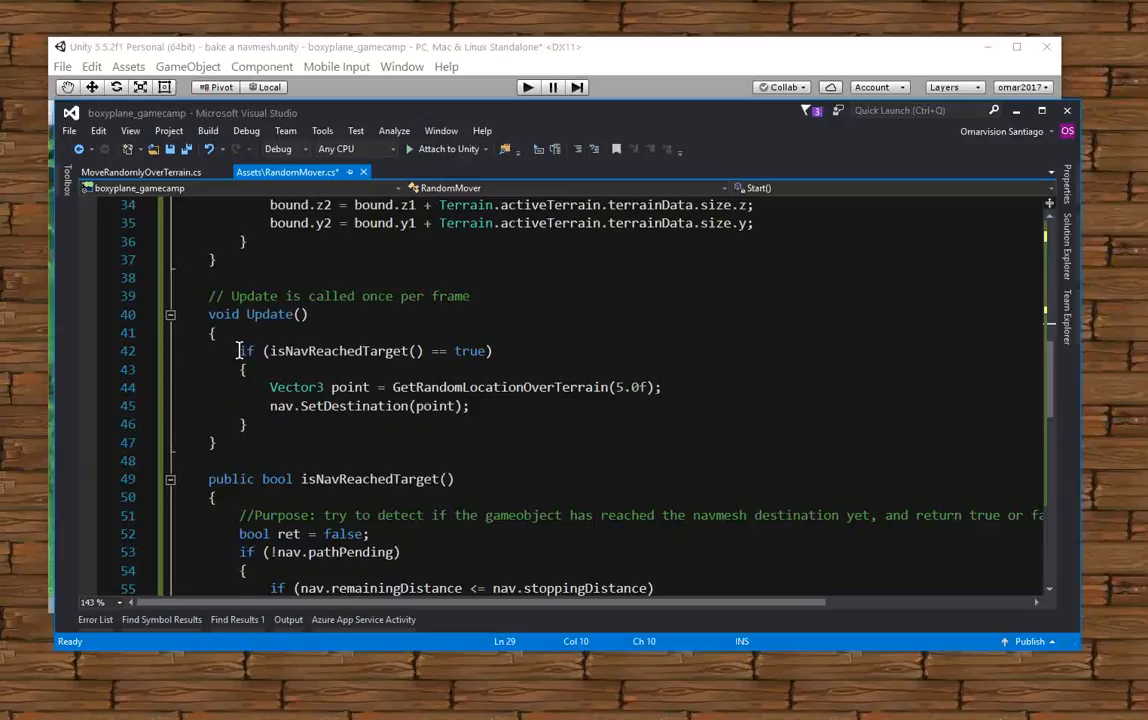
drag(240, 350, 492, 350)
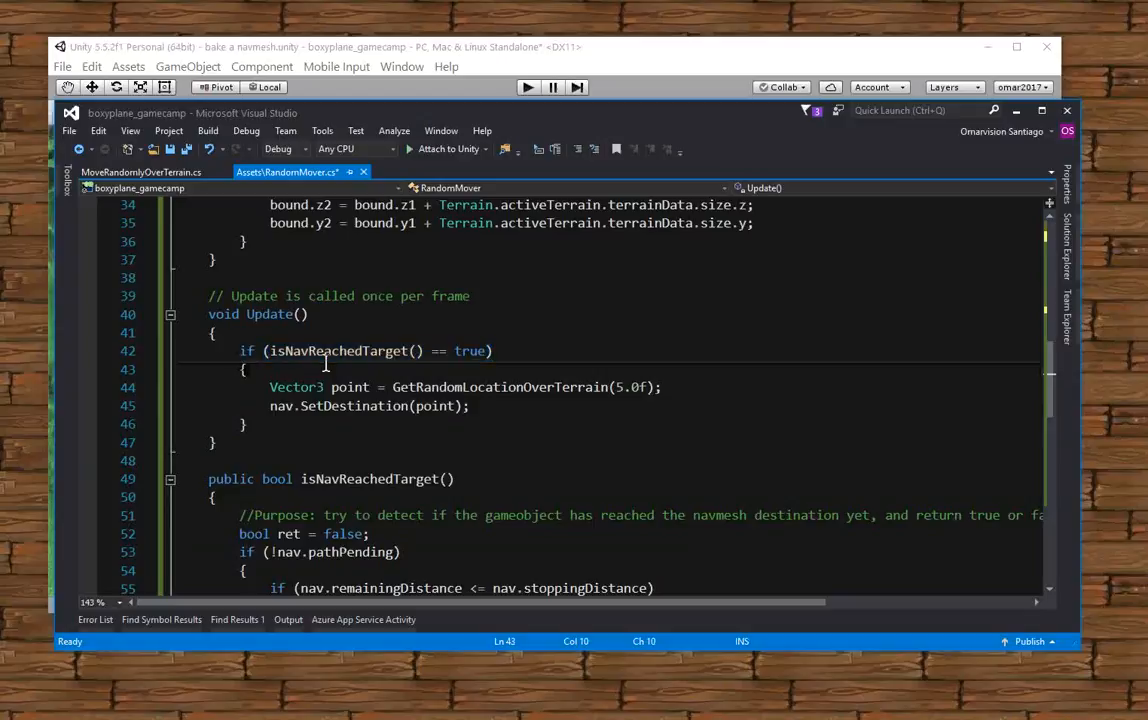
mouse_move(344, 350)
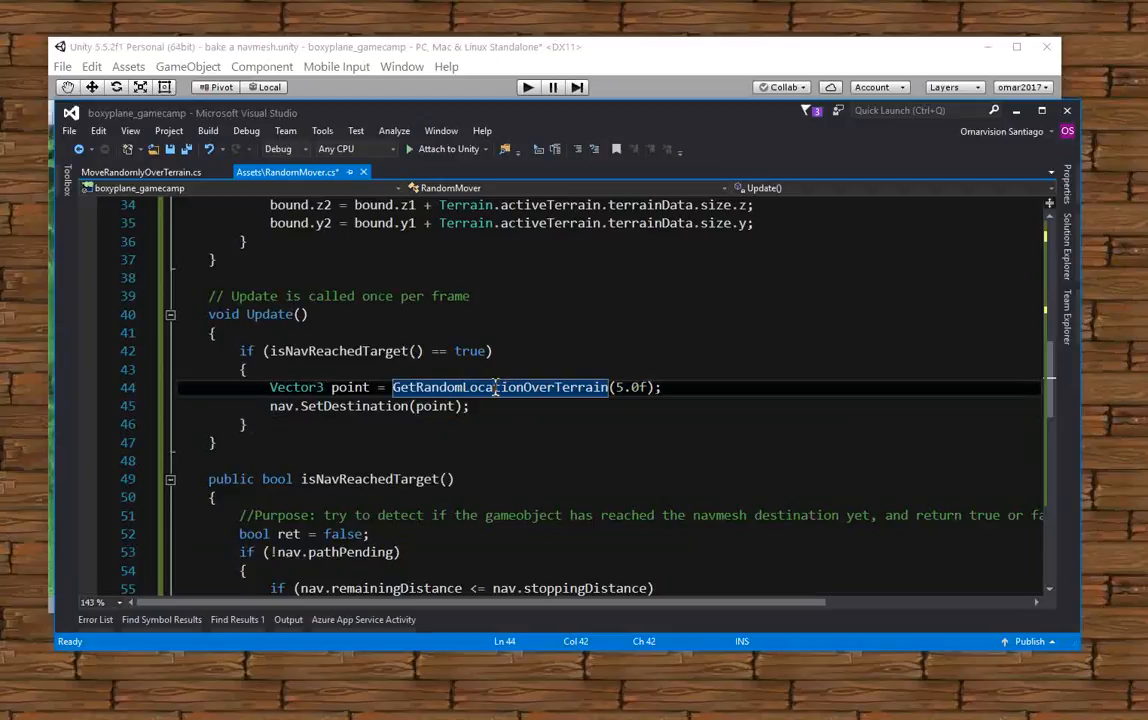
click(350, 388)
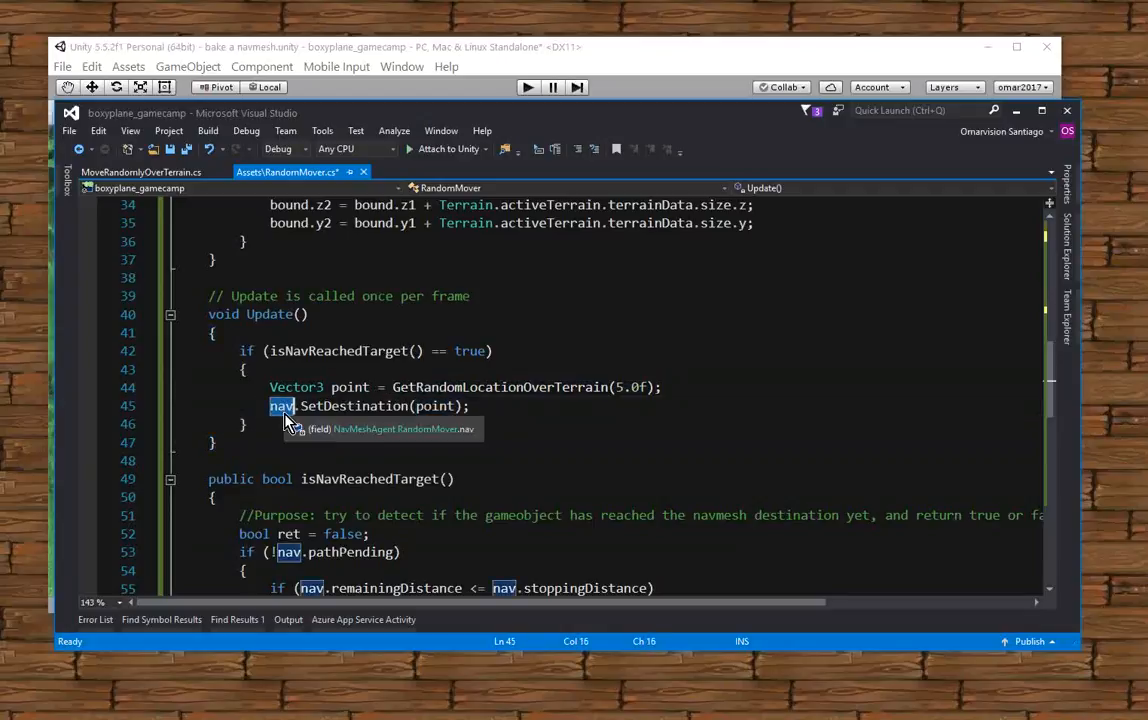
mouse_move(336, 442)
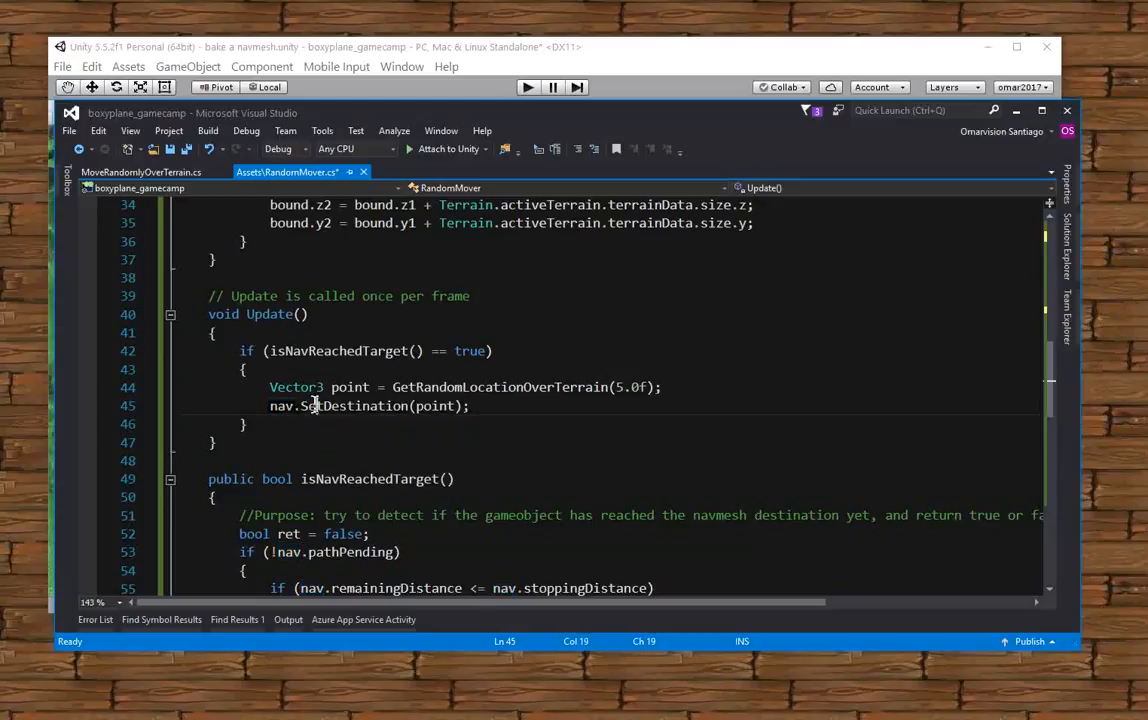
double_click(354, 404)
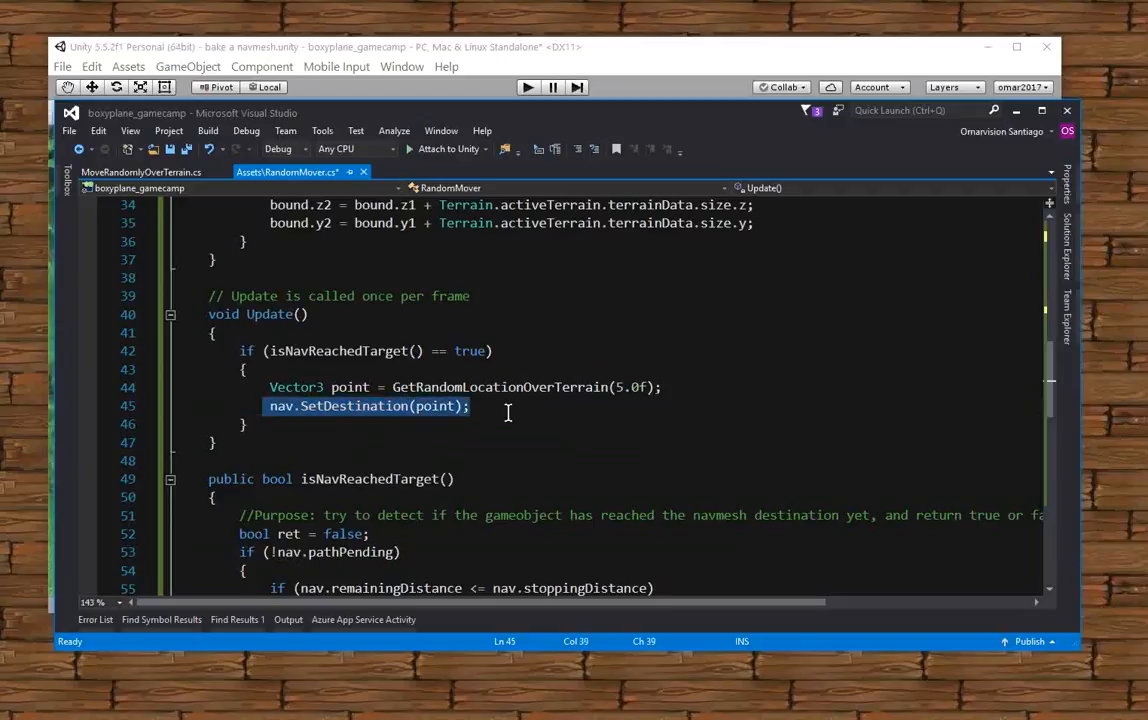
click(486, 406)
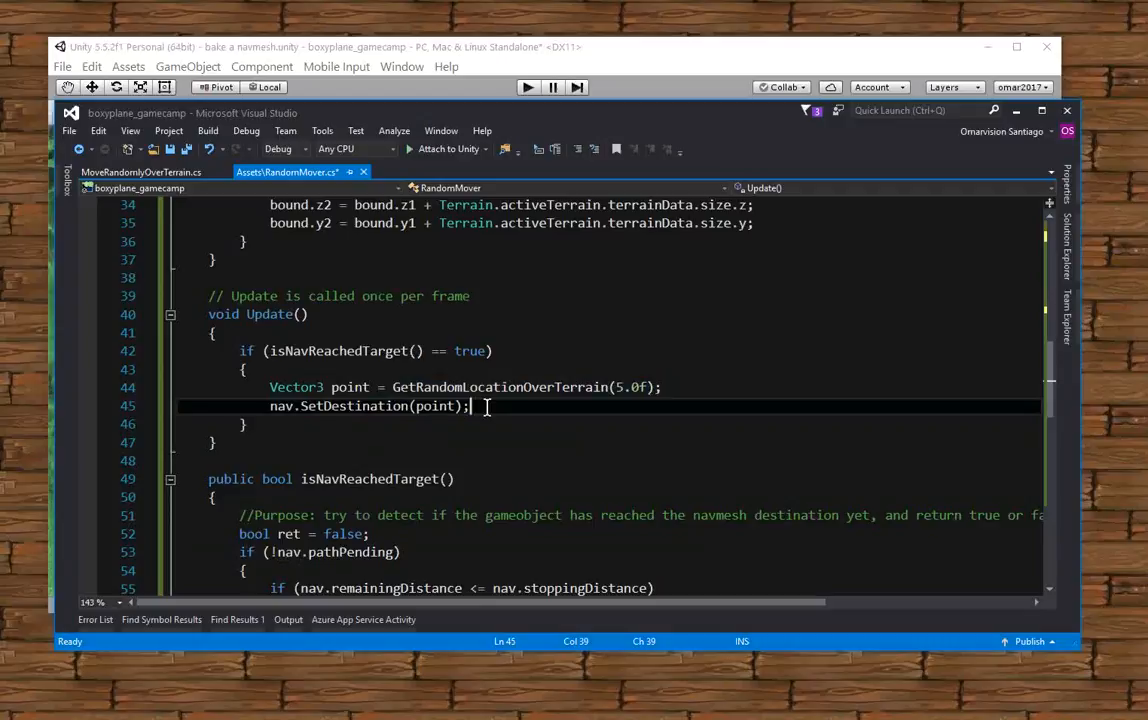
scroll(down, 3)
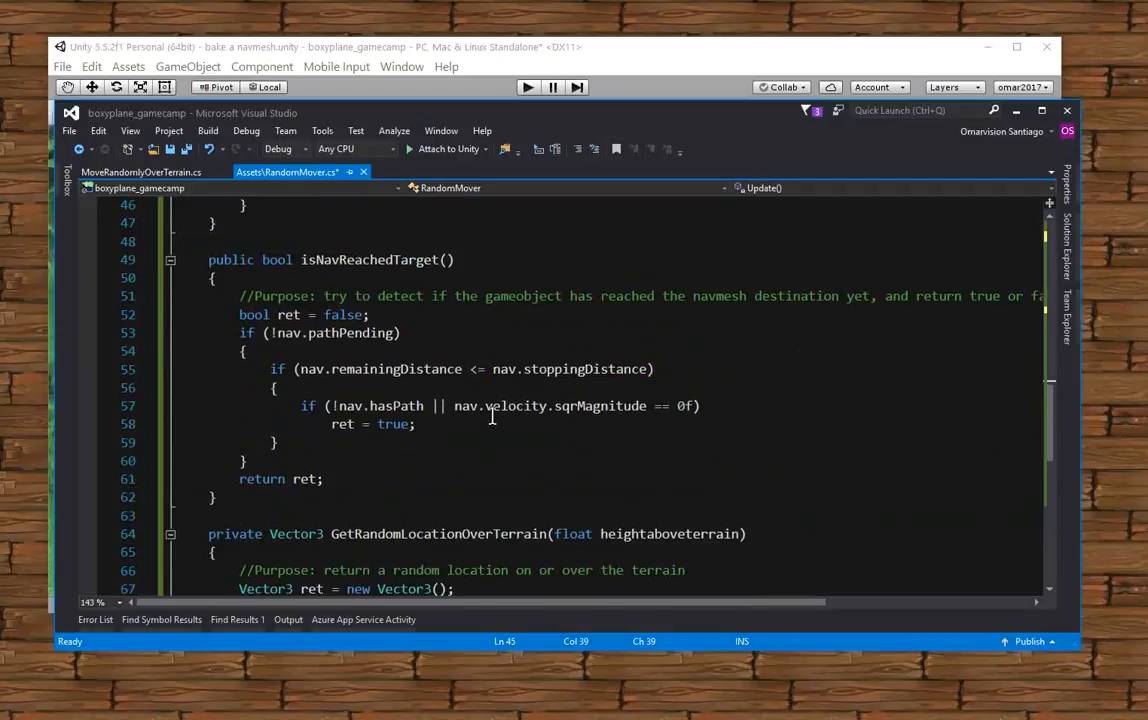
drag(238, 314, 276, 388)
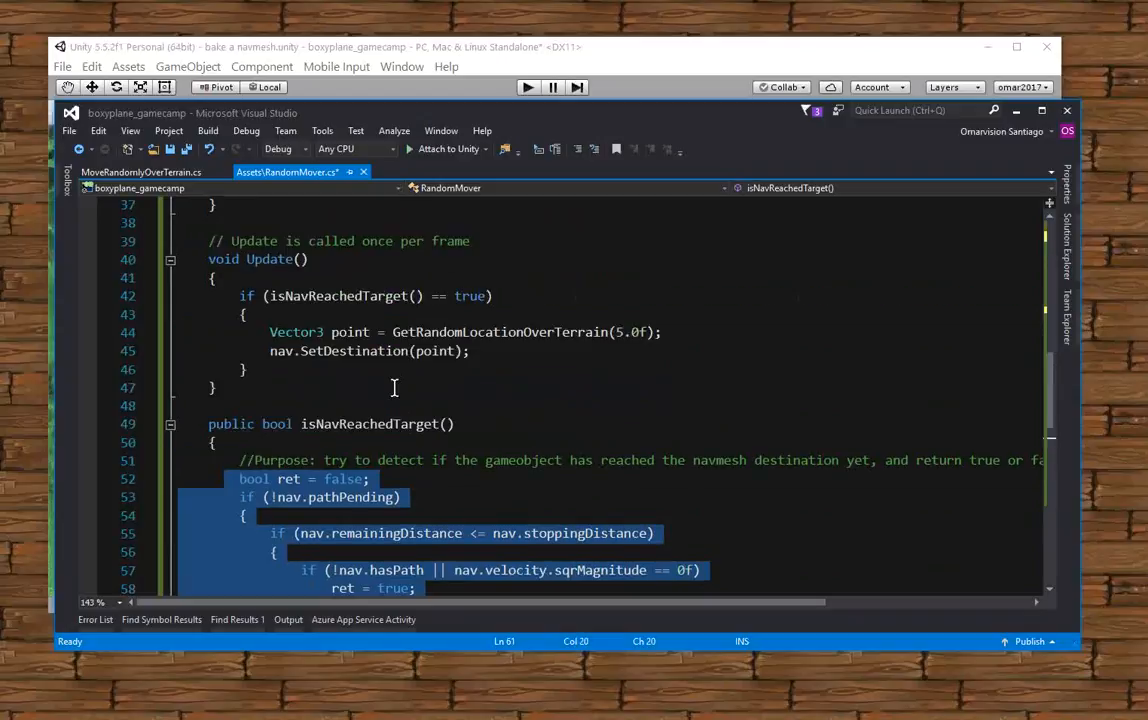
scroll(down, 3)
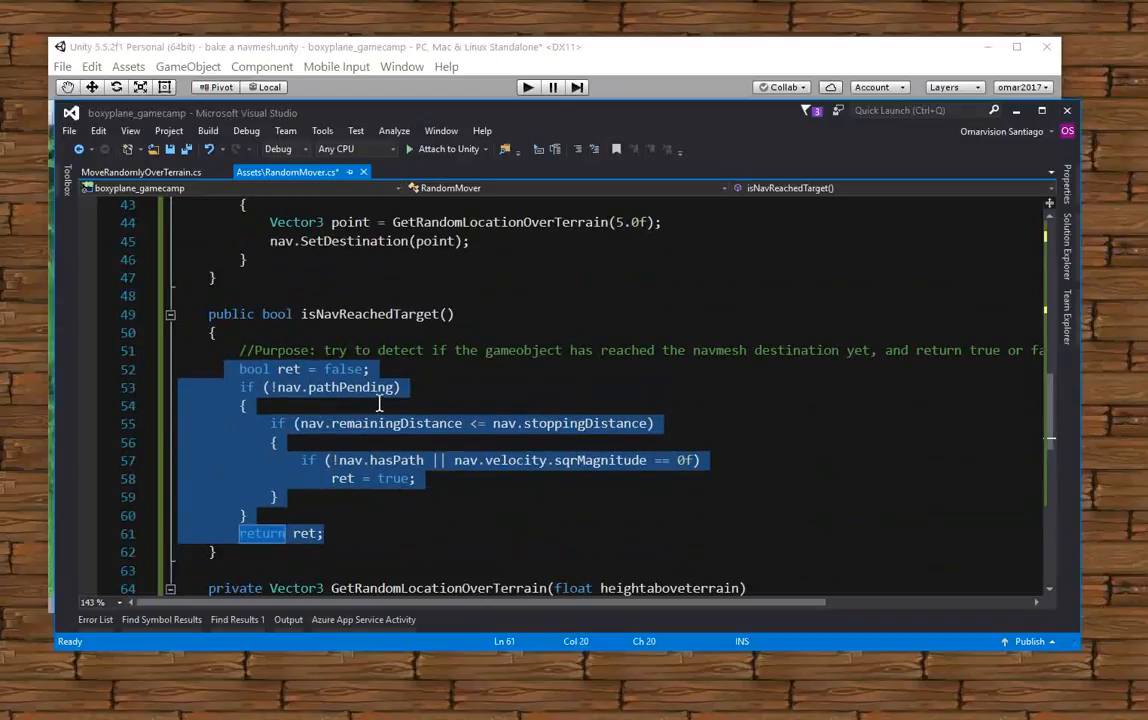
scroll(down, 3)
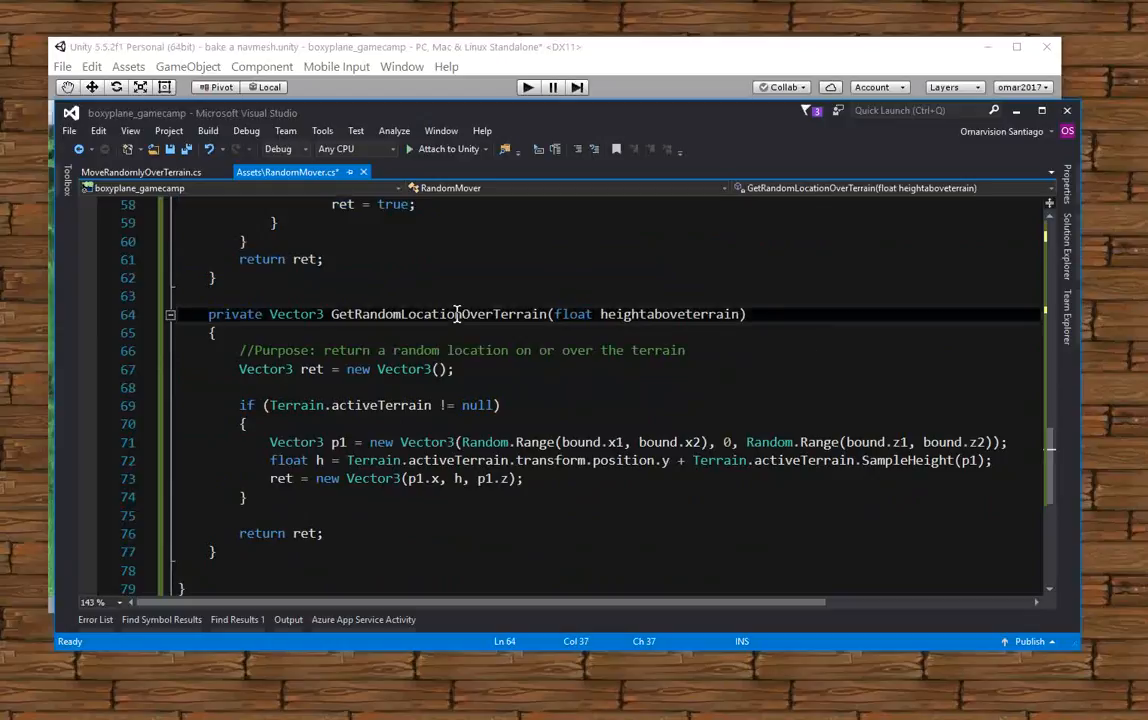
double_click(438, 314)
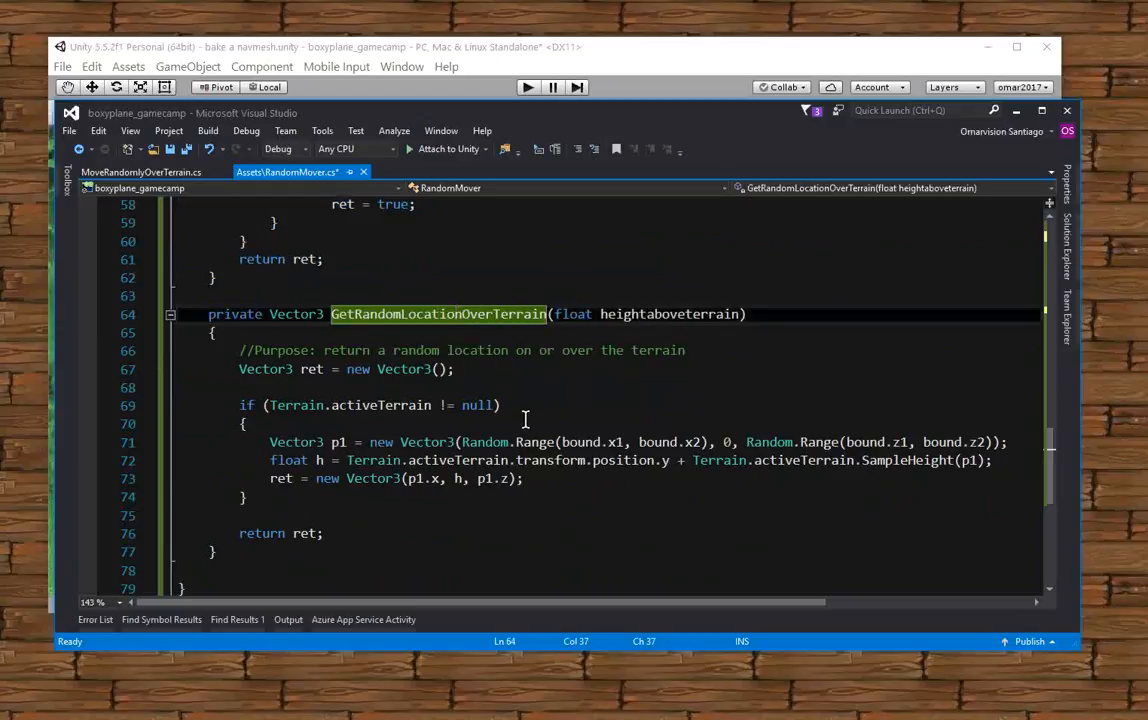